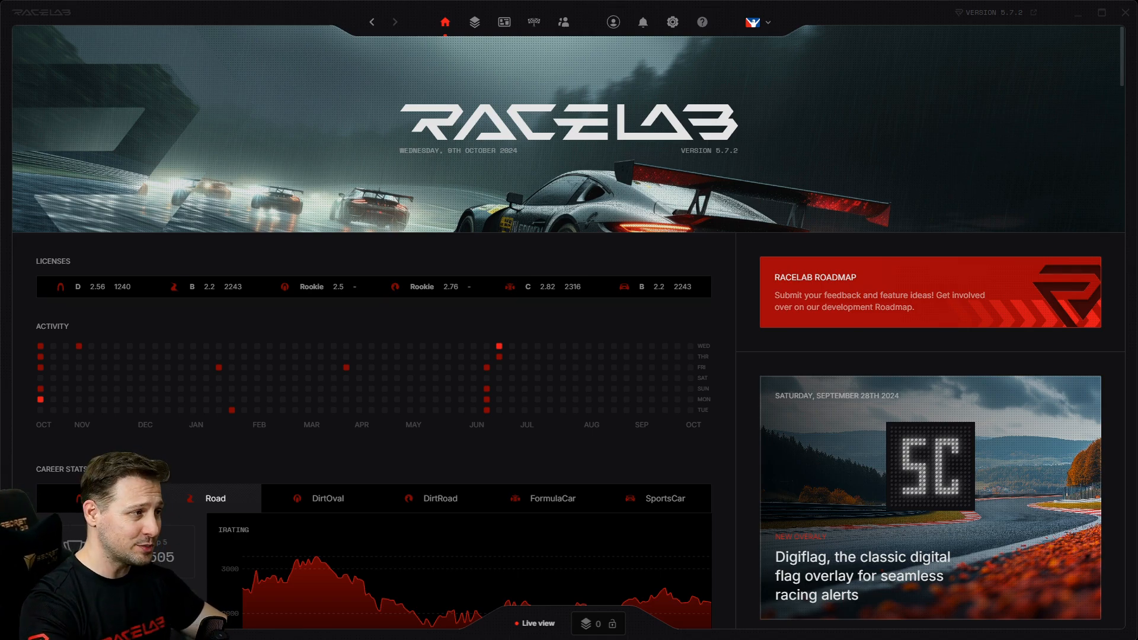
pyautogui.moveTo(727, 318)
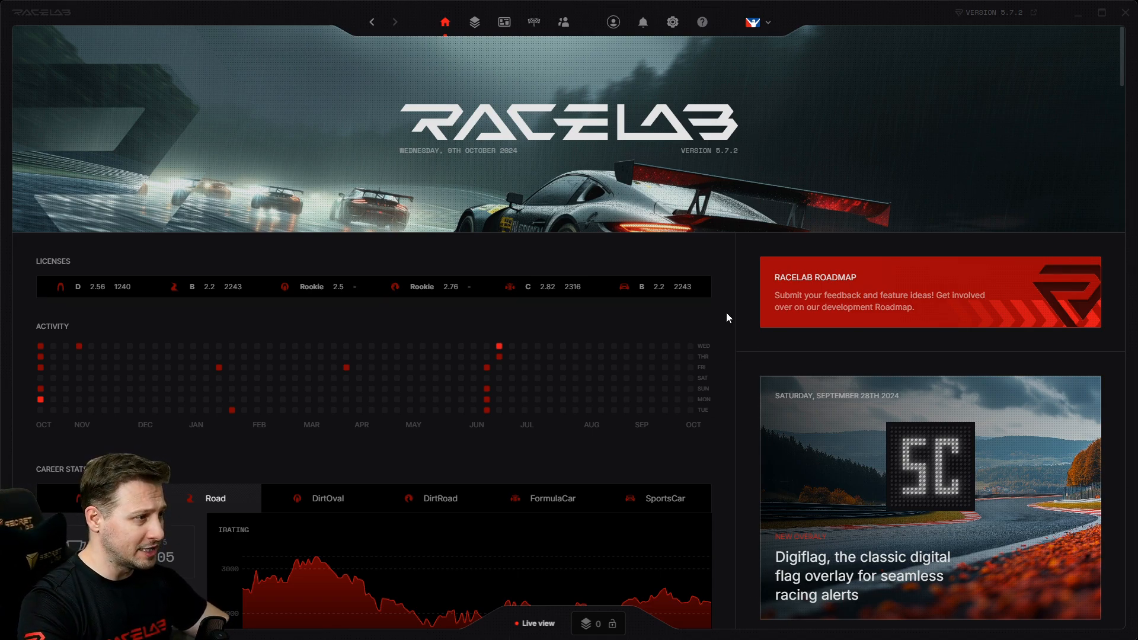
pyautogui.moveTo(723, 341)
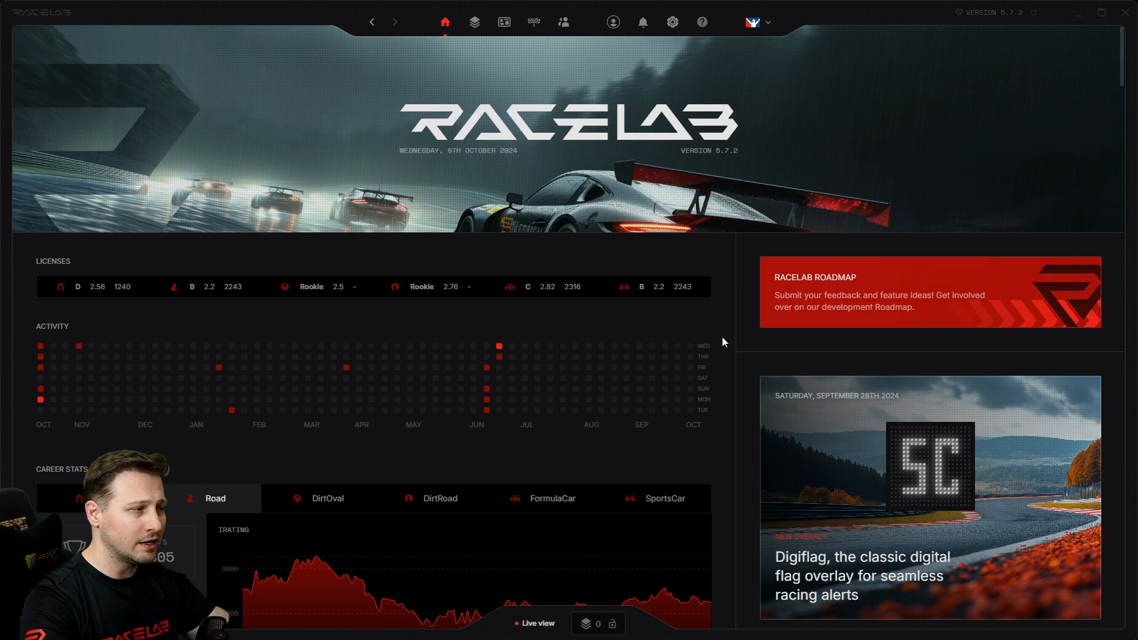
pyautogui.moveTo(62, 365)
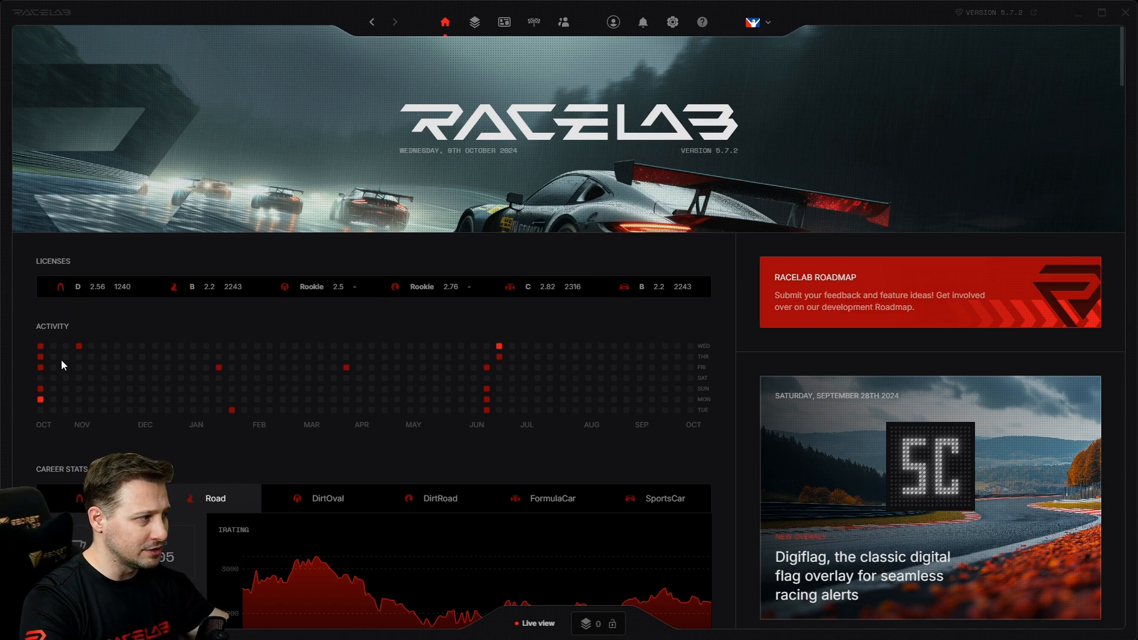
# - Browse the Overlays gallery, scrolling through all preview cards from Digiflag to the streaming overlays
pyautogui.scroll(-3)
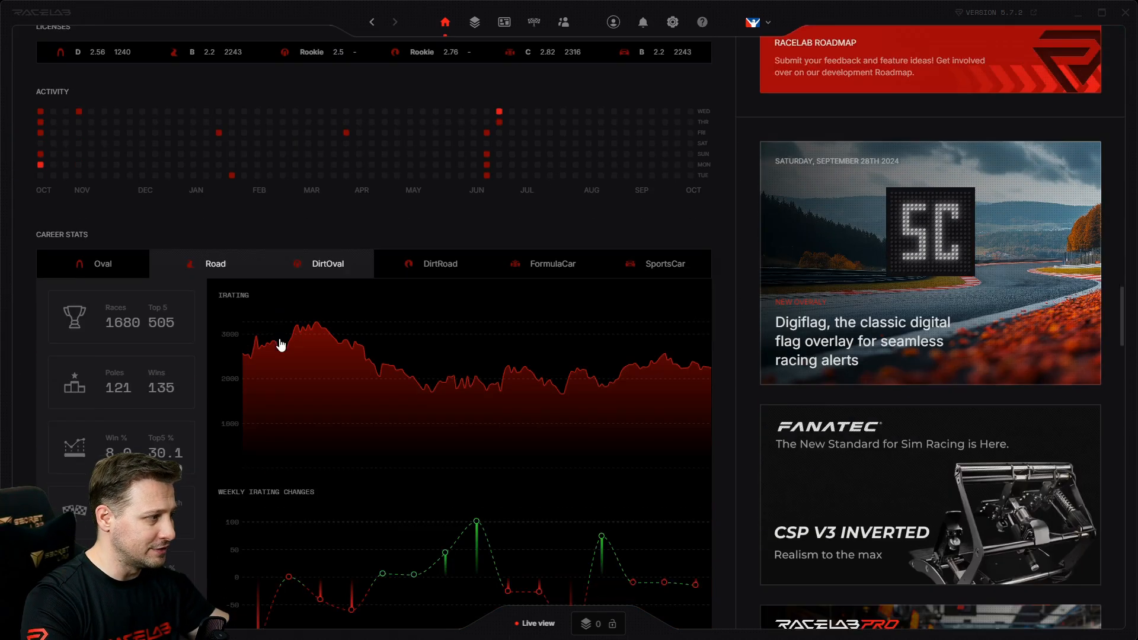
pyautogui.scroll(3)
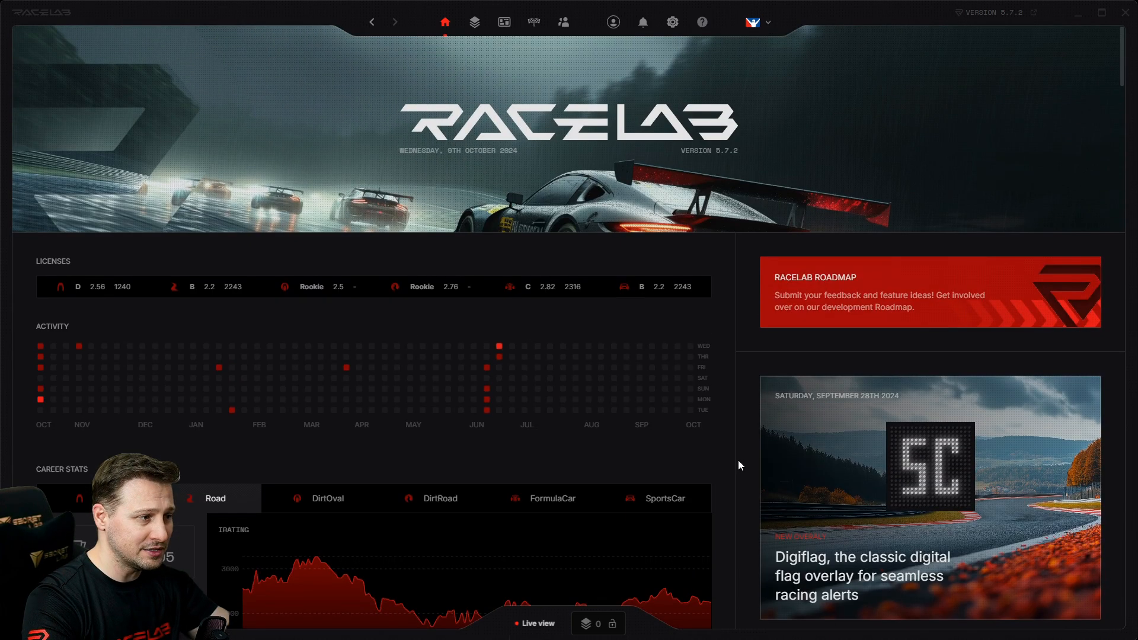
pyautogui.moveTo(739, 450)
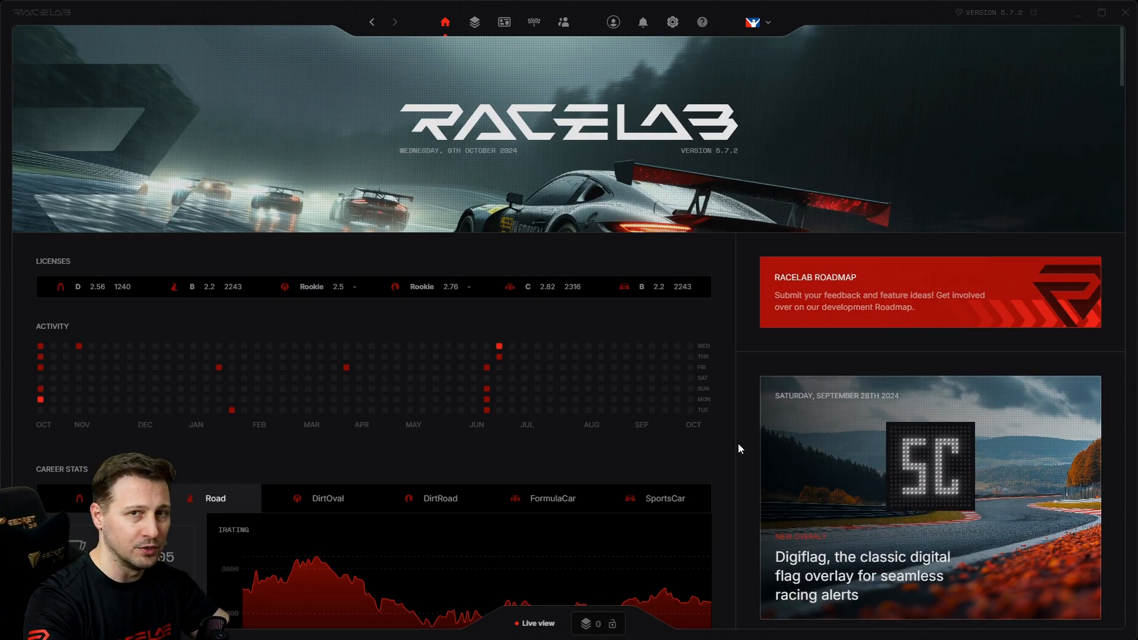
pyautogui.moveTo(722, 447)
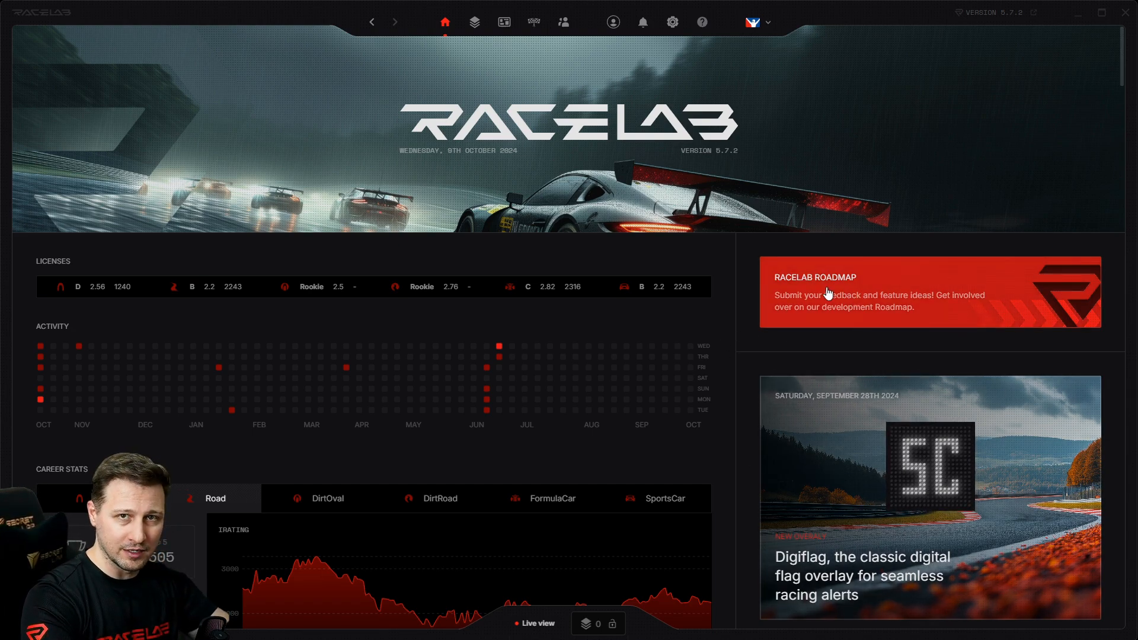
pyautogui.moveTo(790, 343)
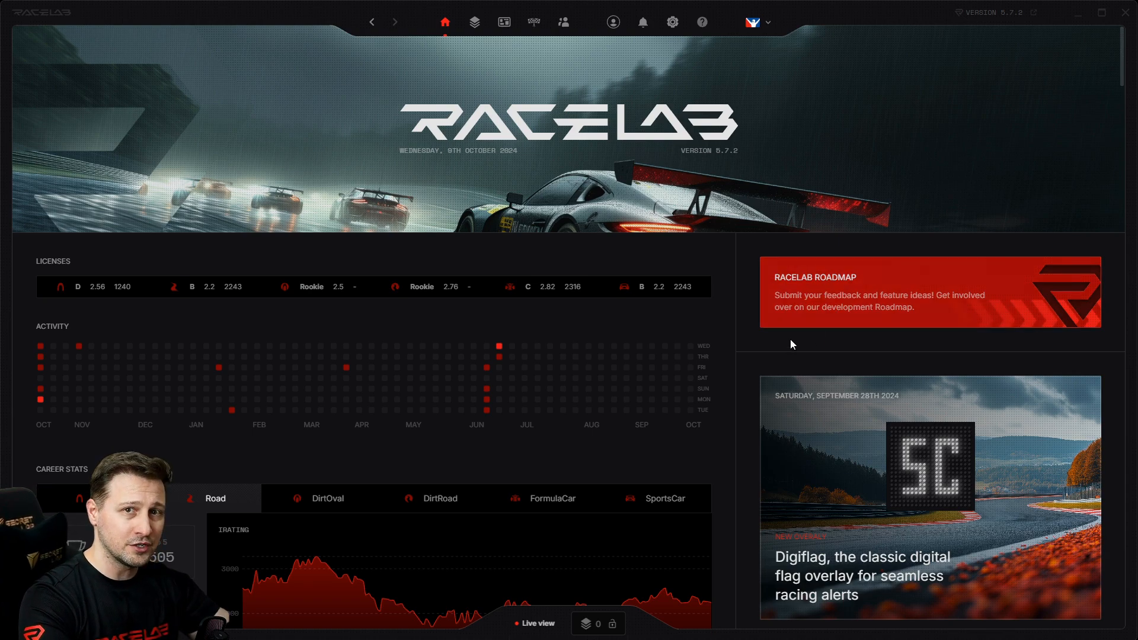
pyautogui.moveTo(787, 346)
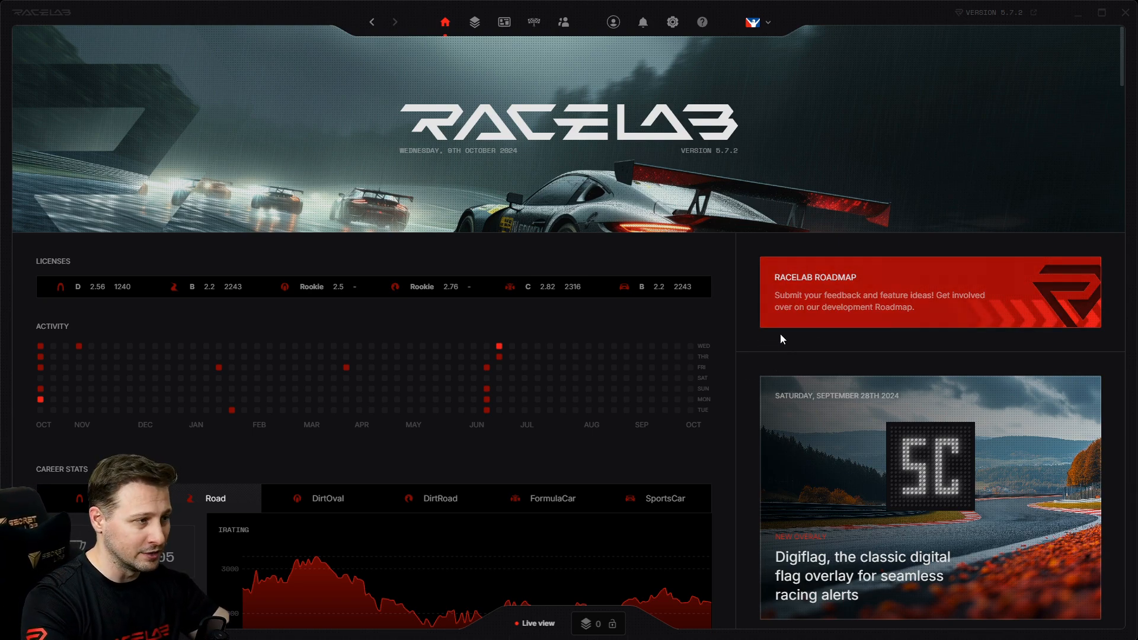
pyautogui.moveTo(758, 342)
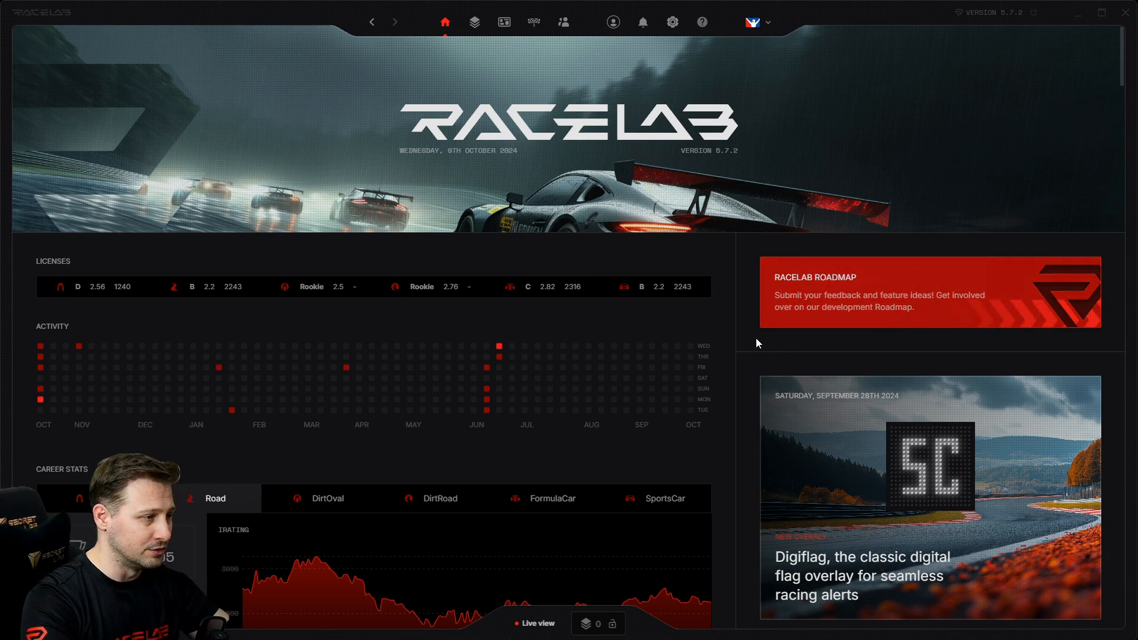
pyautogui.moveTo(478, 53)
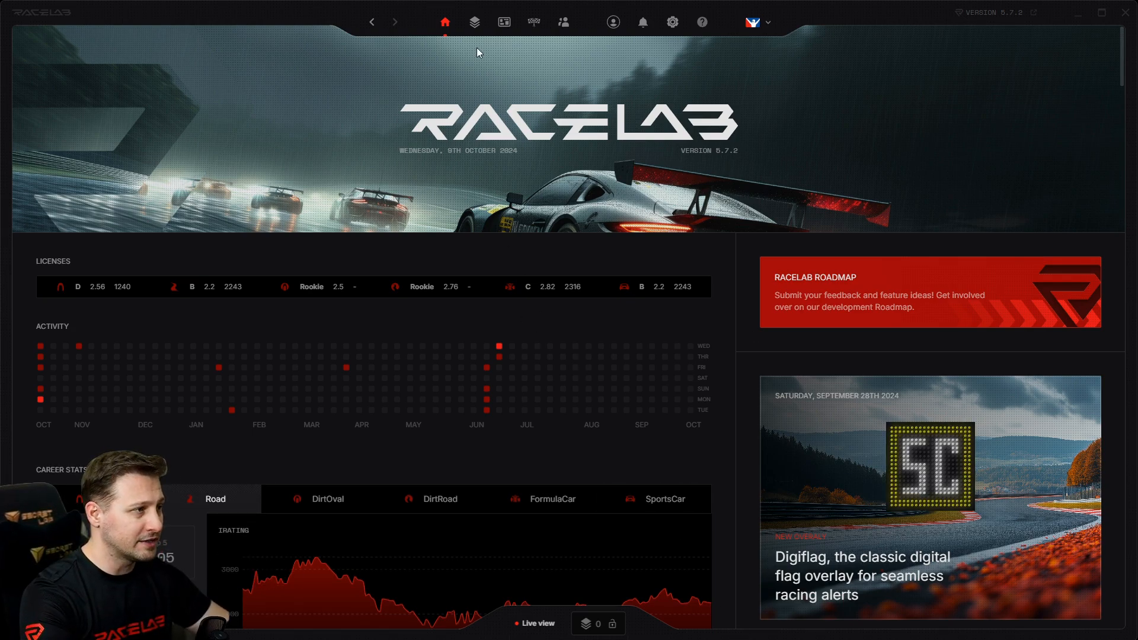
pyautogui.click(474, 22)
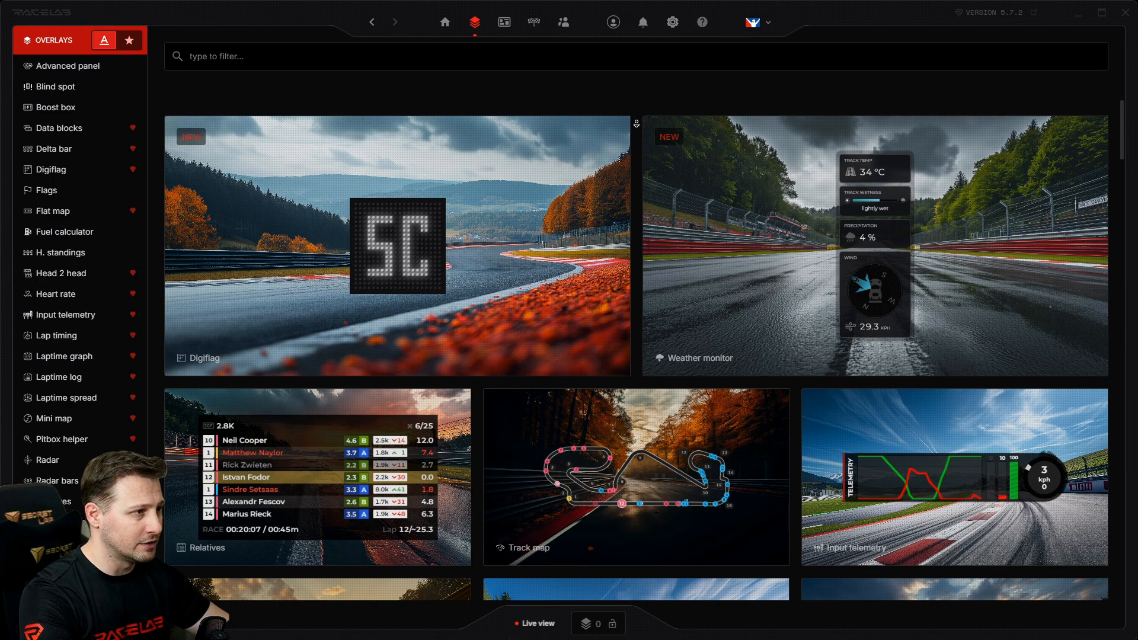
pyautogui.scroll(-3)
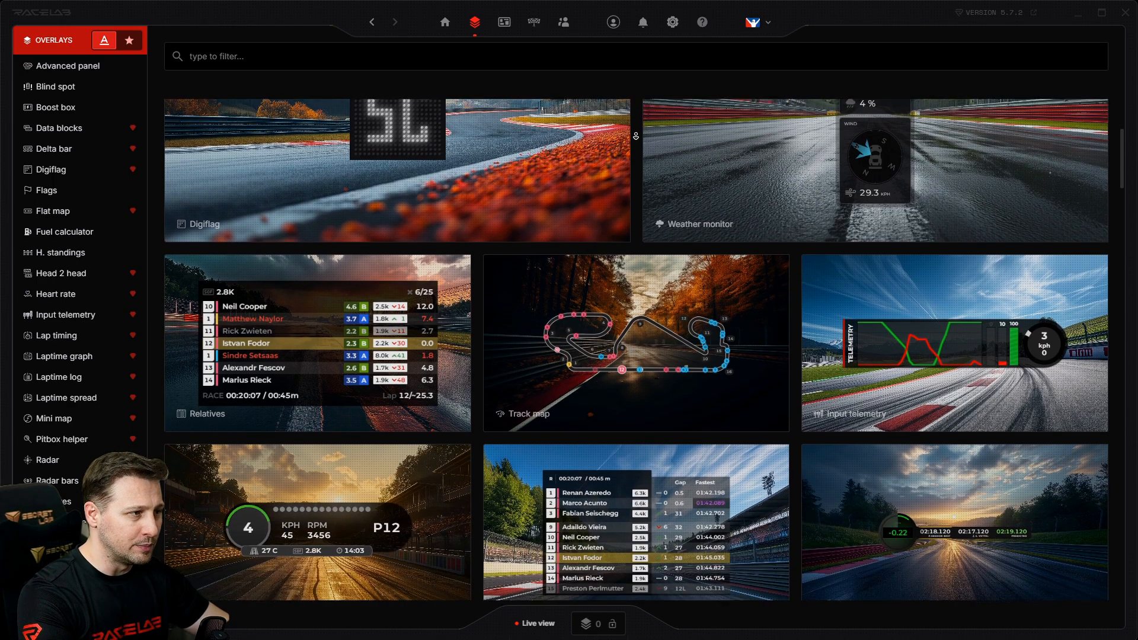
pyautogui.scroll(-3)
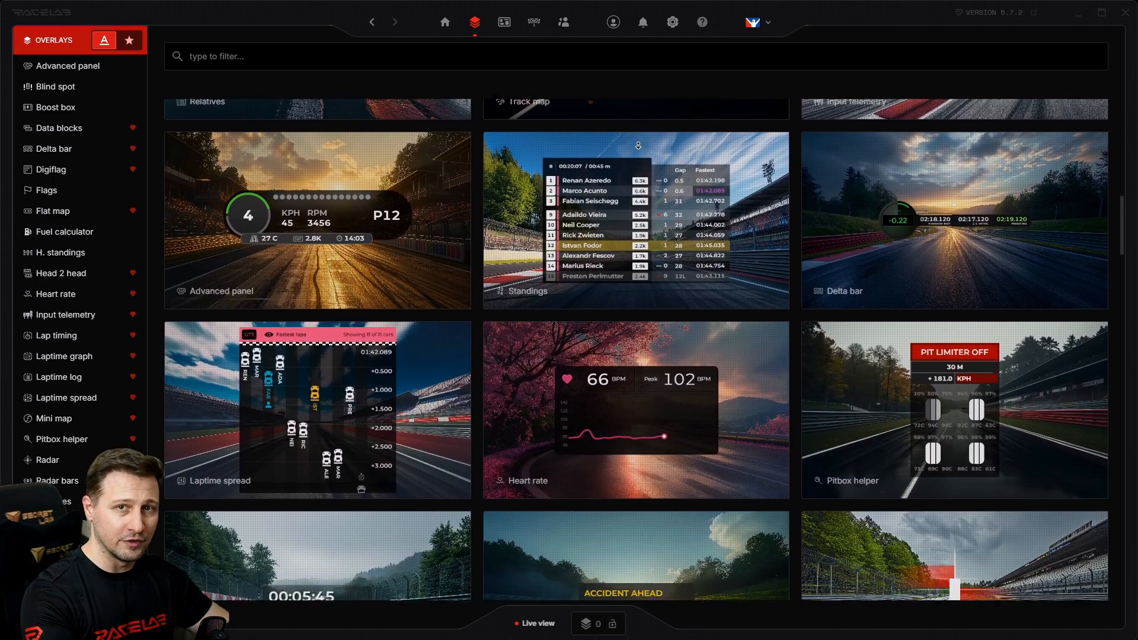
pyautogui.scroll(-3)
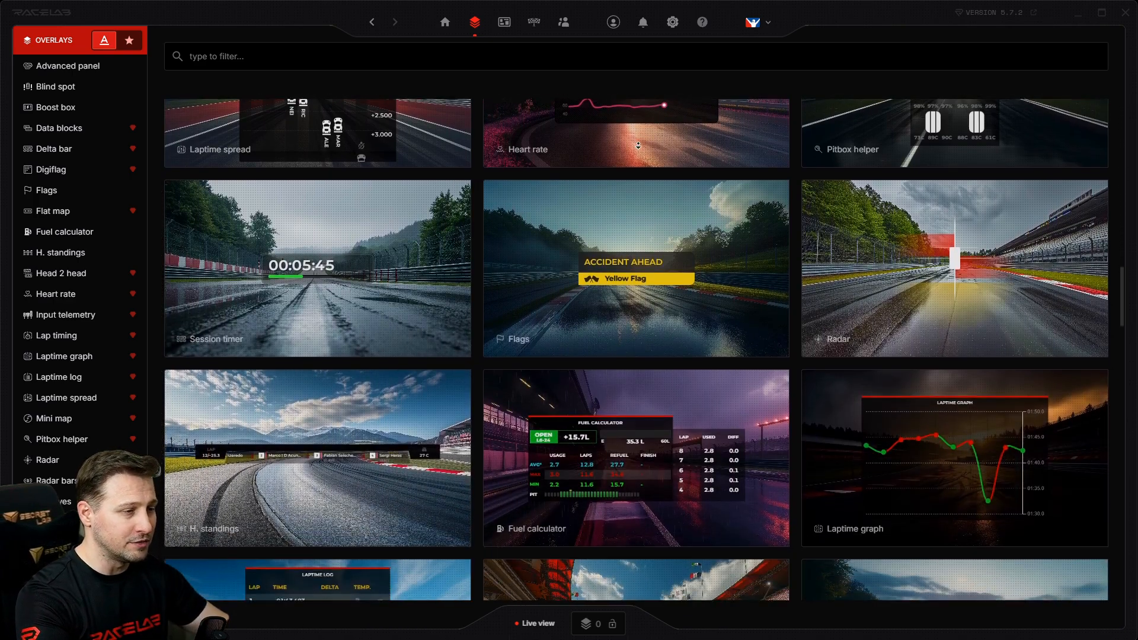
pyautogui.scroll(-3)
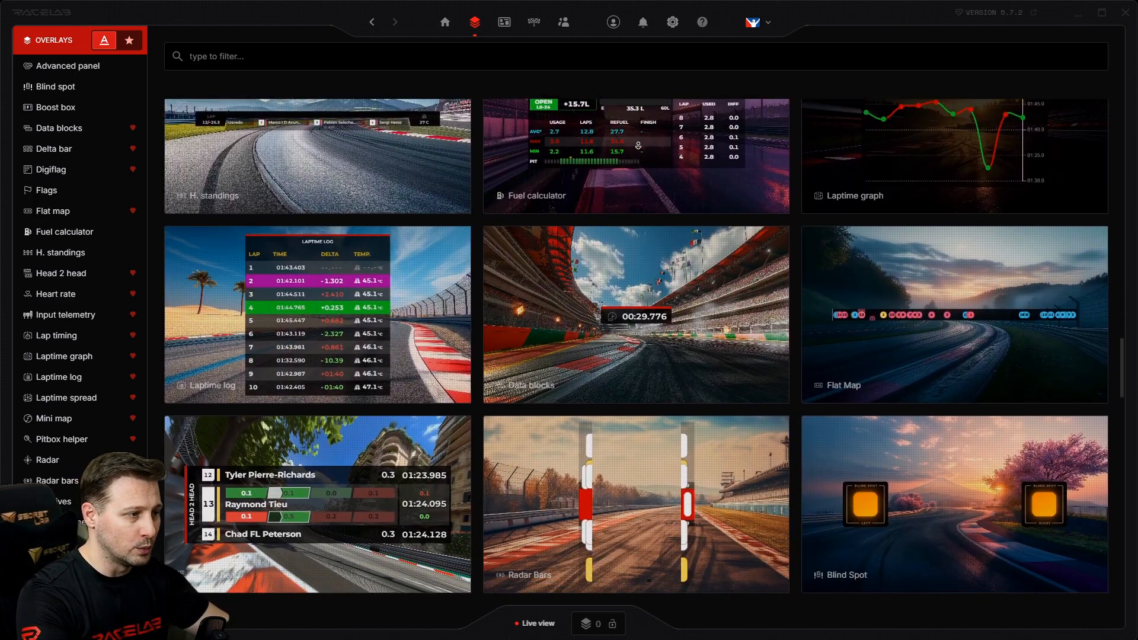
pyautogui.scroll(-3)
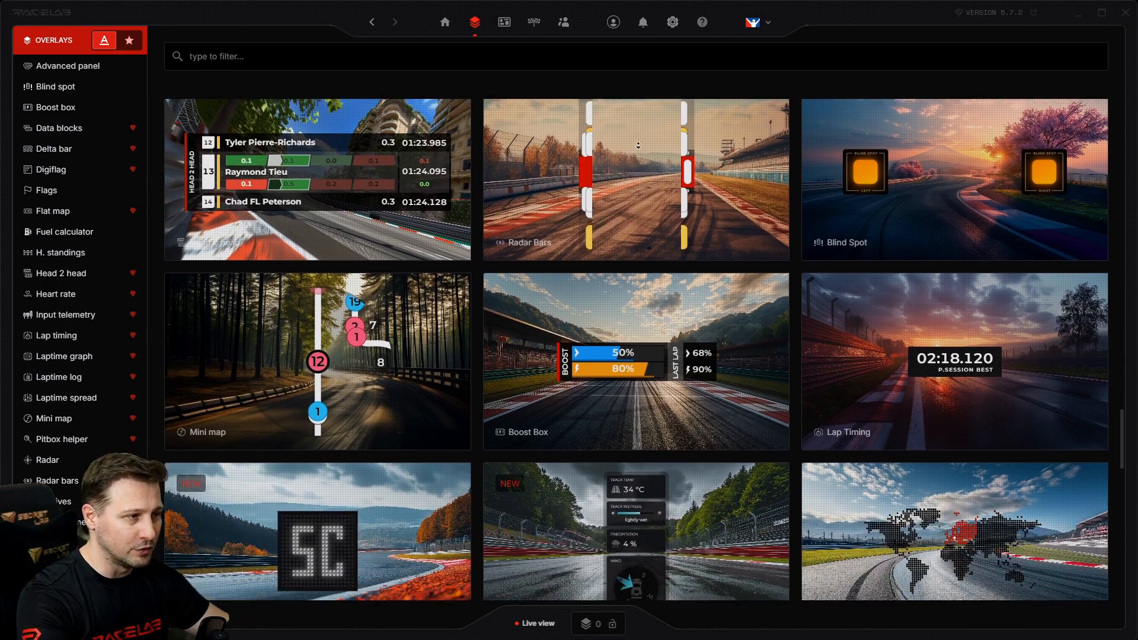
pyautogui.scroll(-3)
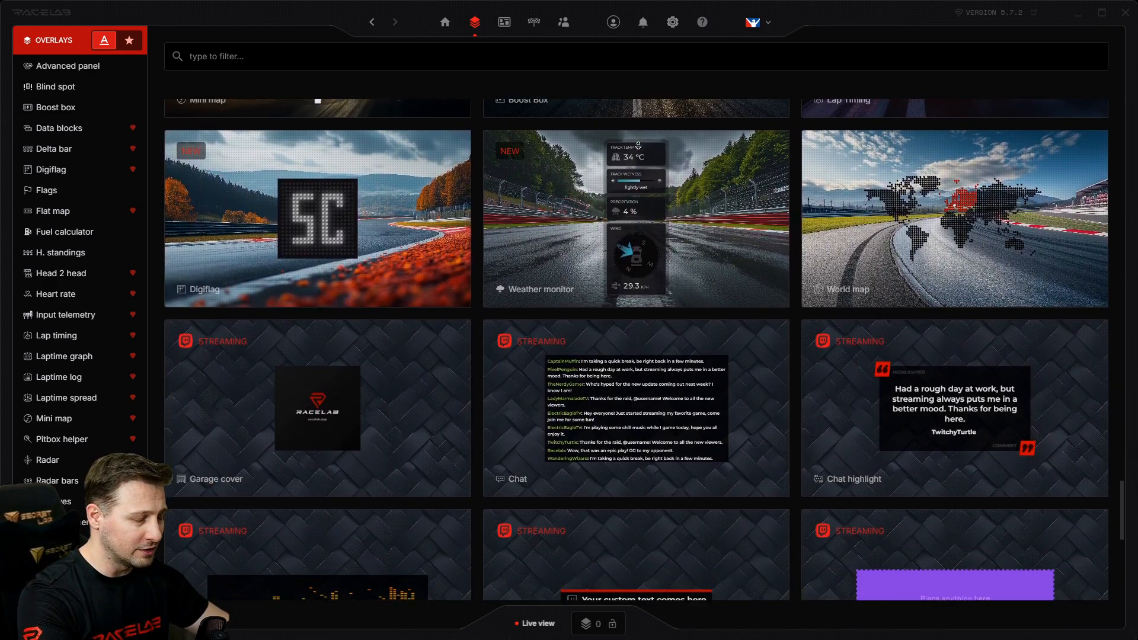
pyautogui.scroll(3)
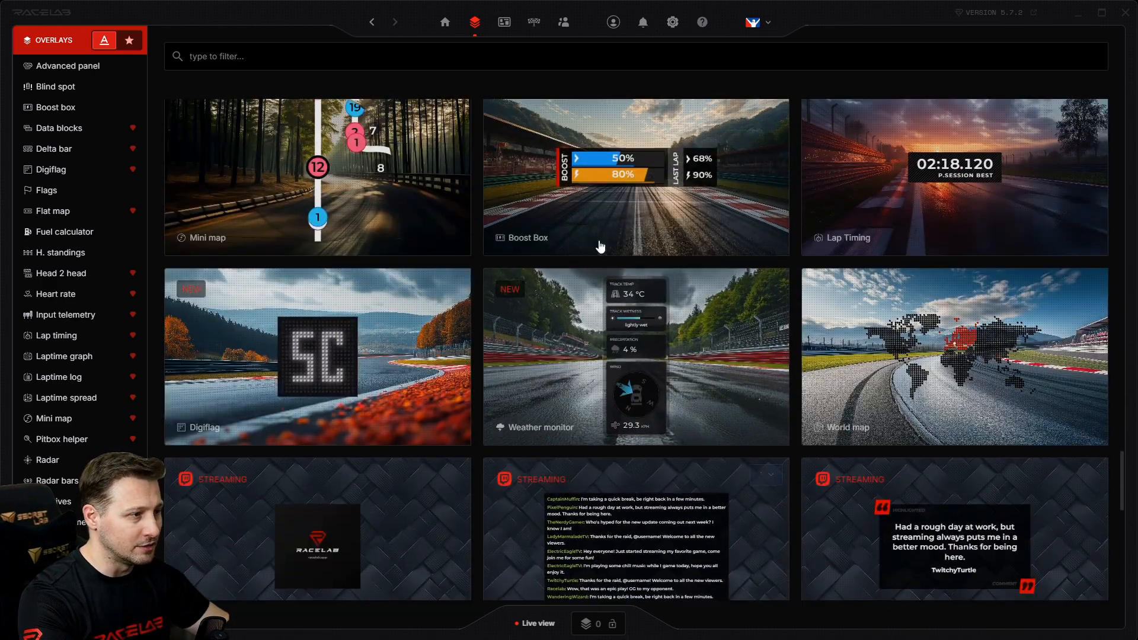
pyautogui.scroll(-3)
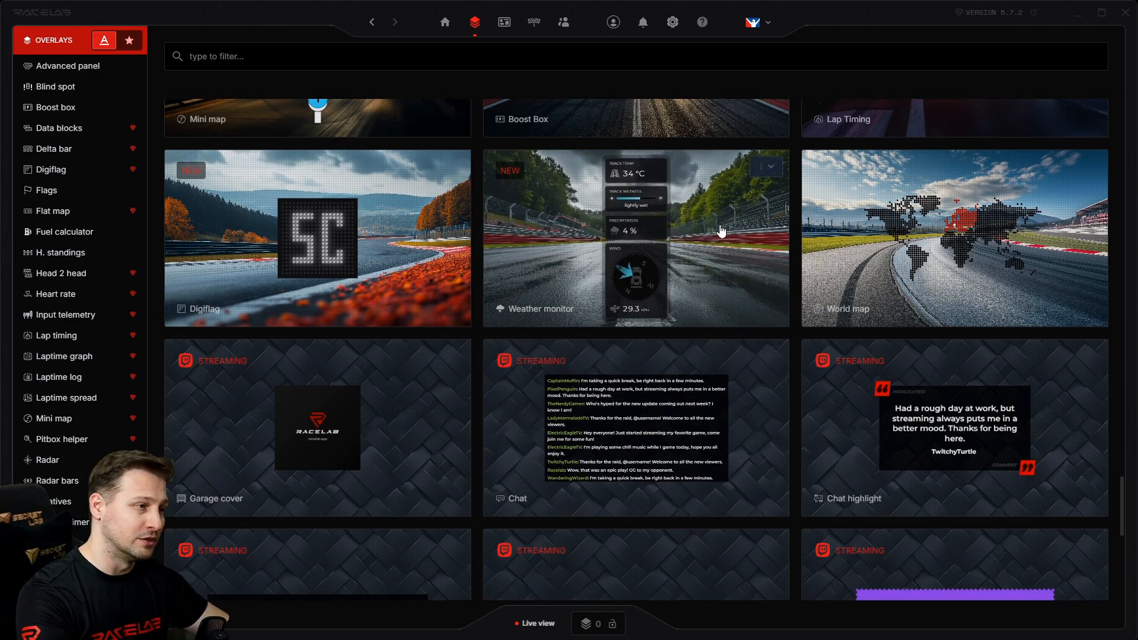
pyautogui.scroll(-3)
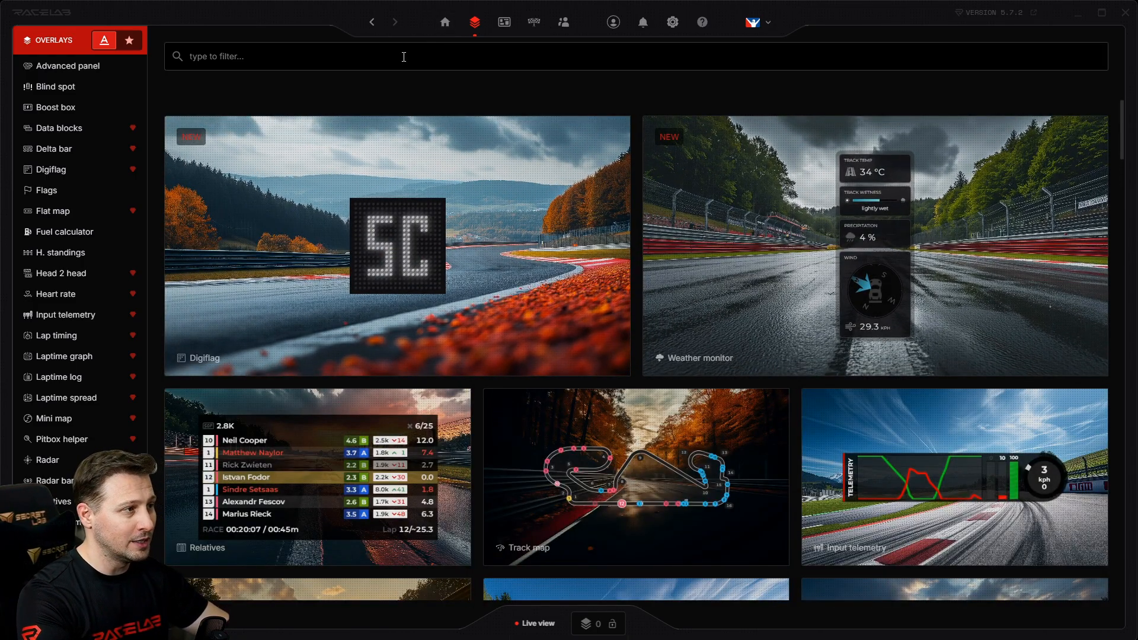
pyautogui.moveTo(443, 21)
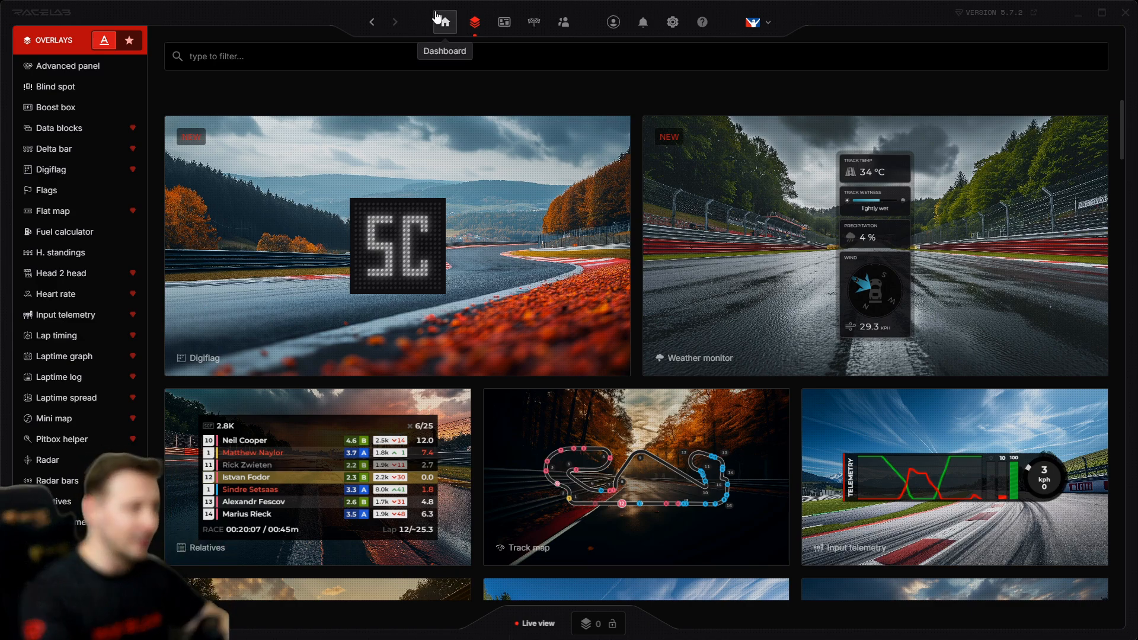
# - Switch between Dashboard and Overlays in the top bar, ending on the home dashboard
pyautogui.click(445, 21)
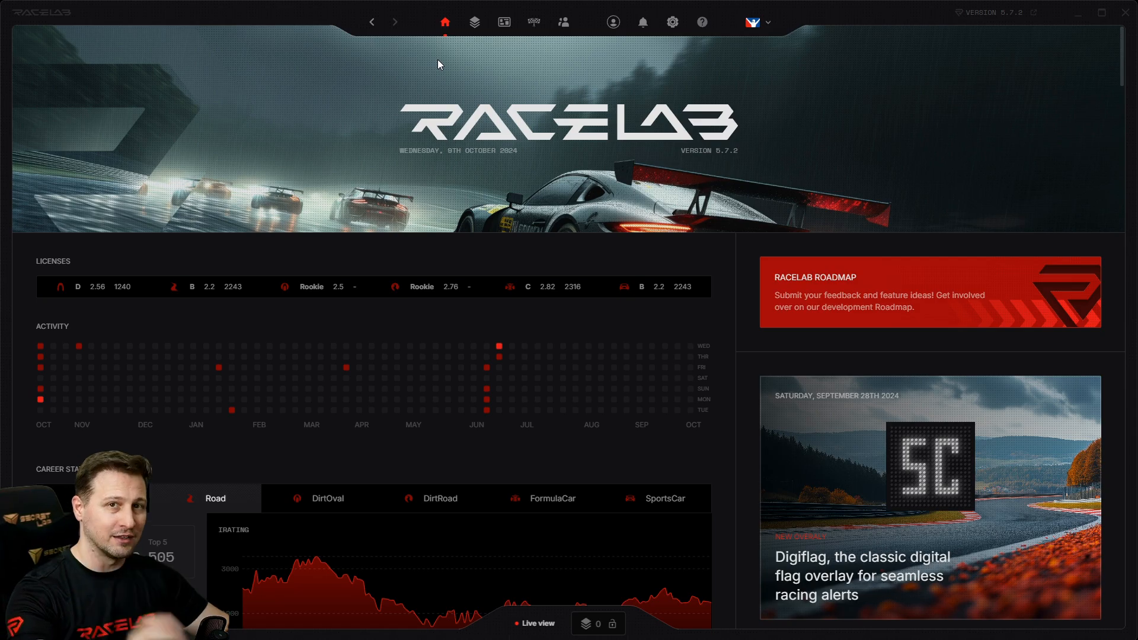
pyautogui.click(474, 21)
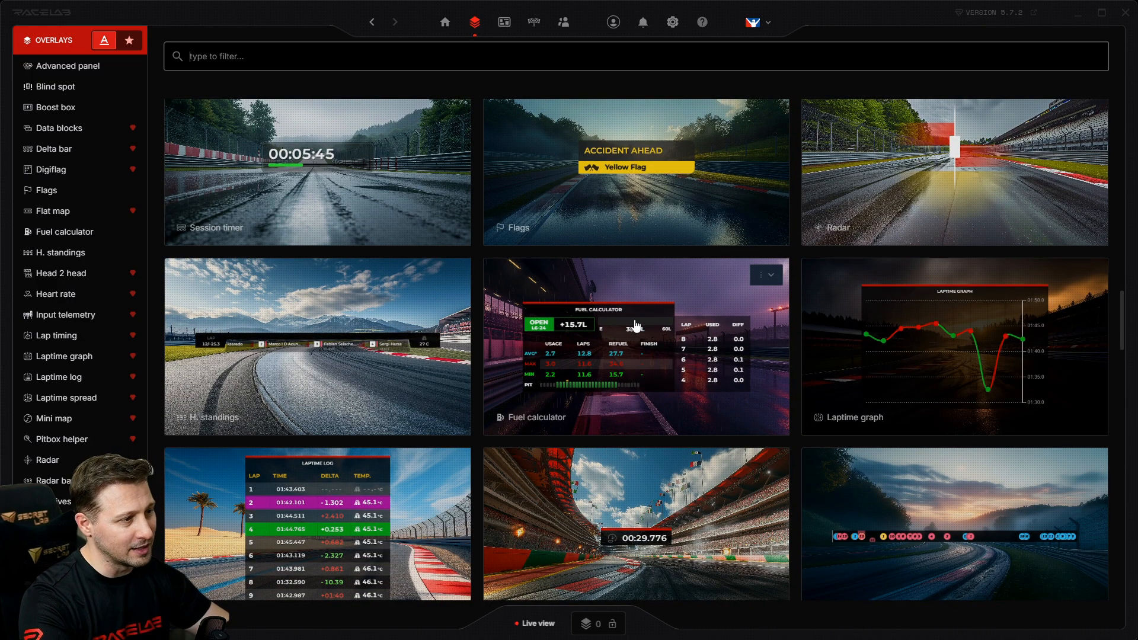
pyautogui.moveTo(445, 21)
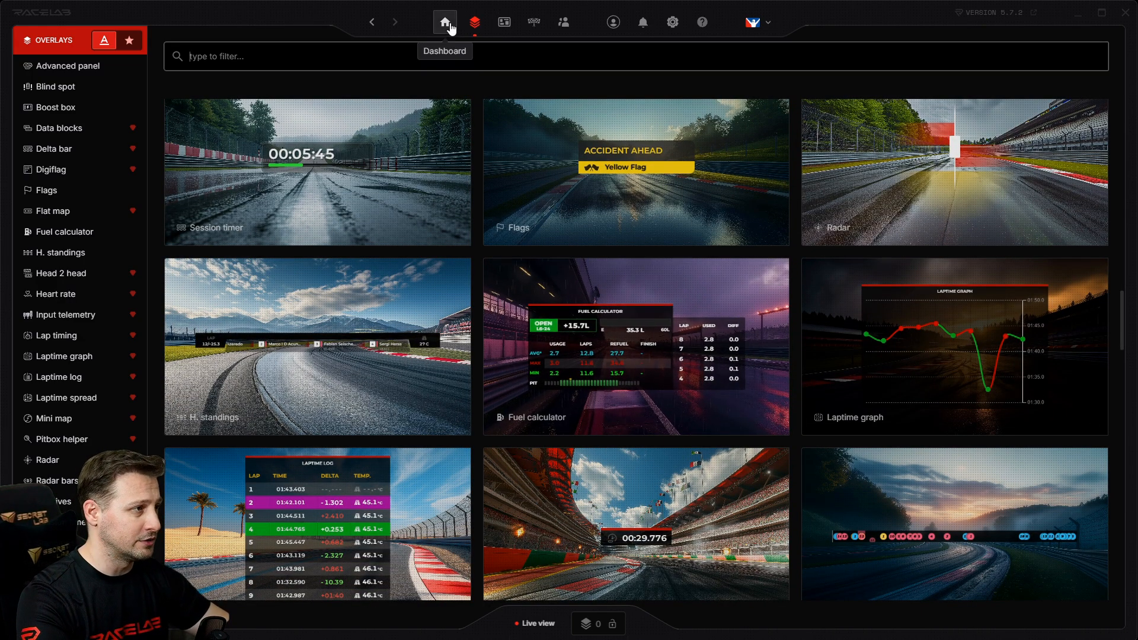
pyautogui.click(444, 22)
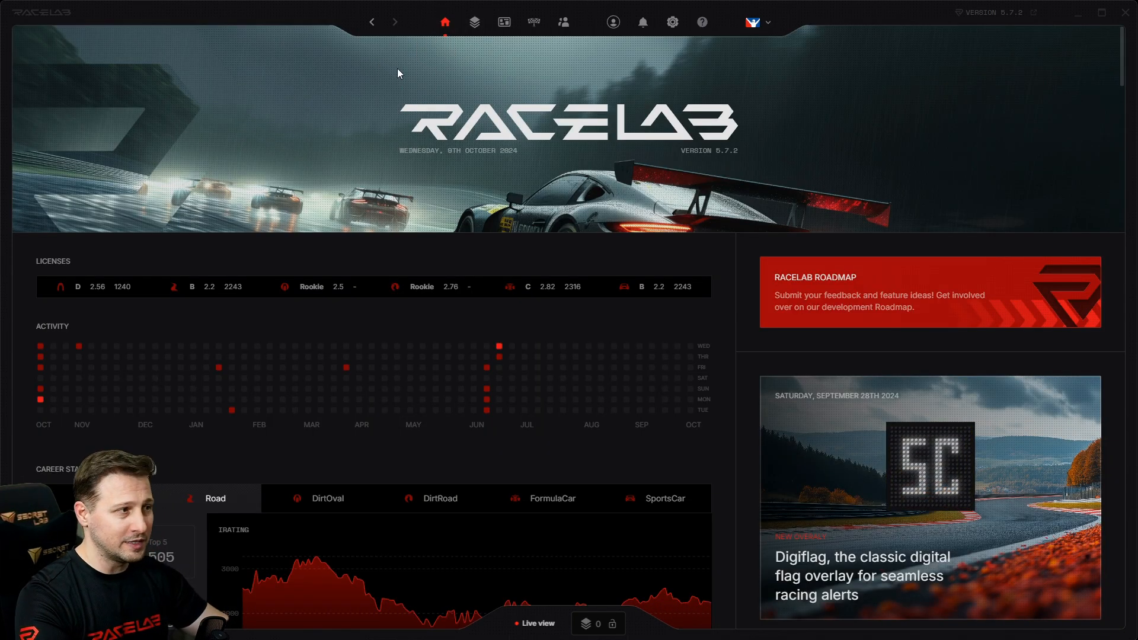
# - Filter the Overlays gallery by 'fuel' to reach the Fuel calculator overlay
pyautogui.click(474, 21)
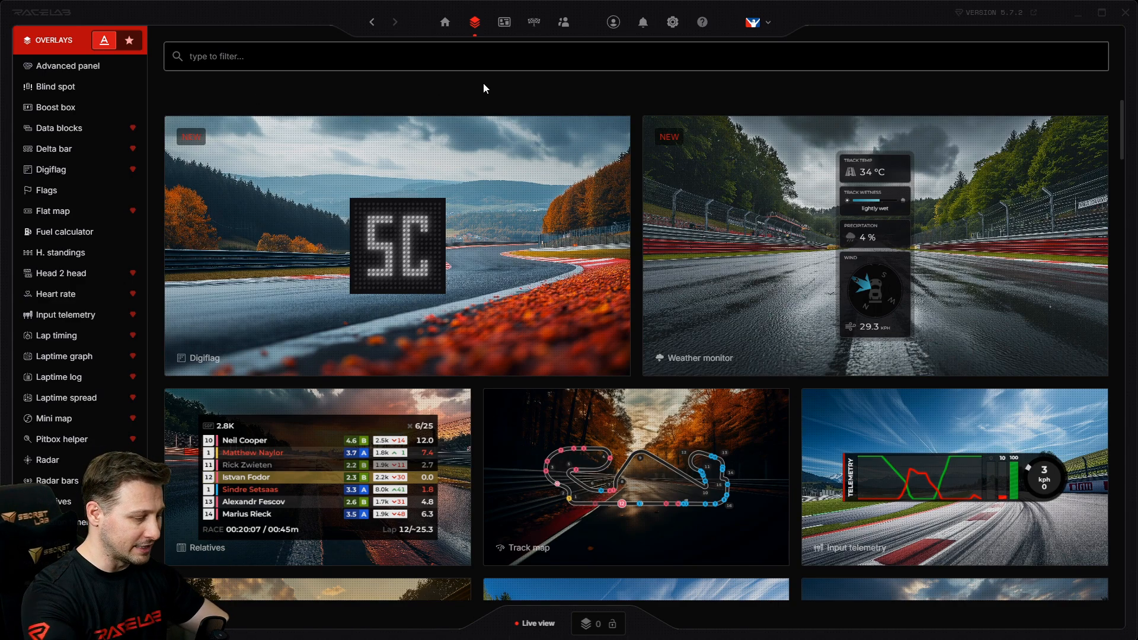
pyautogui.write('fuel')
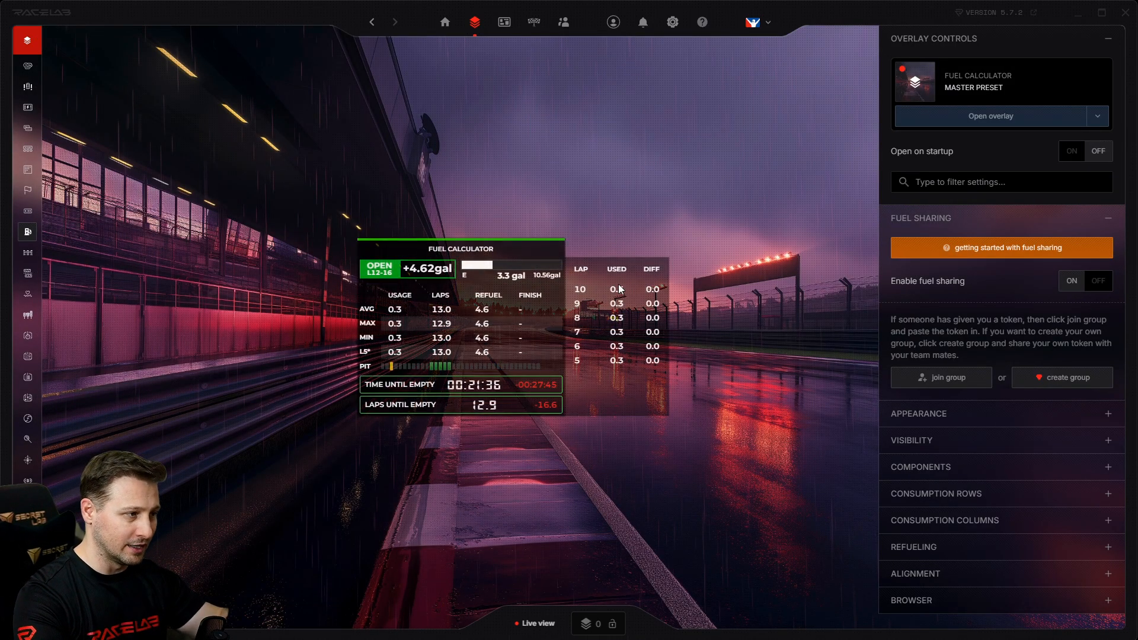
pyautogui.moveTo(466, 104)
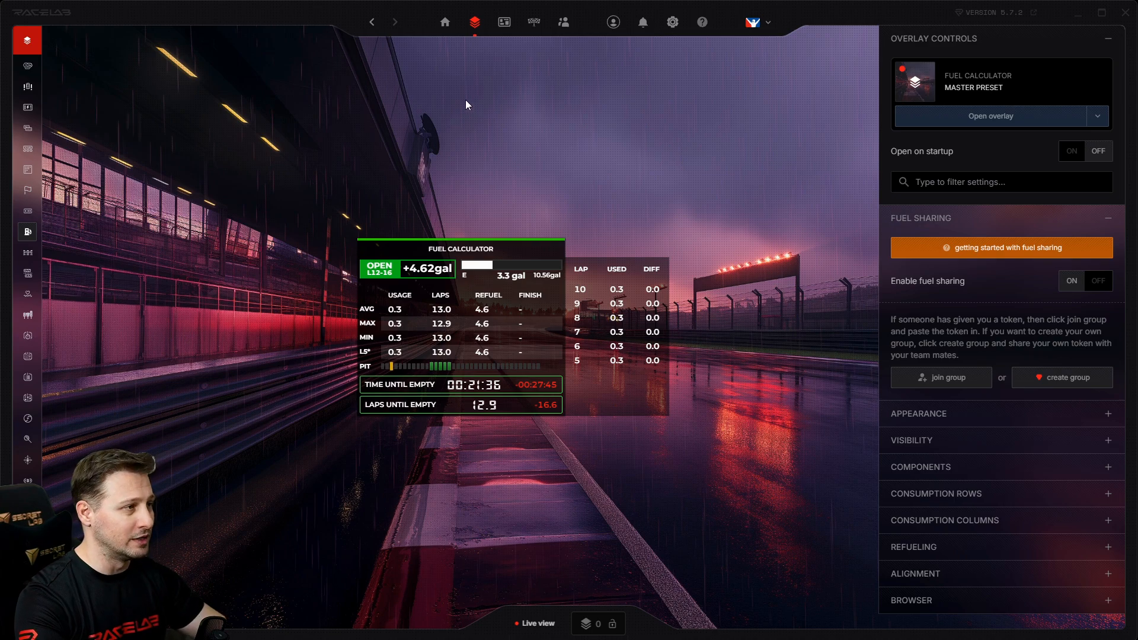
pyautogui.moveTo(474, 22)
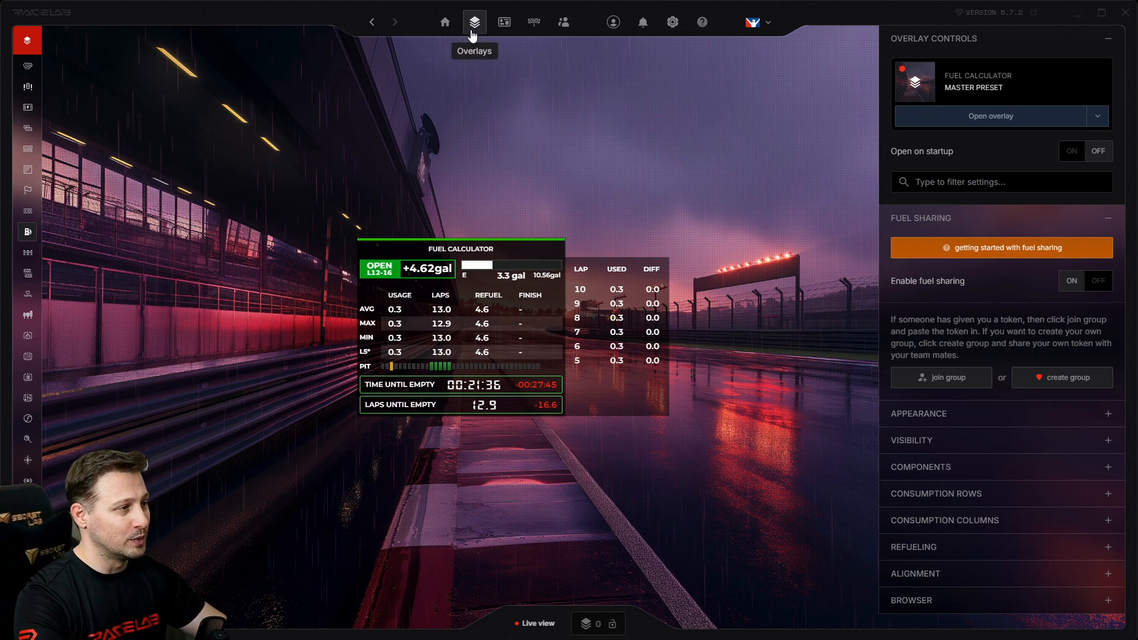
# - Locate the Blind Spot card in the gallery and show its overlay controls with live preview
pyautogui.click(474, 21)
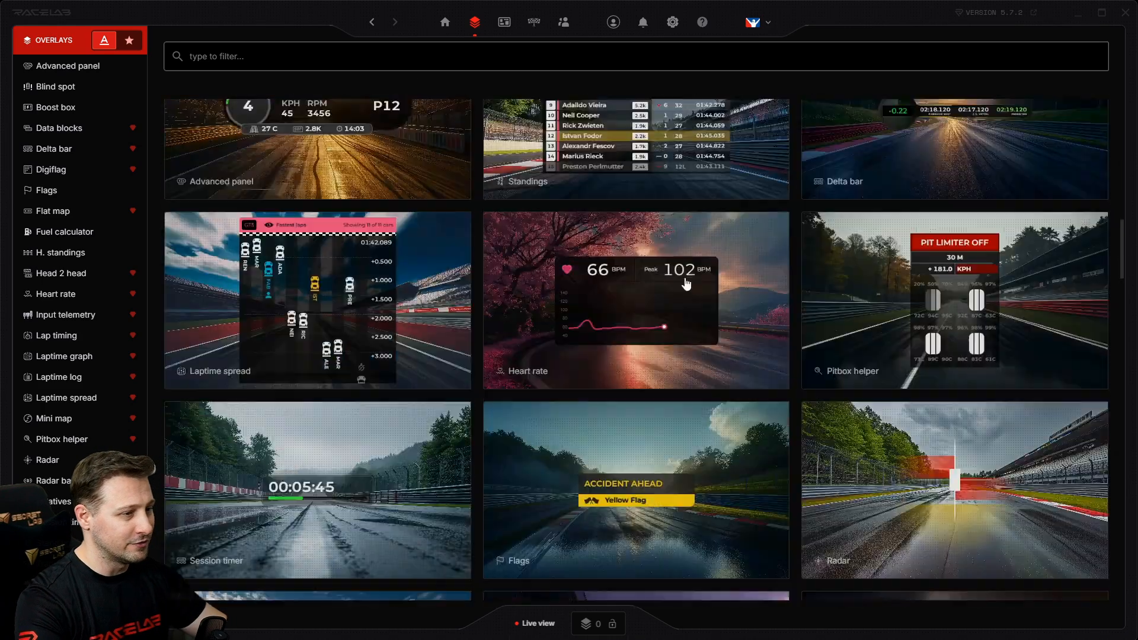
pyautogui.scroll(-3)
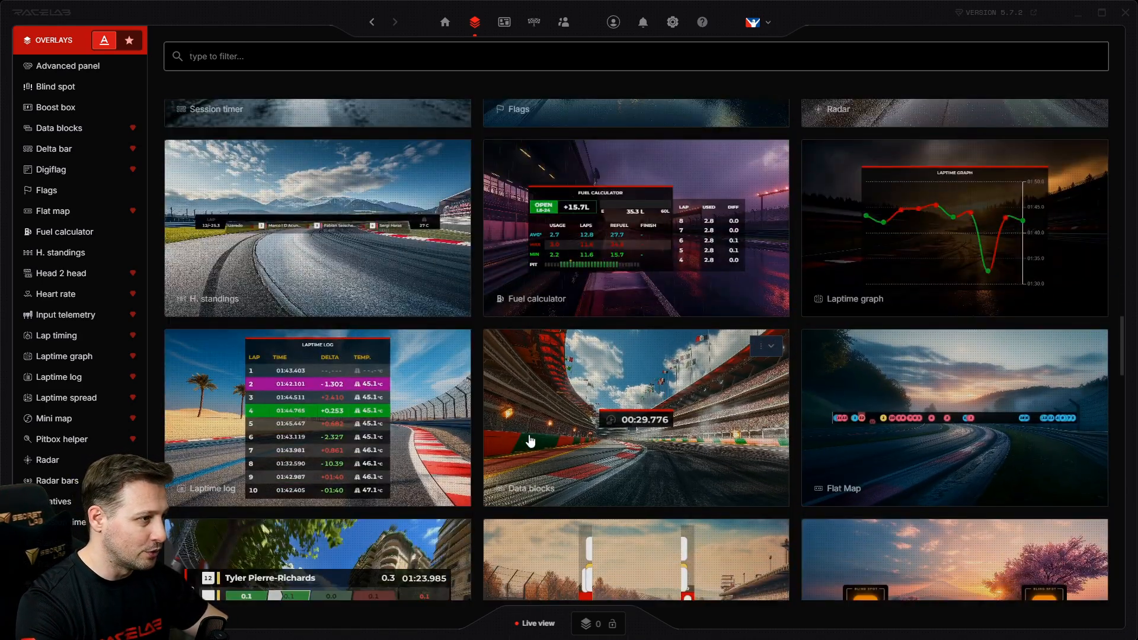
pyautogui.scroll(-3)
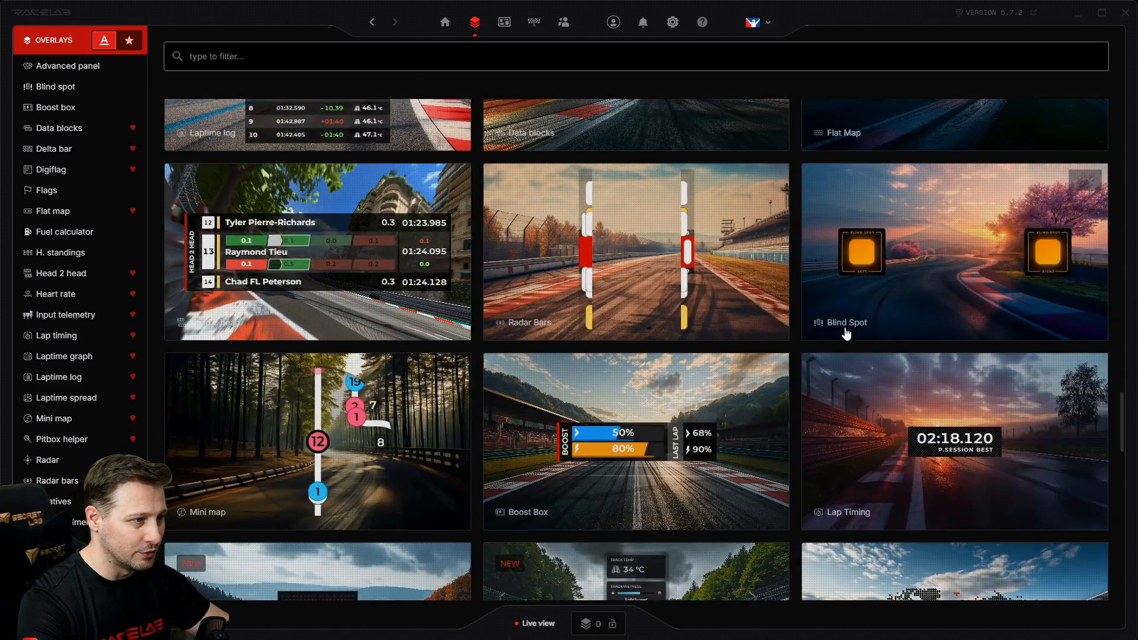
pyautogui.click(445, 22)
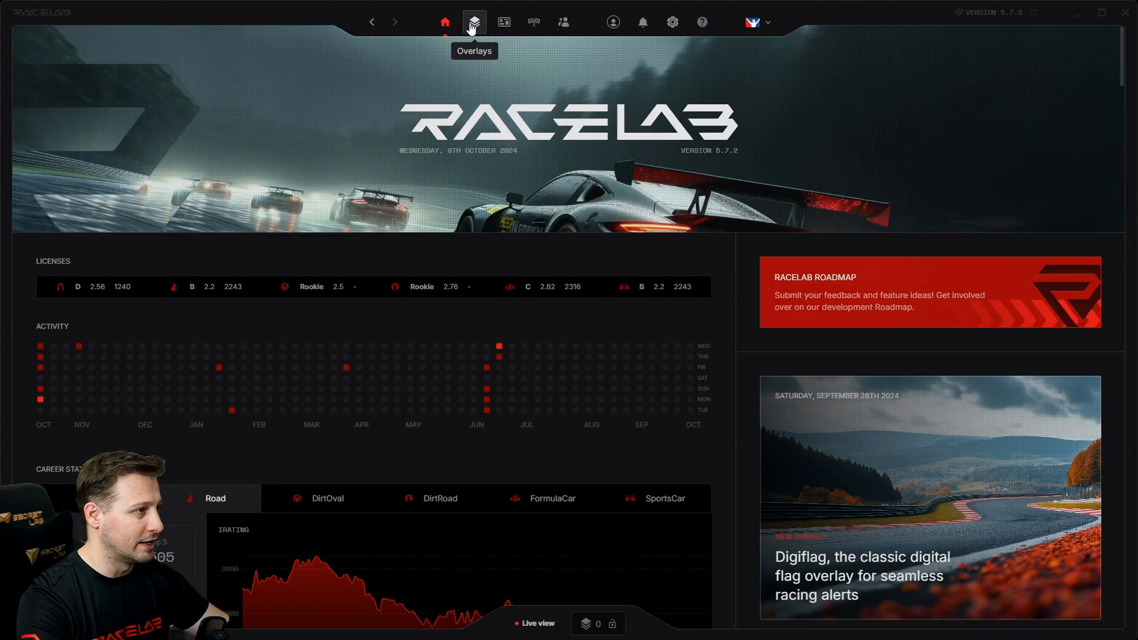
pyautogui.click(474, 22)
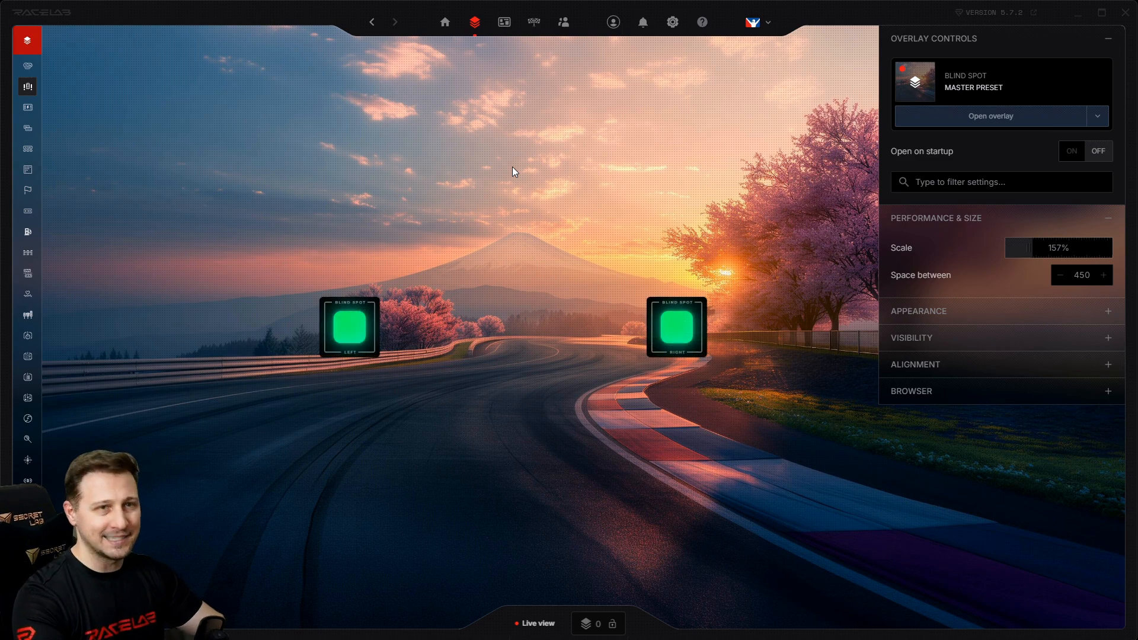
# - Return to the Overlays gallery with the sidebar name list expanded, viewed from the top
pyautogui.click(474, 22)
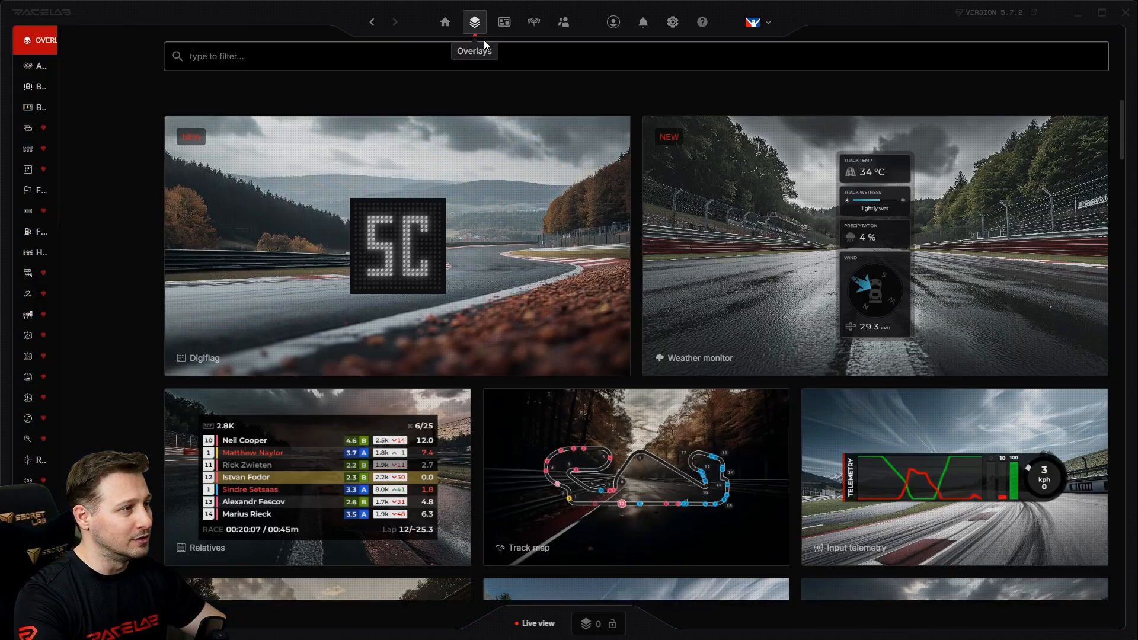
pyautogui.click(474, 21)
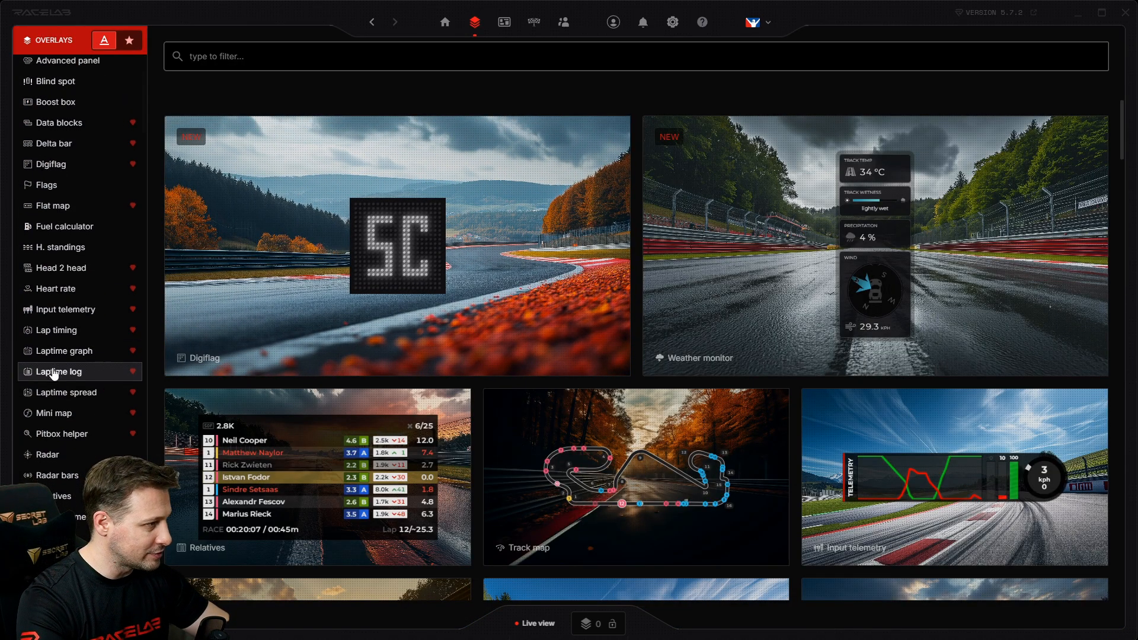
pyautogui.scroll(-3)
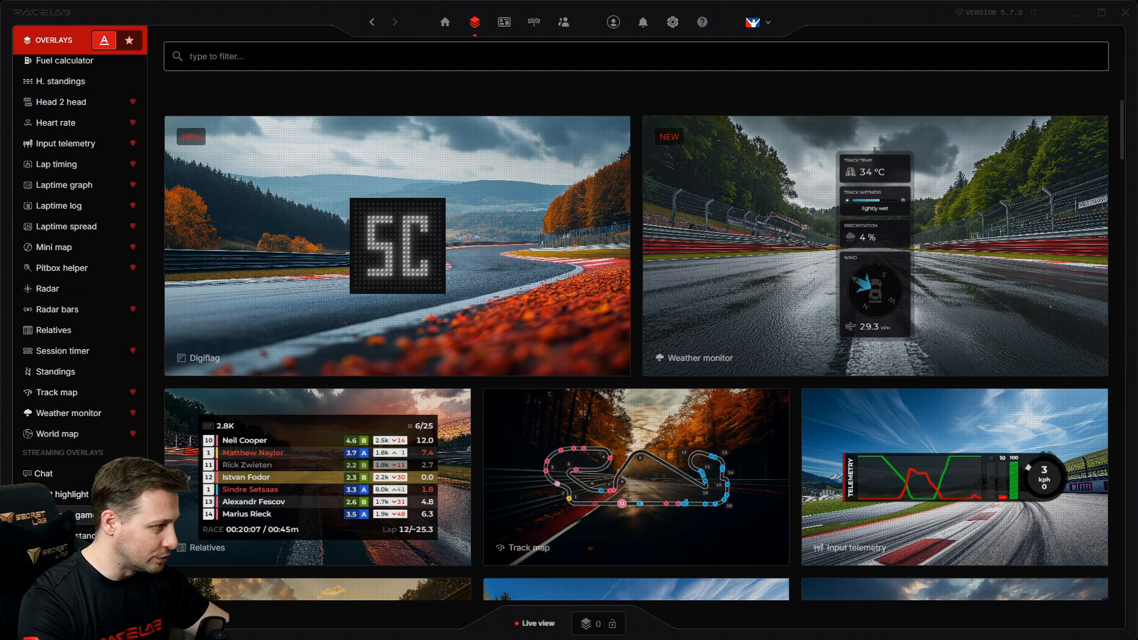
pyautogui.scroll(3)
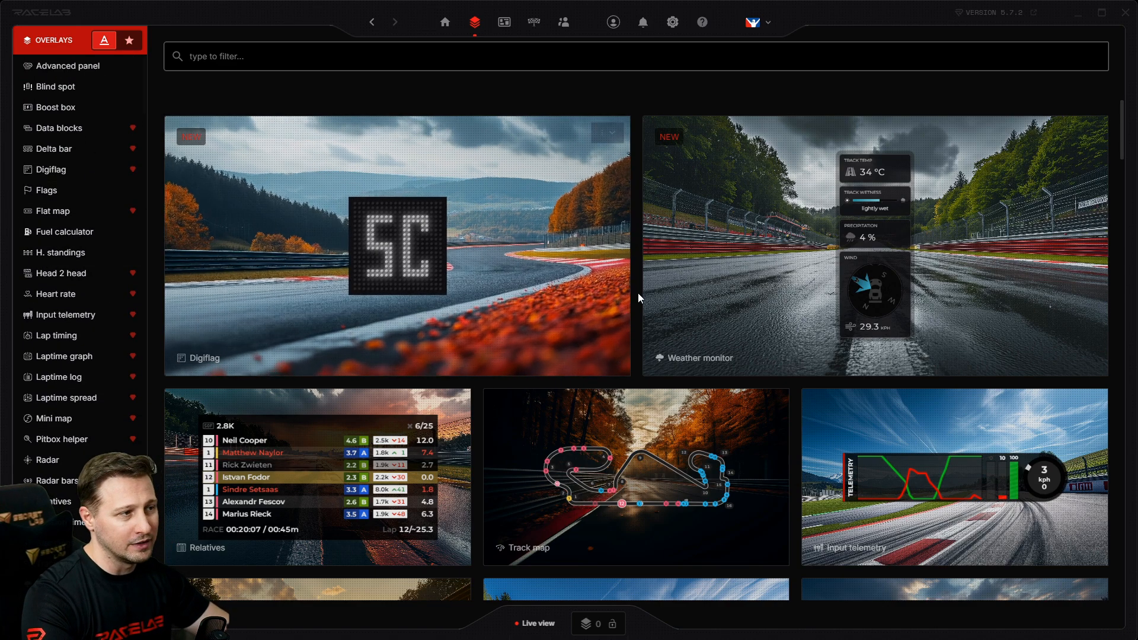
pyautogui.moveTo(551, 100)
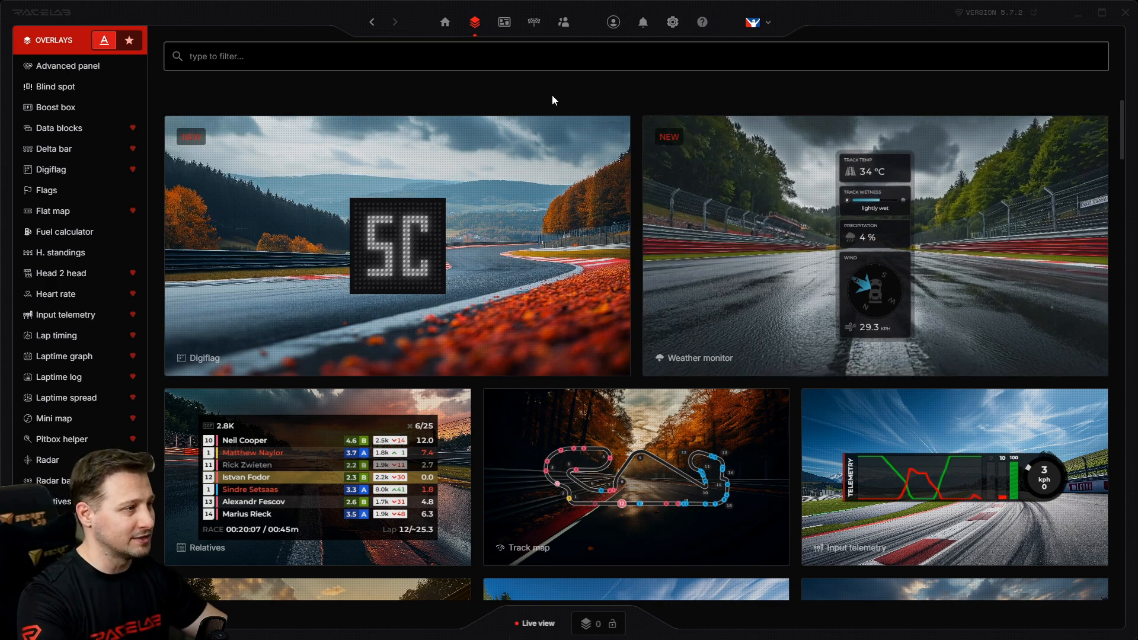
pyautogui.moveTo(504, 21)
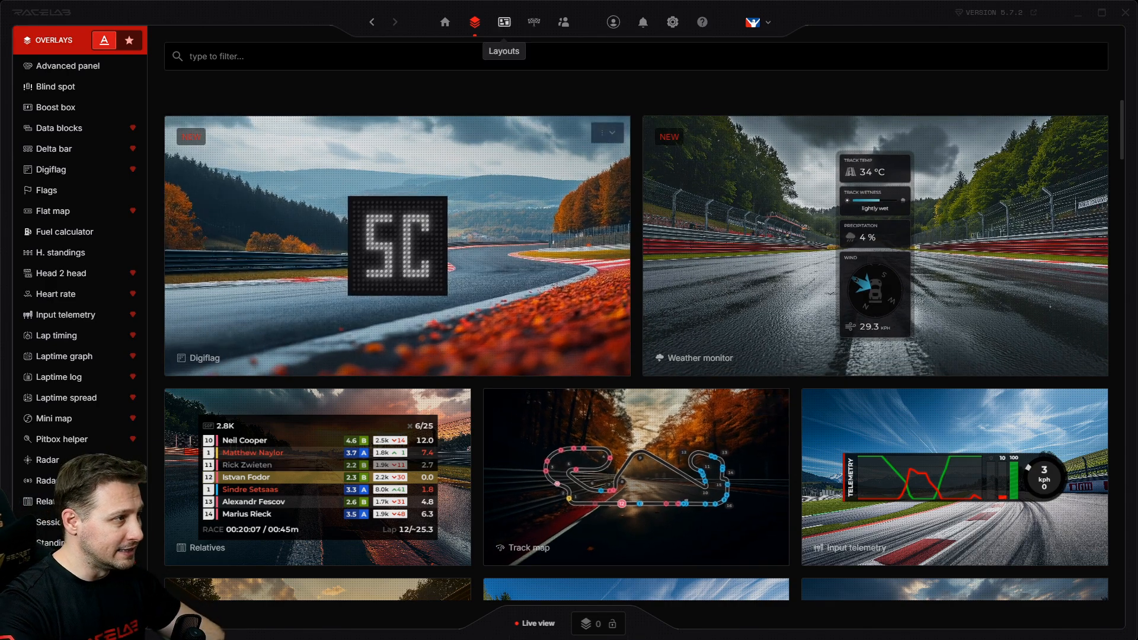
# - Show the Layouts page listing Normal (active, 9 overlays), New layout and disabled Vr mode
pyautogui.click(502, 22)
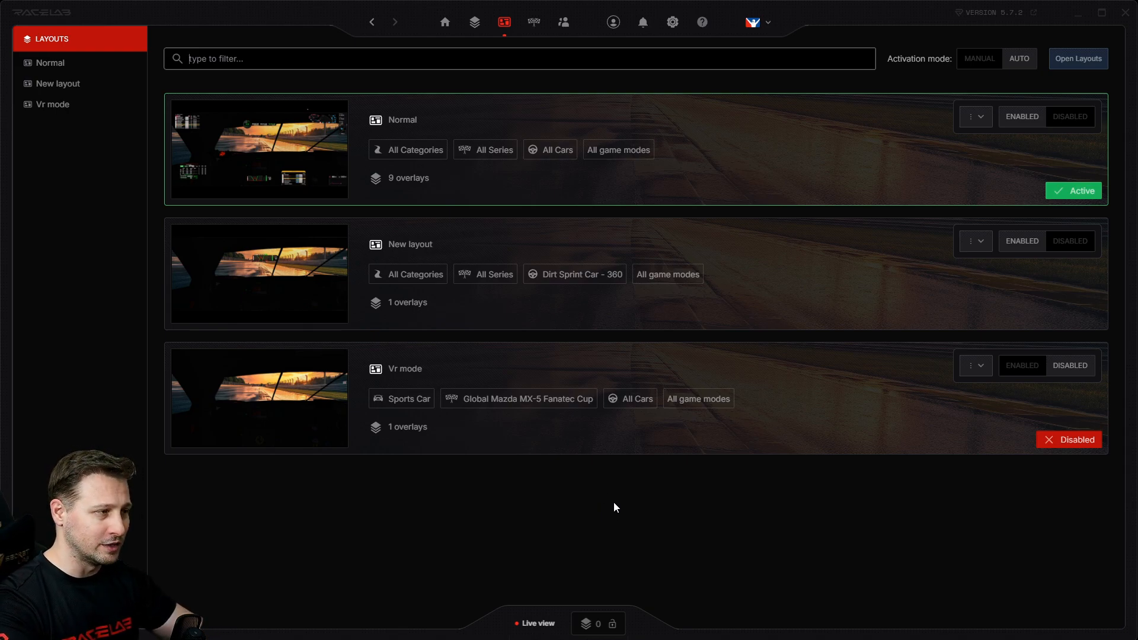
pyautogui.moveTo(392, 509)
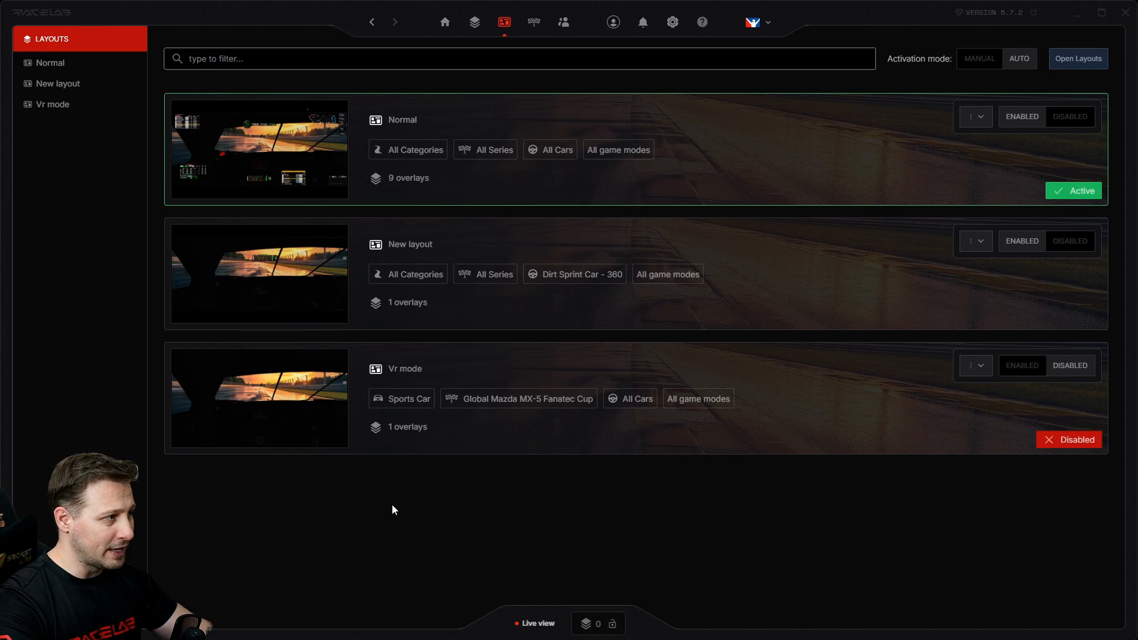
pyautogui.moveTo(438, 531)
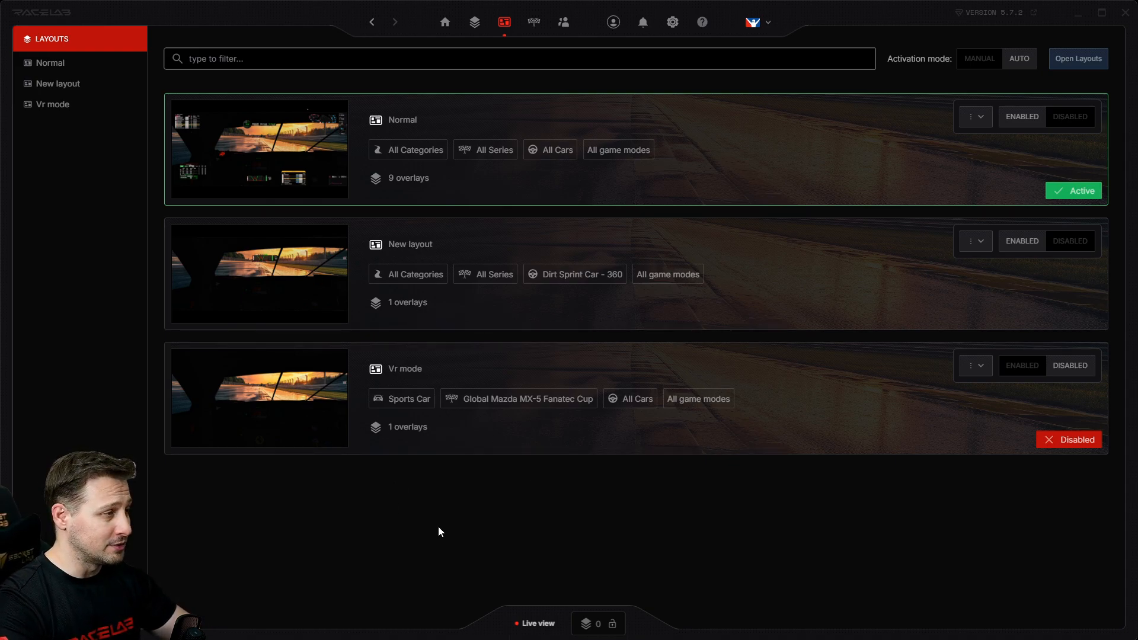
pyautogui.moveTo(229, 138)
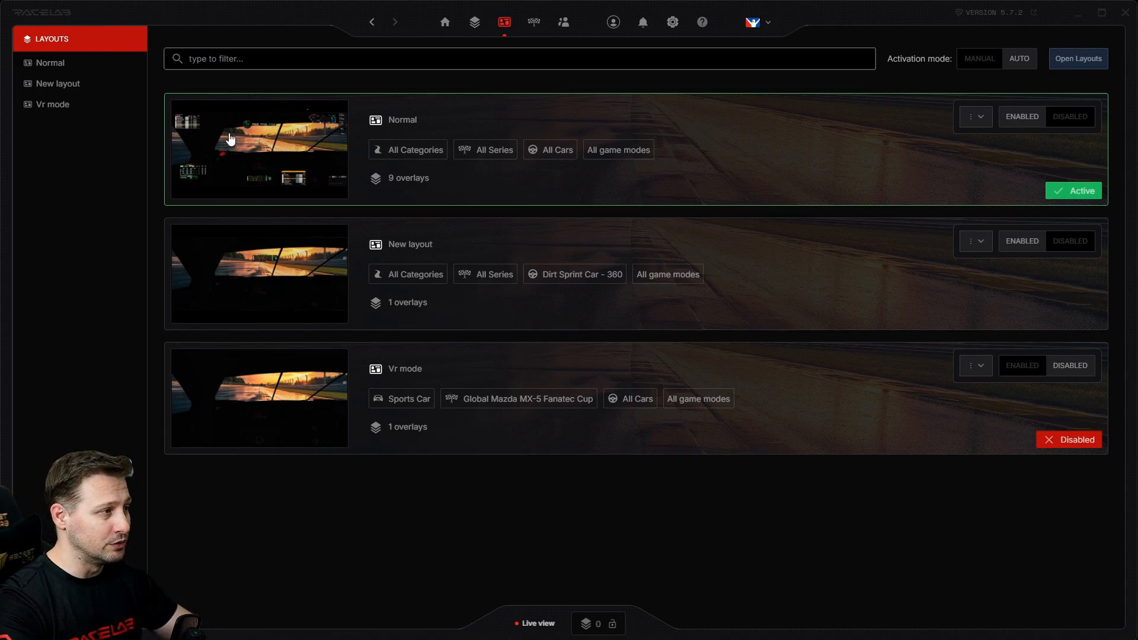
pyautogui.moveTo(256, 134)
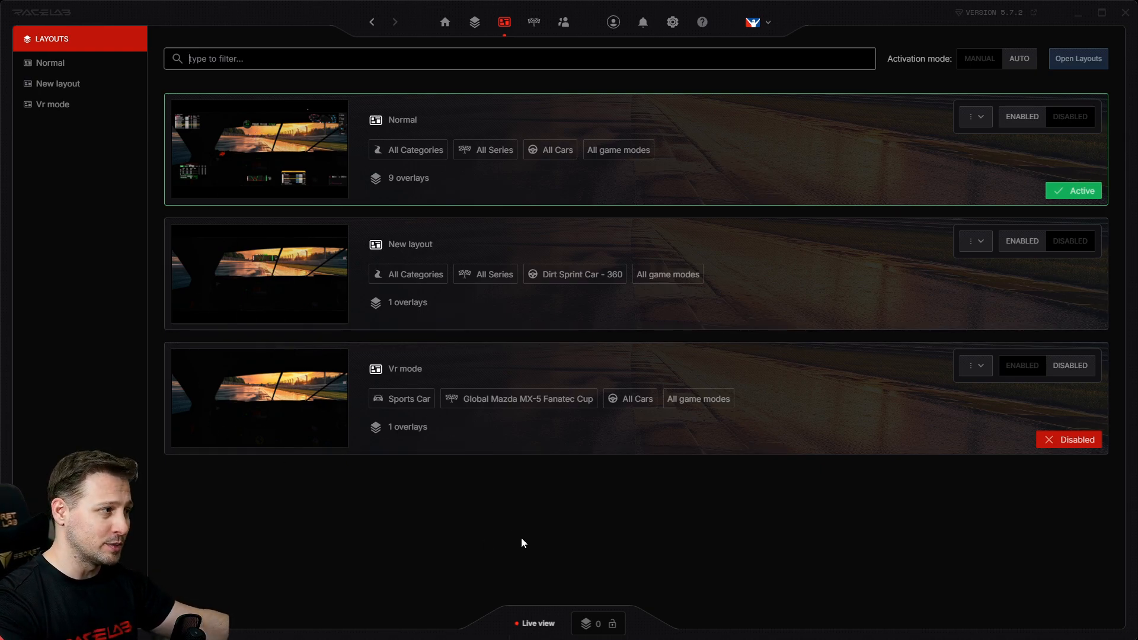
pyautogui.moveTo(266, 150)
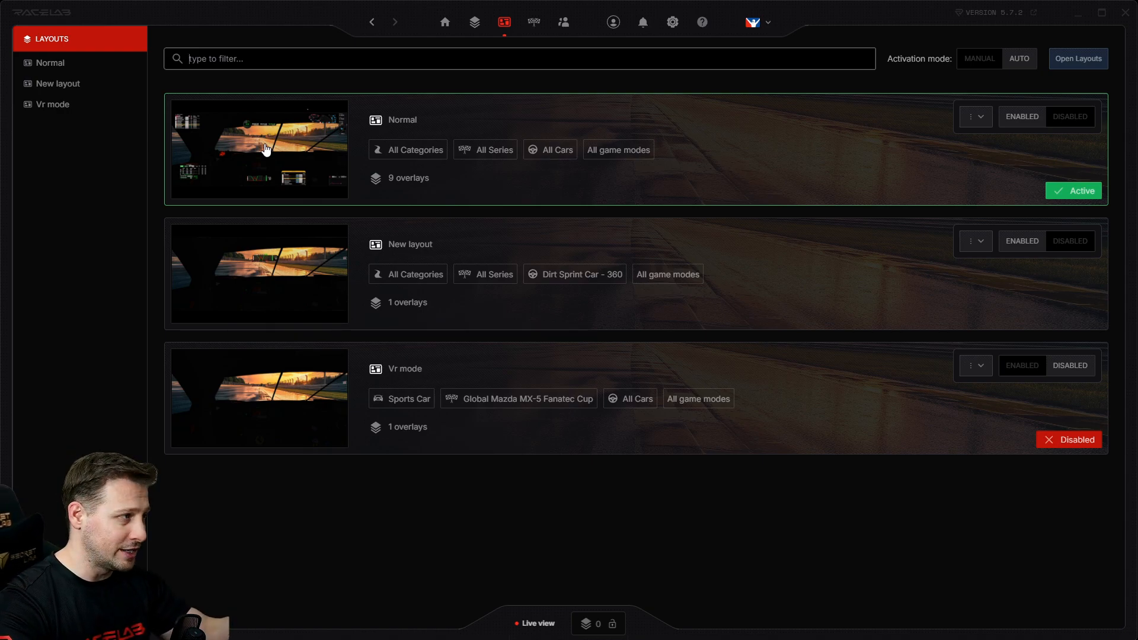
pyautogui.moveTo(260, 517)
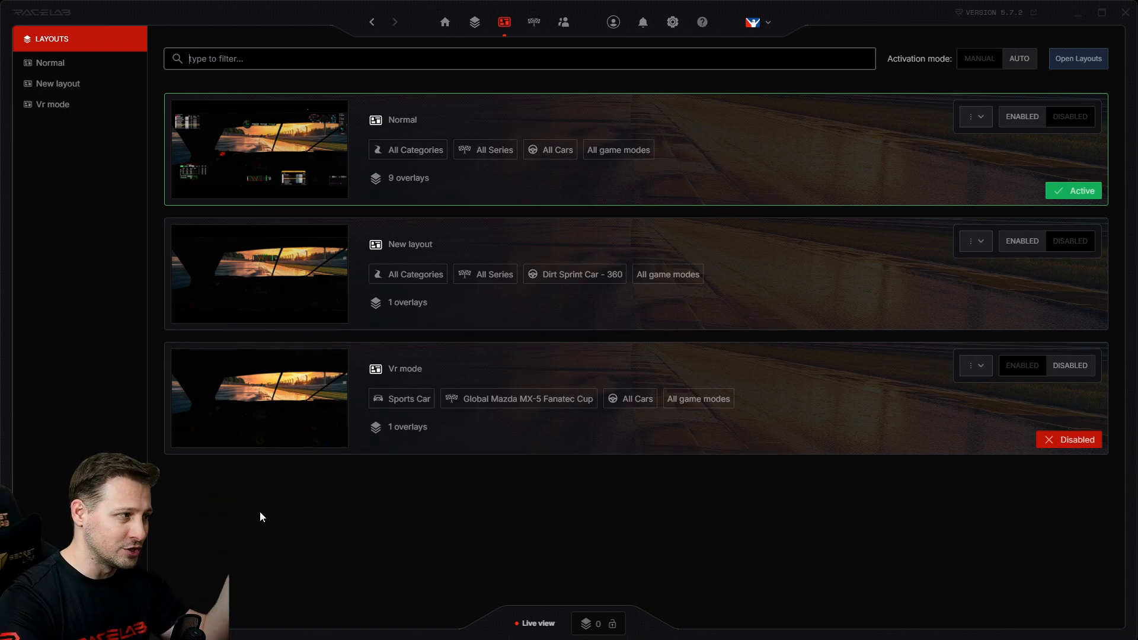
pyautogui.moveTo(410, 123)
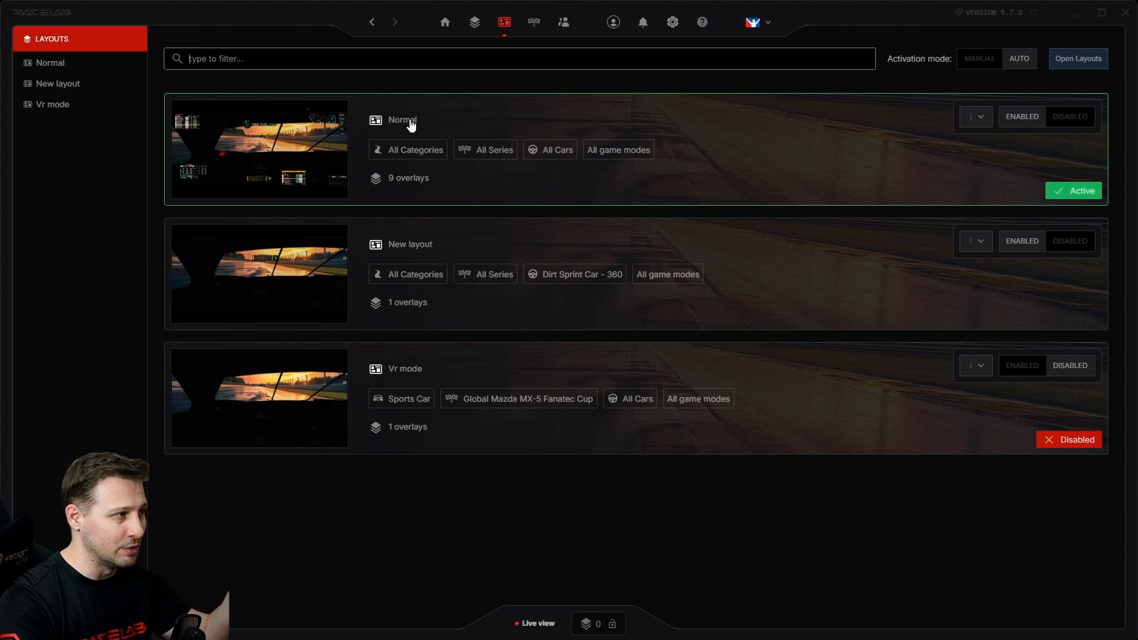
pyautogui.moveTo(292, 241)
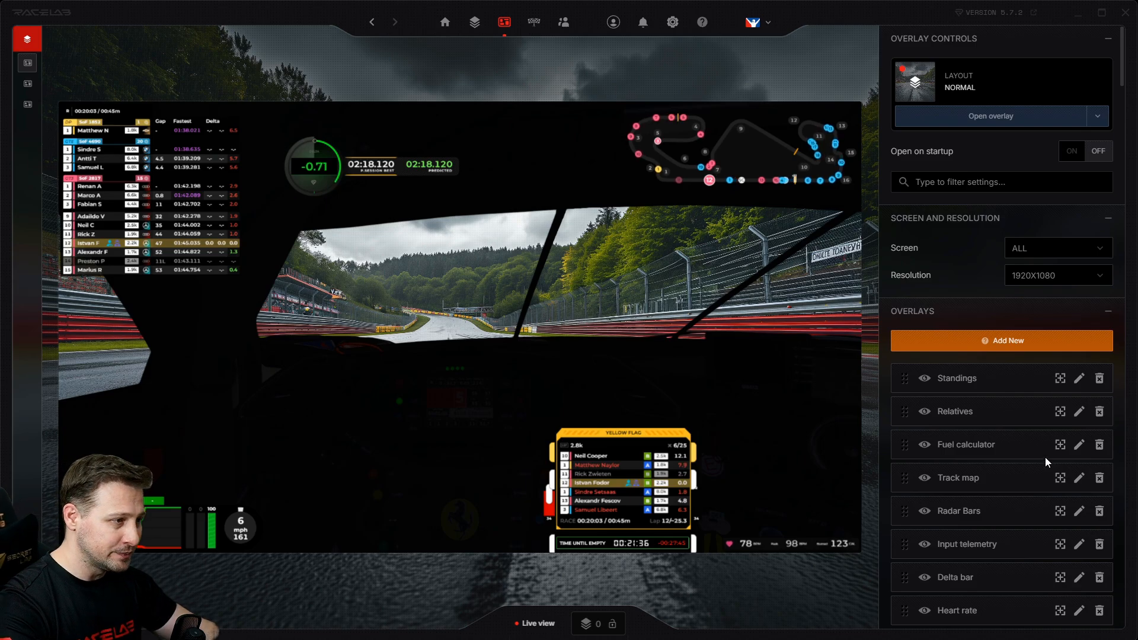
pyautogui.moveTo(856, 420)
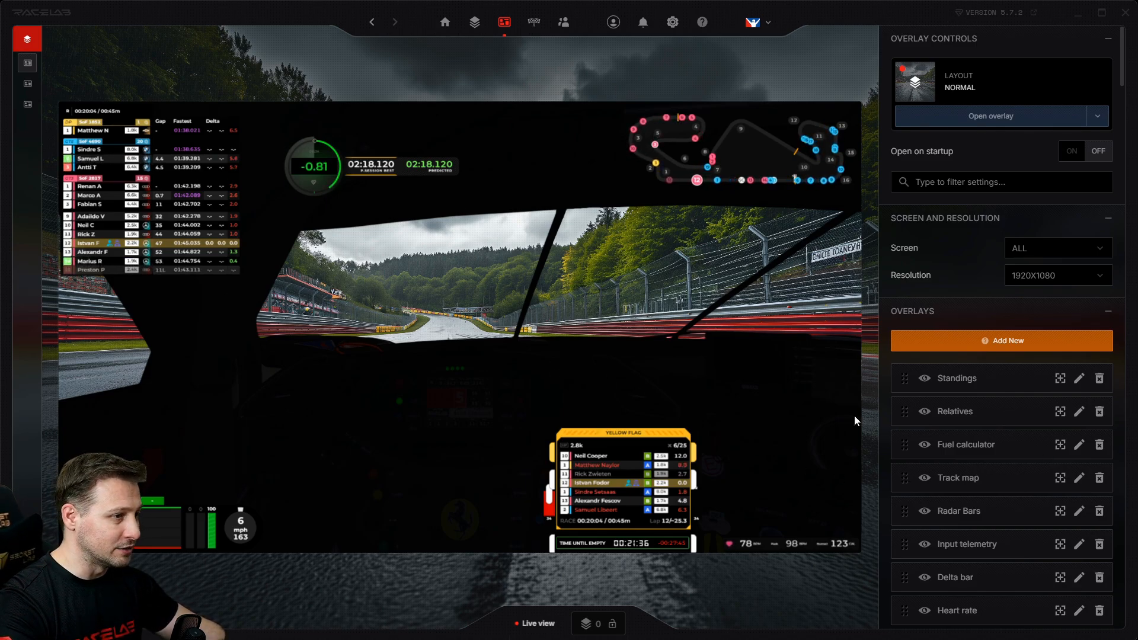
# - View the Standings overlay's settings, then go back to the Normal layout's overlay list
pyautogui.click(1078, 377)
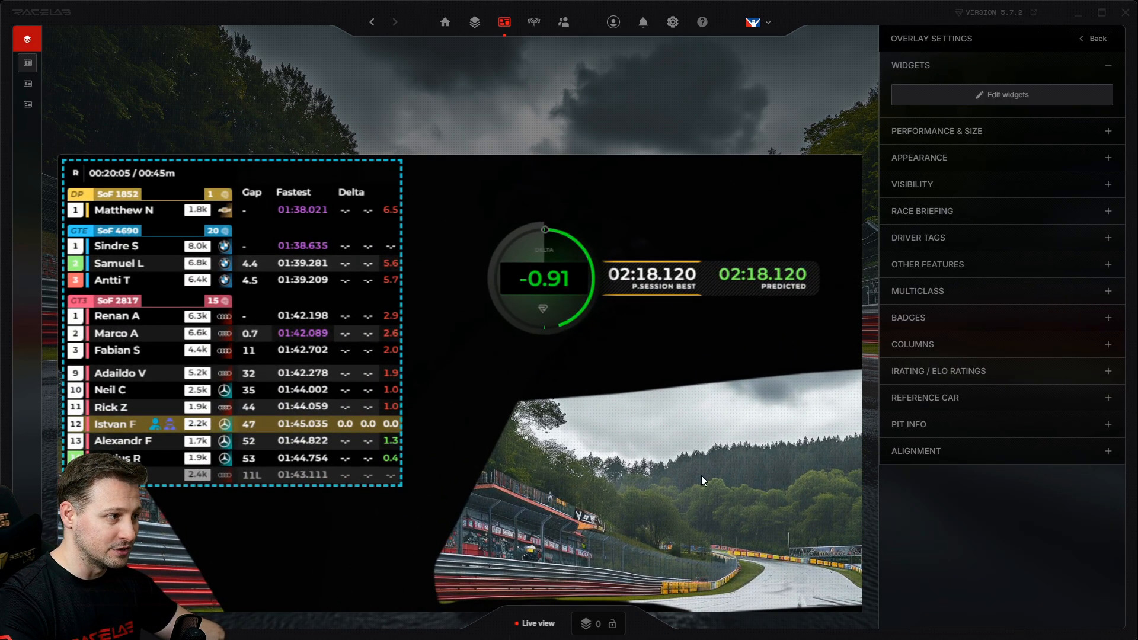
pyautogui.moveTo(952, 266)
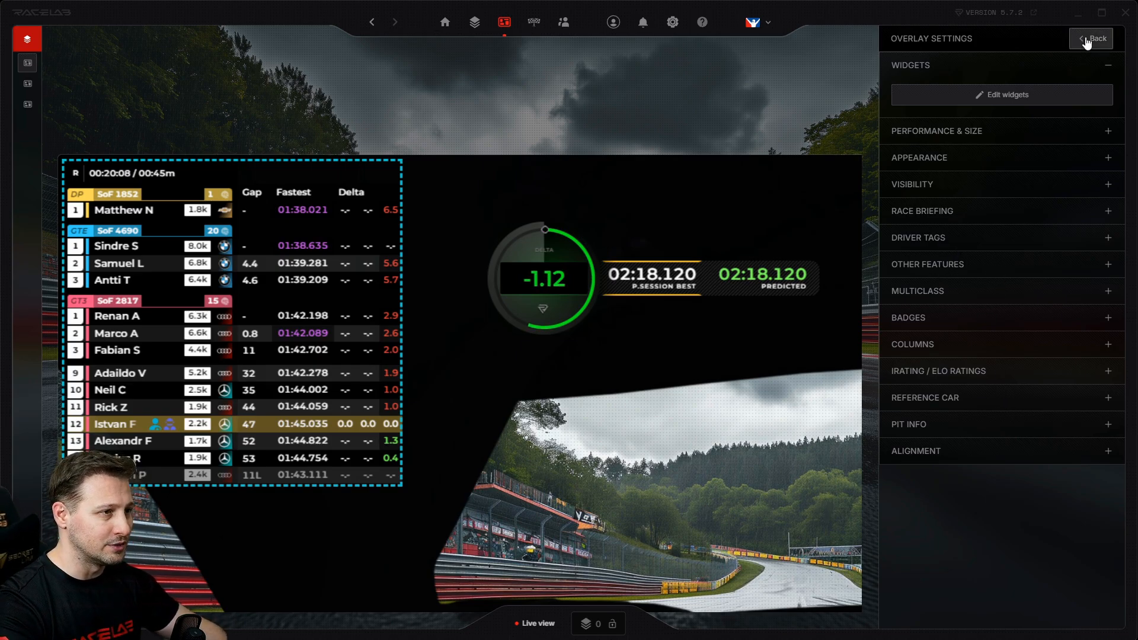
pyautogui.click(1090, 38)
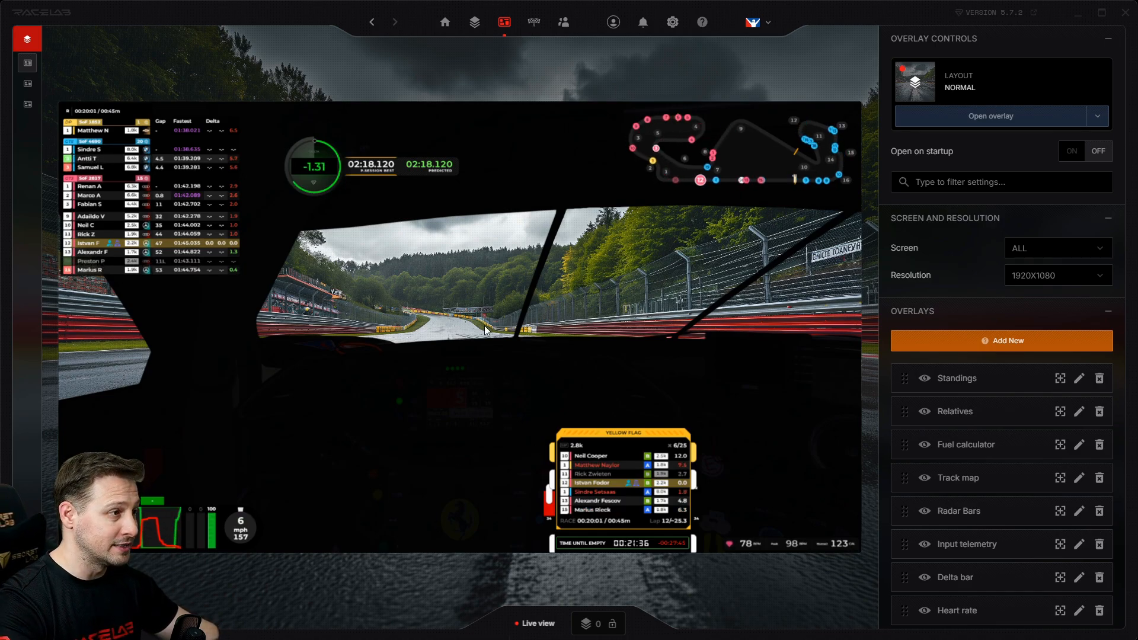
pyautogui.moveTo(508, 56)
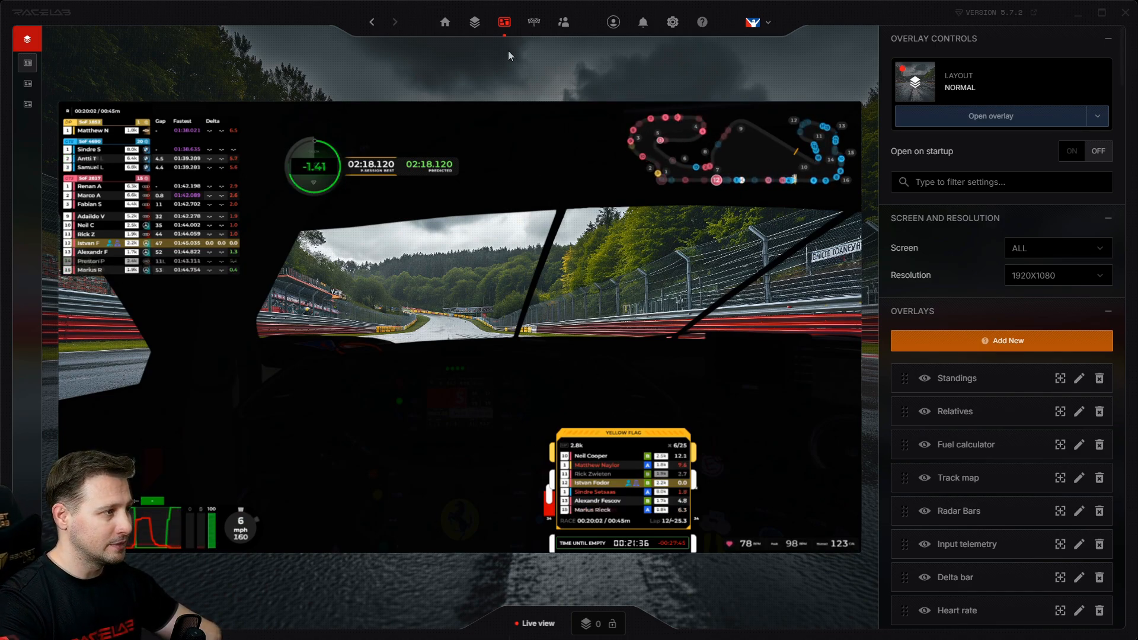
pyautogui.moveTo(533, 22)
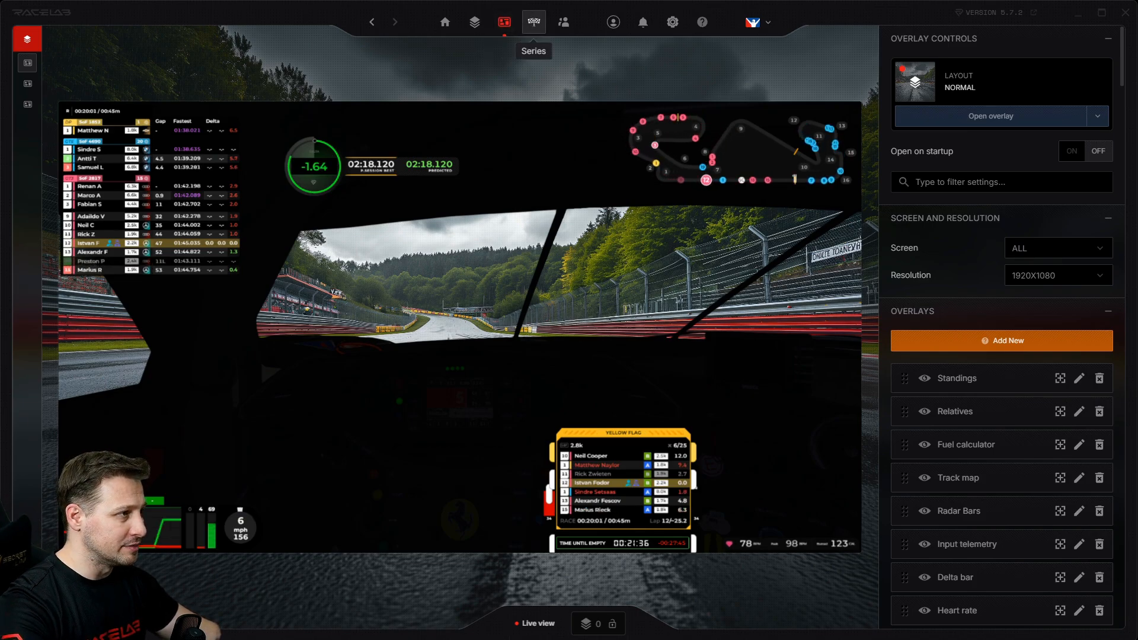
# - Search the Series page for 'imsa', narrowing it to five IMSA series
pyautogui.click(533, 21)
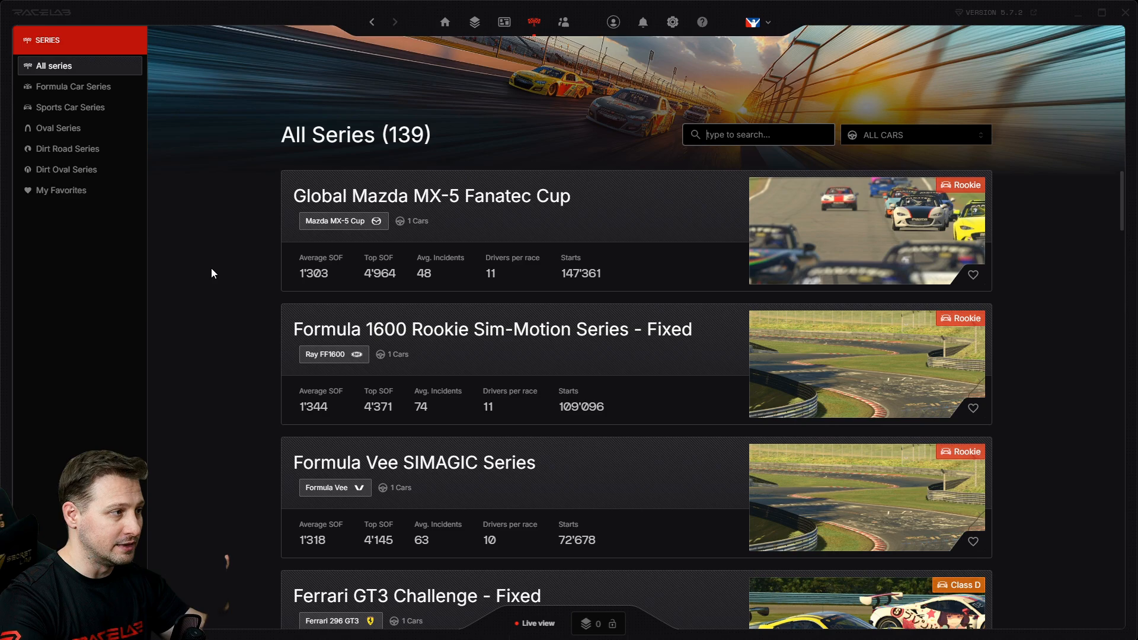
pyautogui.moveTo(194, 264)
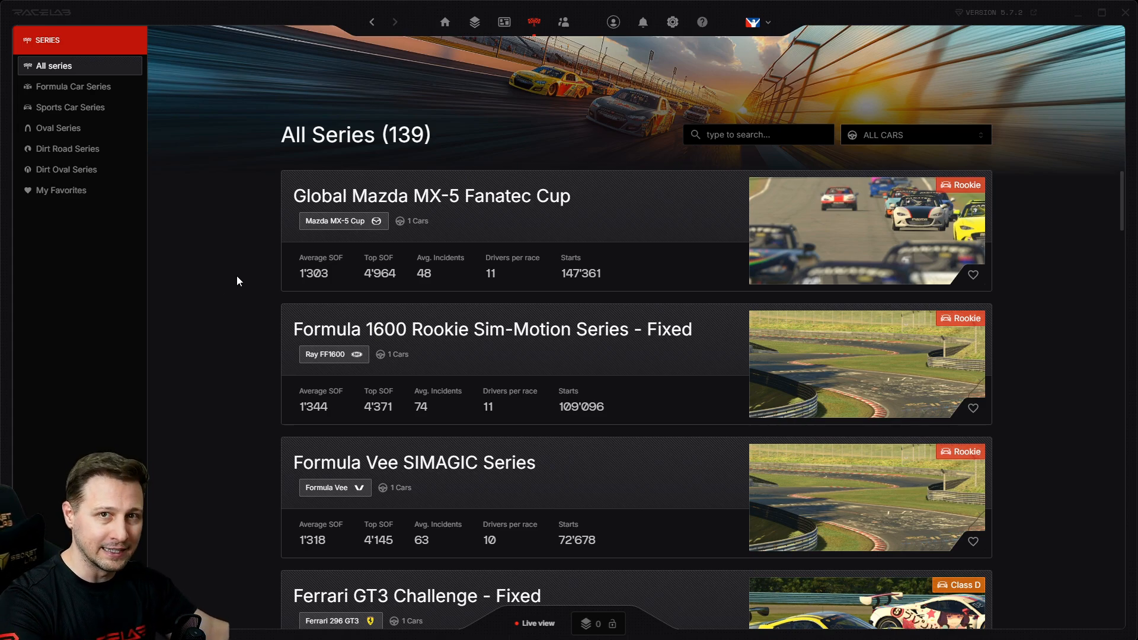
pyautogui.click(757, 134)
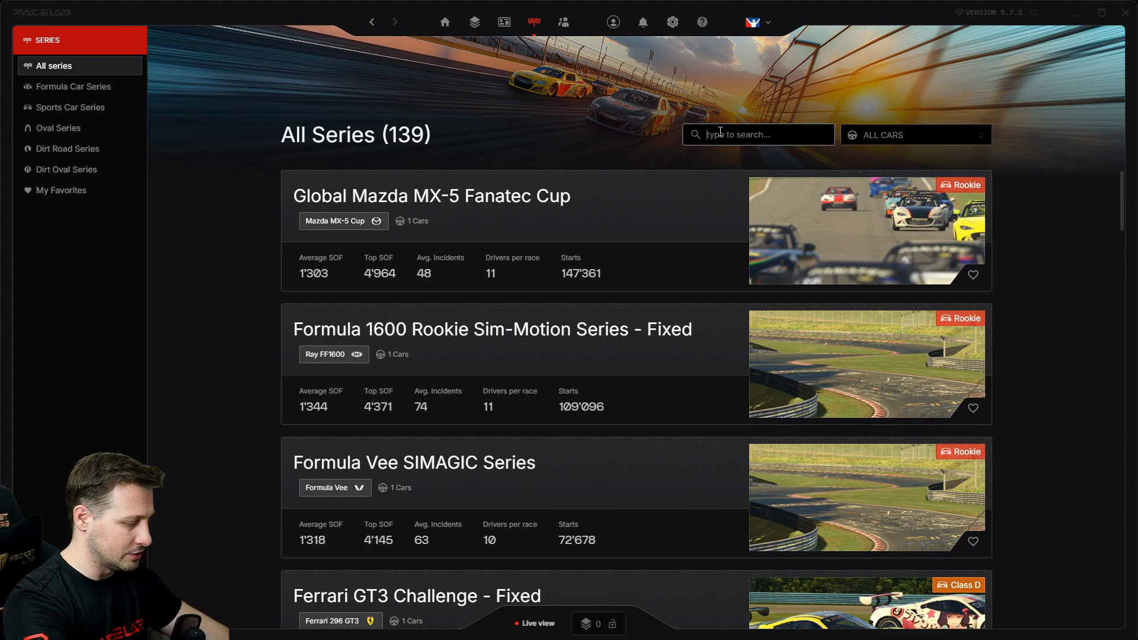
pyautogui.write('imsa')
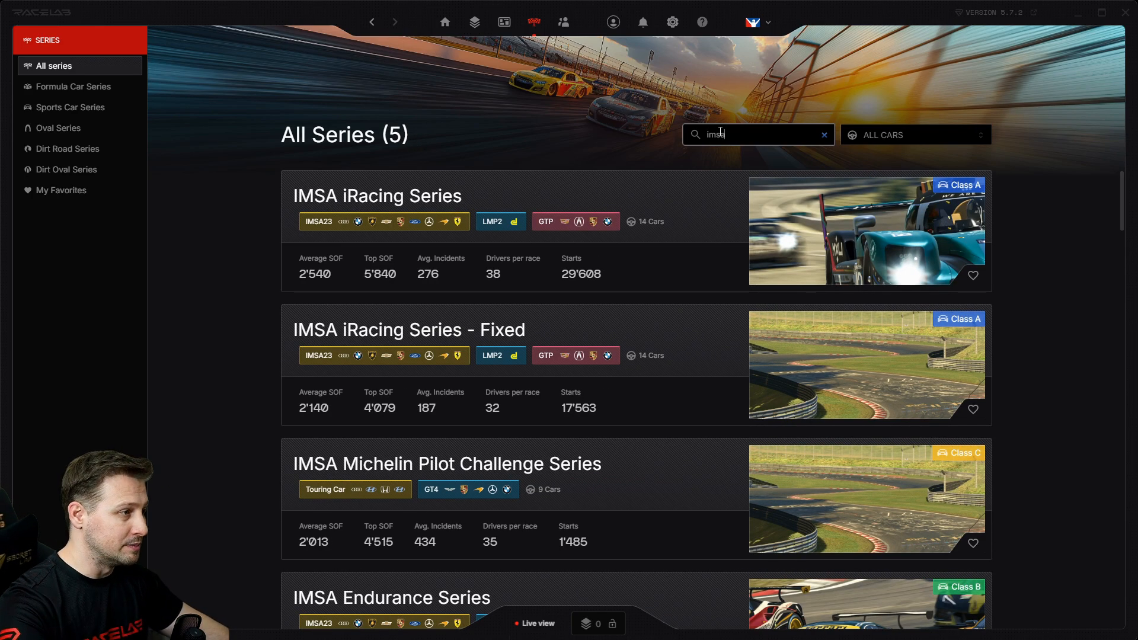
# - Review an IMSA series' statistics: Pace chart, Participation and Strength of field
pyautogui.click(376, 196)
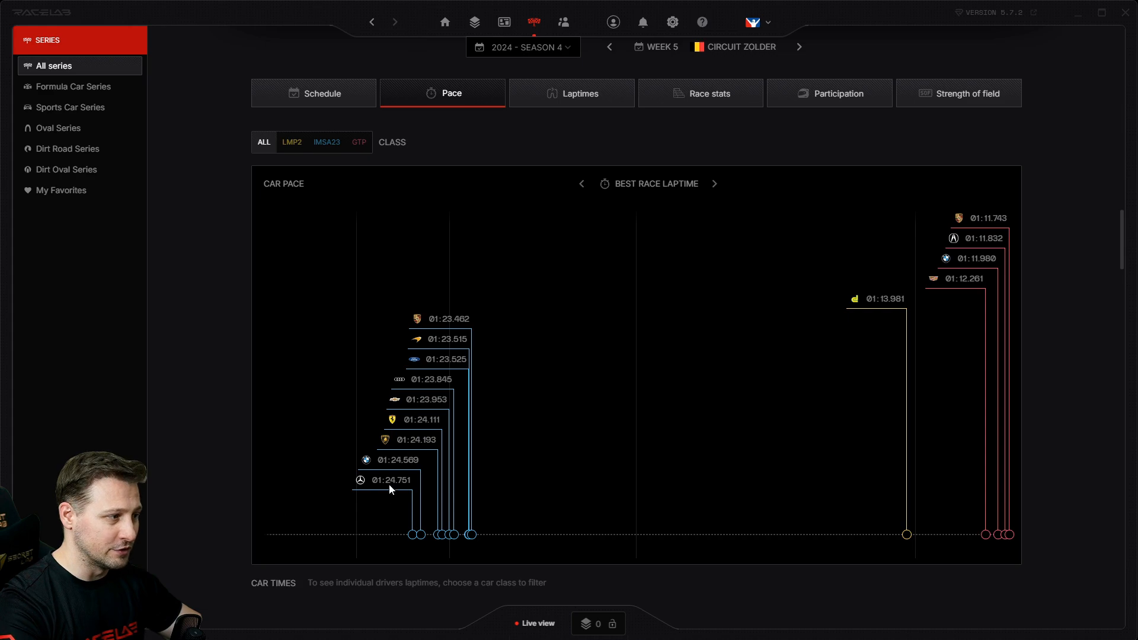
pyautogui.moveTo(249, 416)
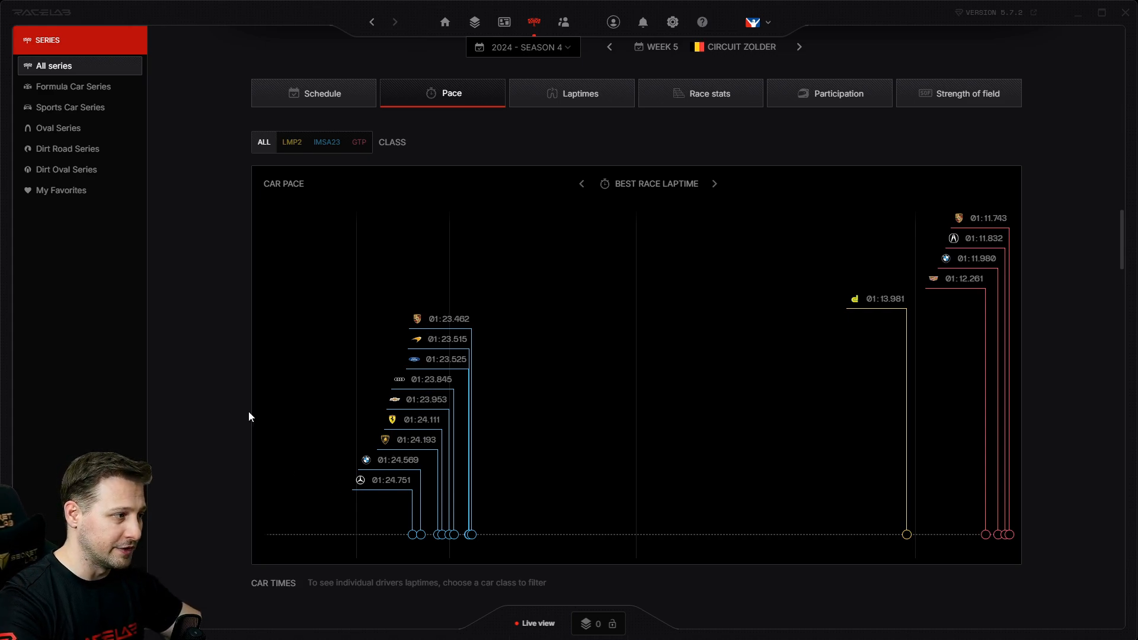
pyautogui.moveTo(984, 286)
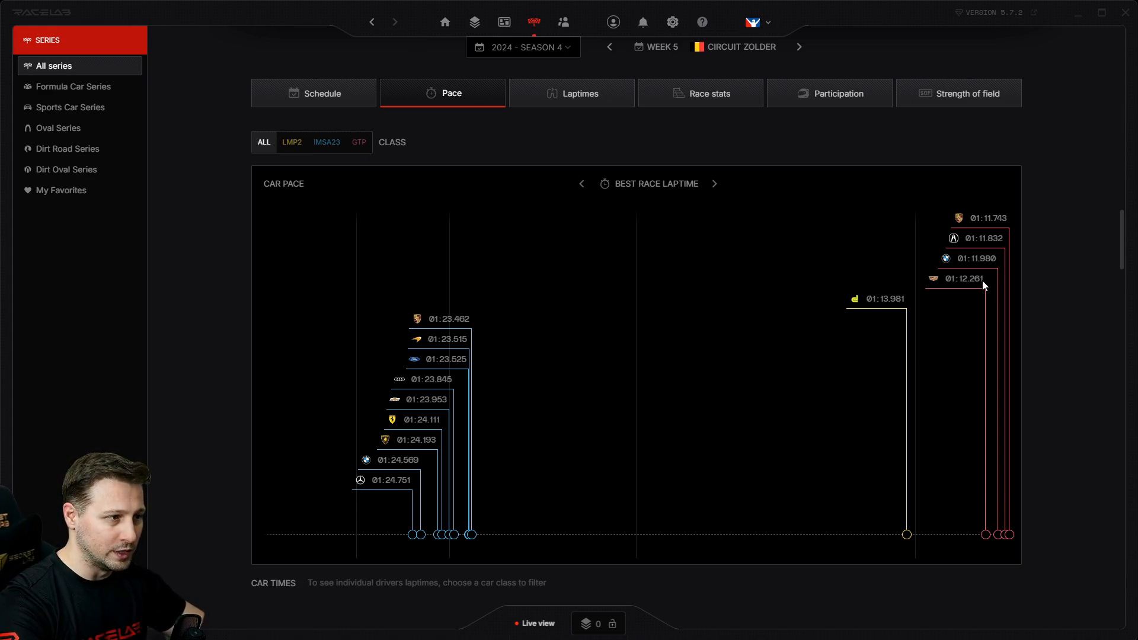
pyautogui.scroll(-3)
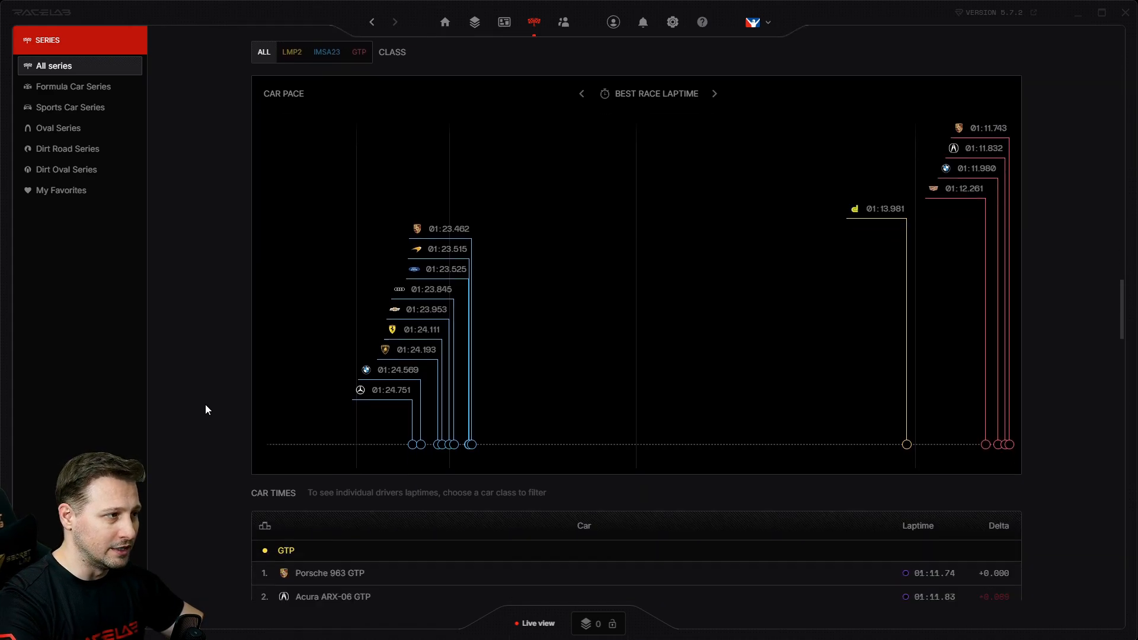
pyautogui.scroll(-3)
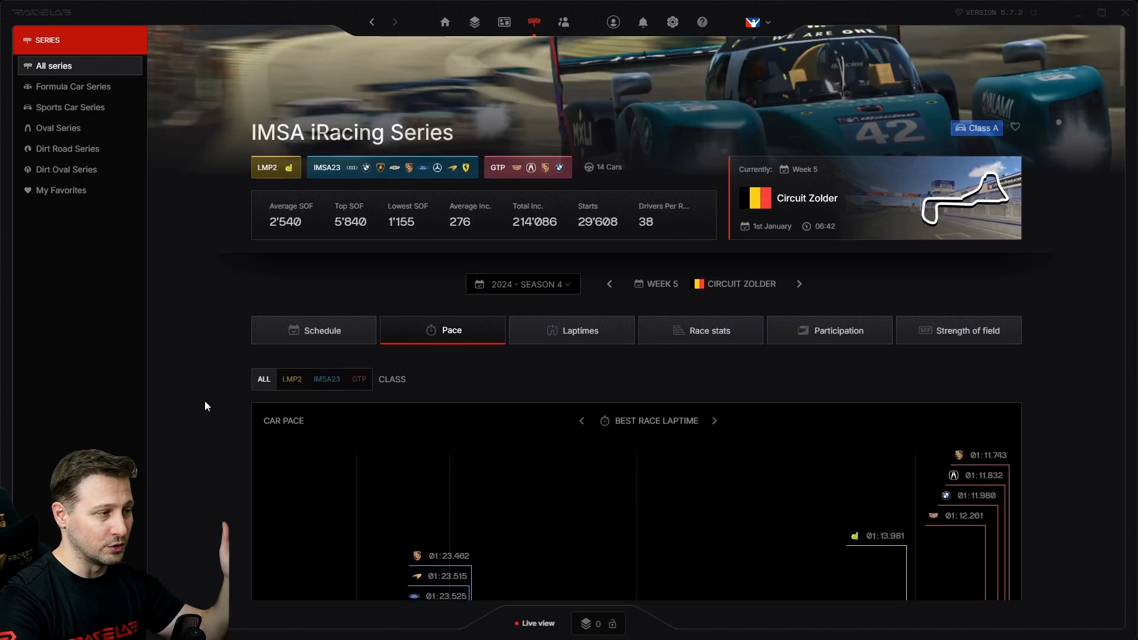
pyautogui.scroll(-3)
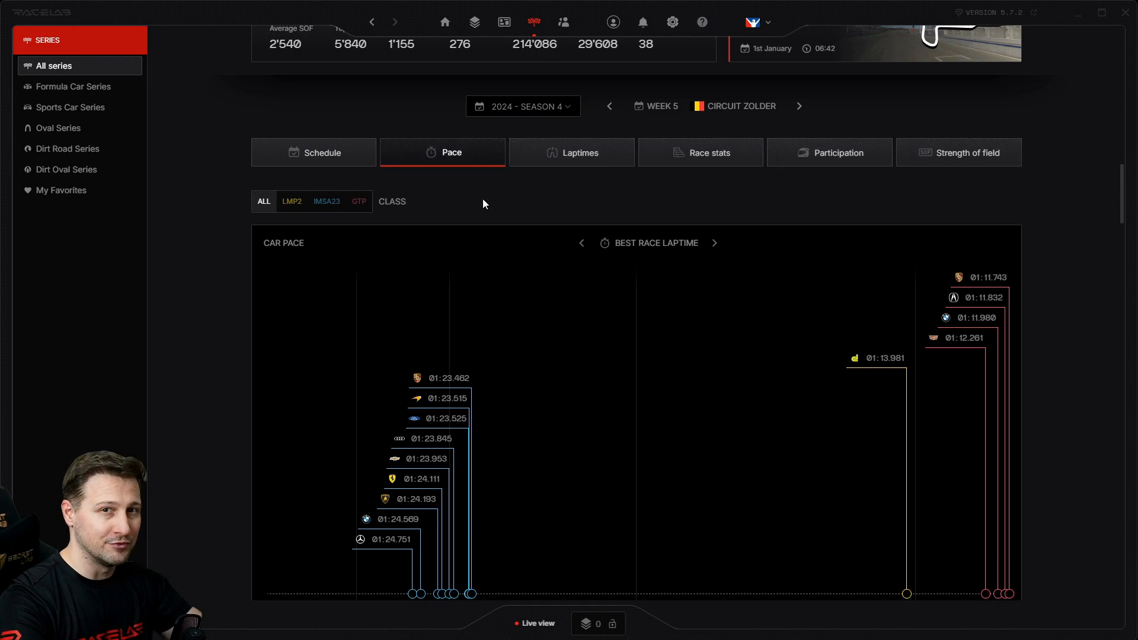
pyautogui.moveTo(747, 186)
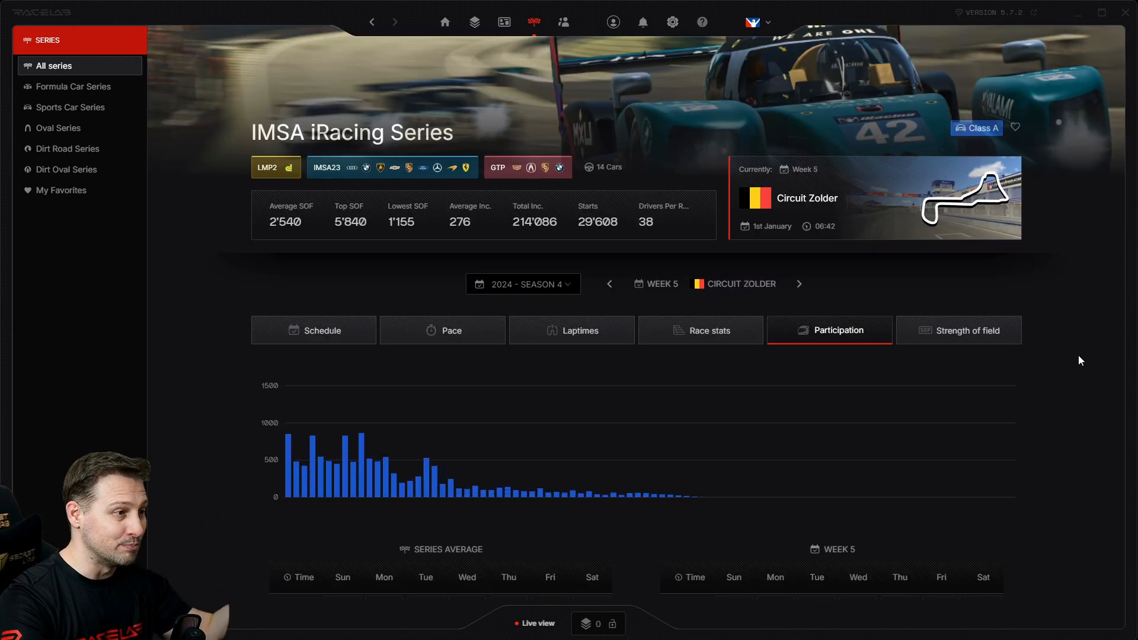
pyautogui.scroll(-3)
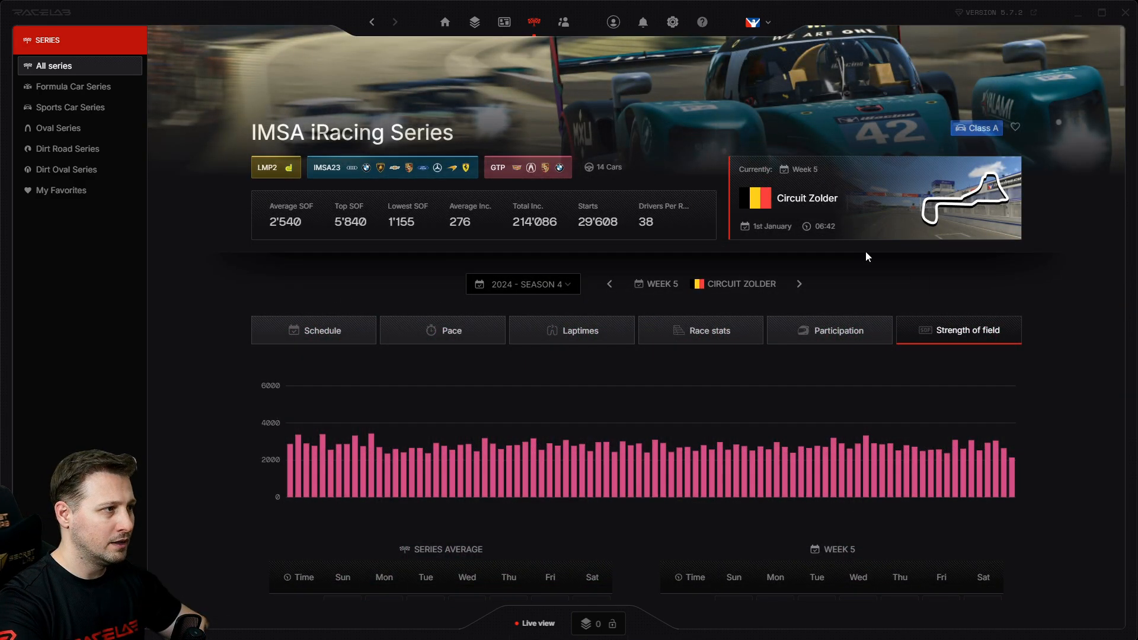
pyautogui.click(562, 21)
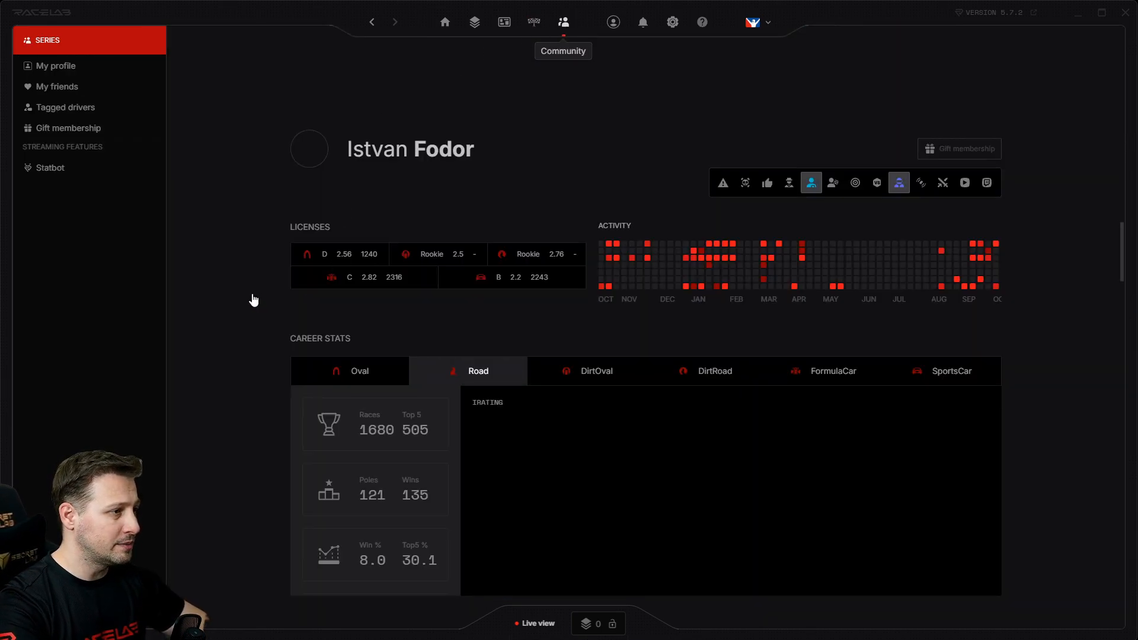
pyautogui.scroll(-3)
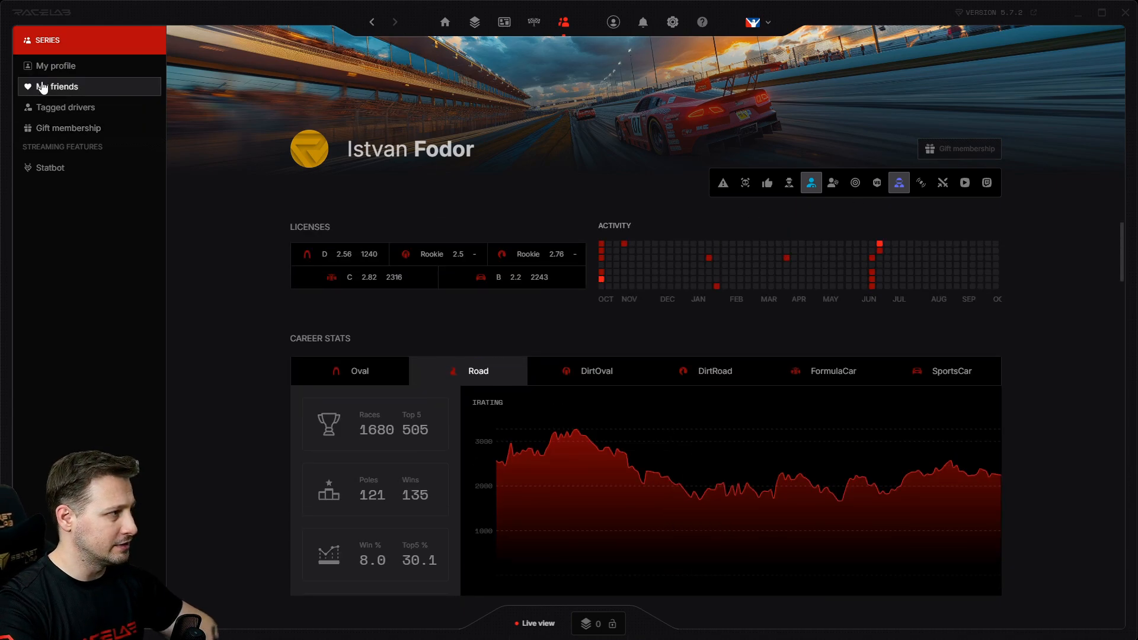
# - Show My friends and reveal one friend's options: Go to profile or Remove
pyautogui.click(57, 87)
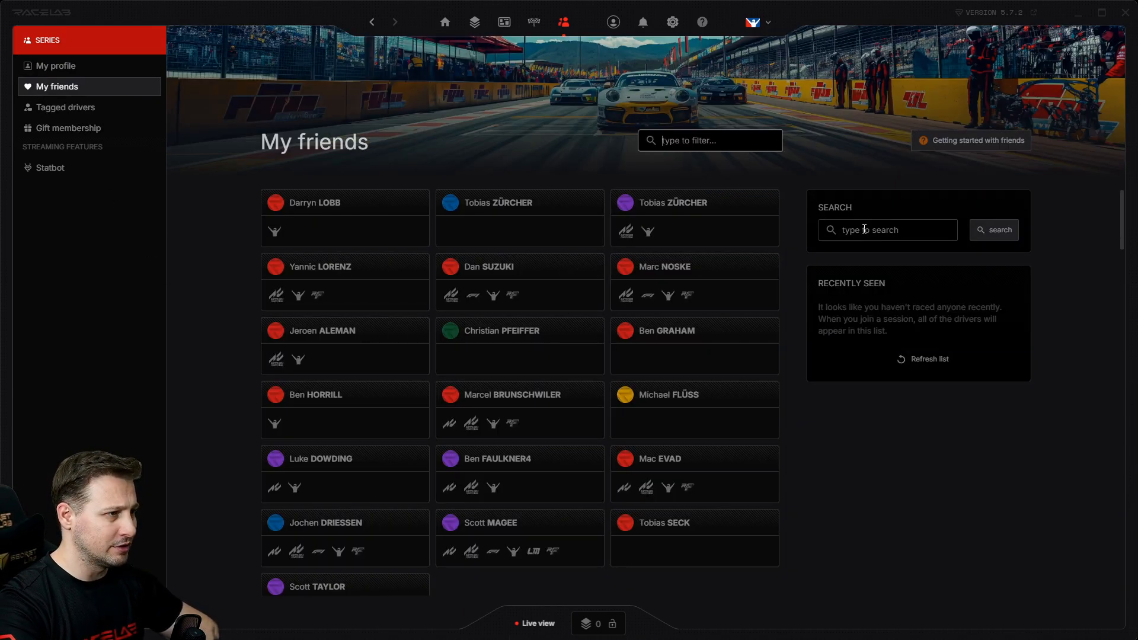
pyautogui.moveTo(549, 229)
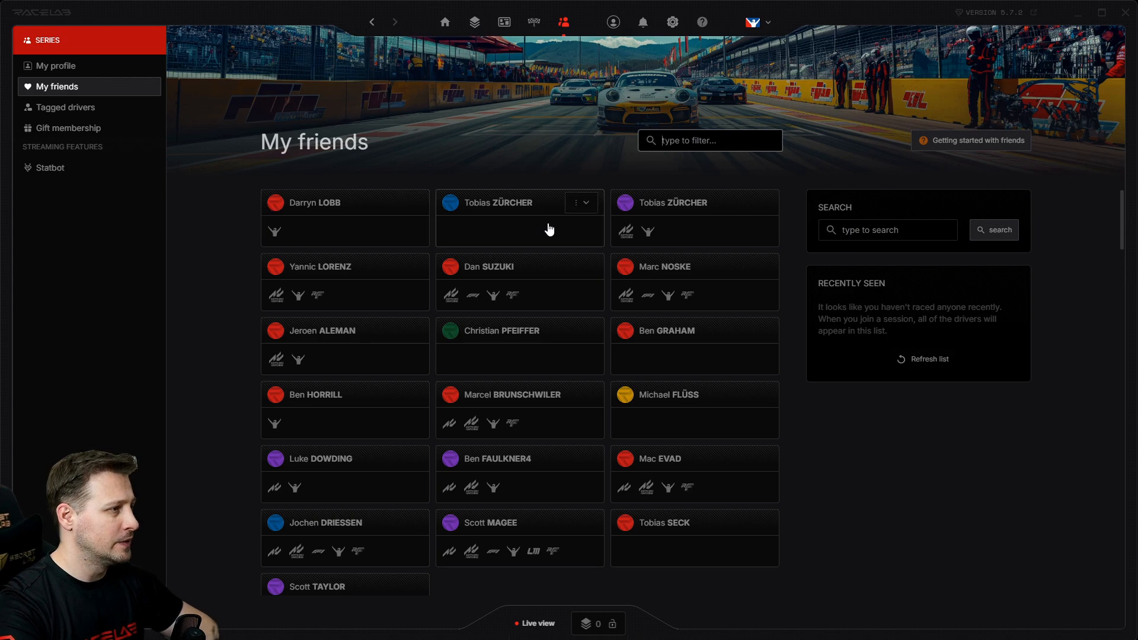
pyautogui.click(579, 266)
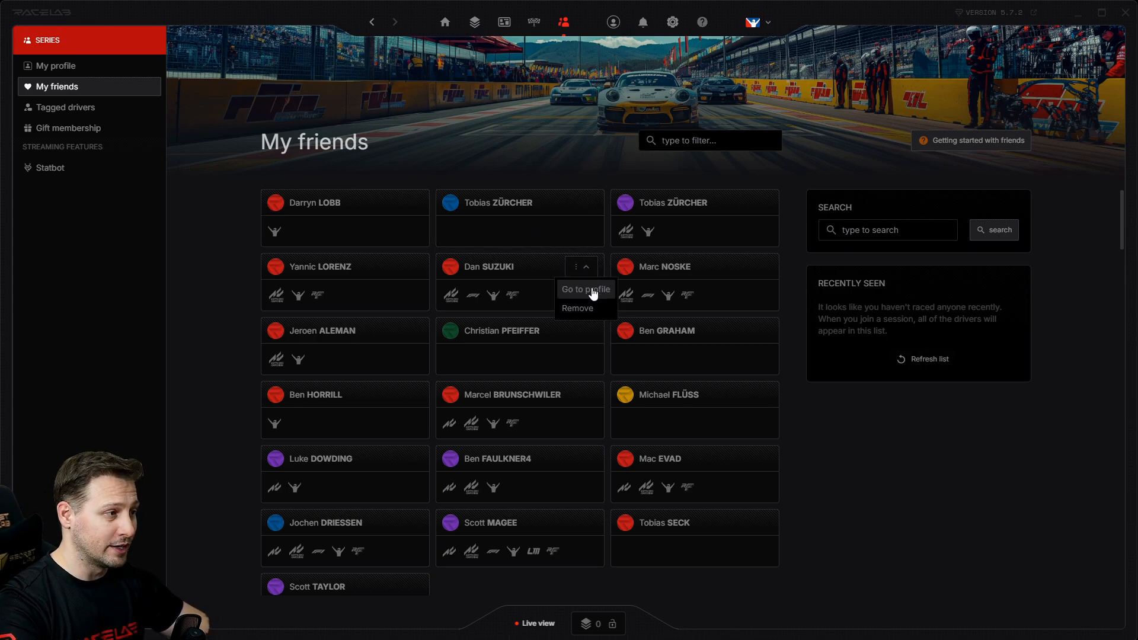
pyautogui.moveTo(591, 306)
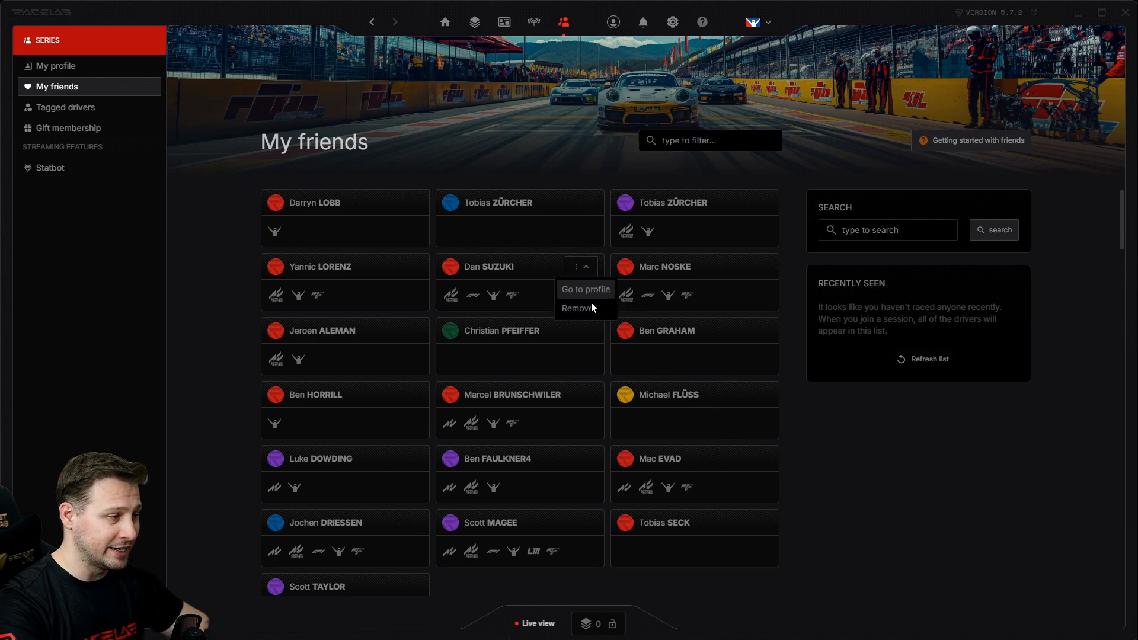
pyautogui.click(584, 289)
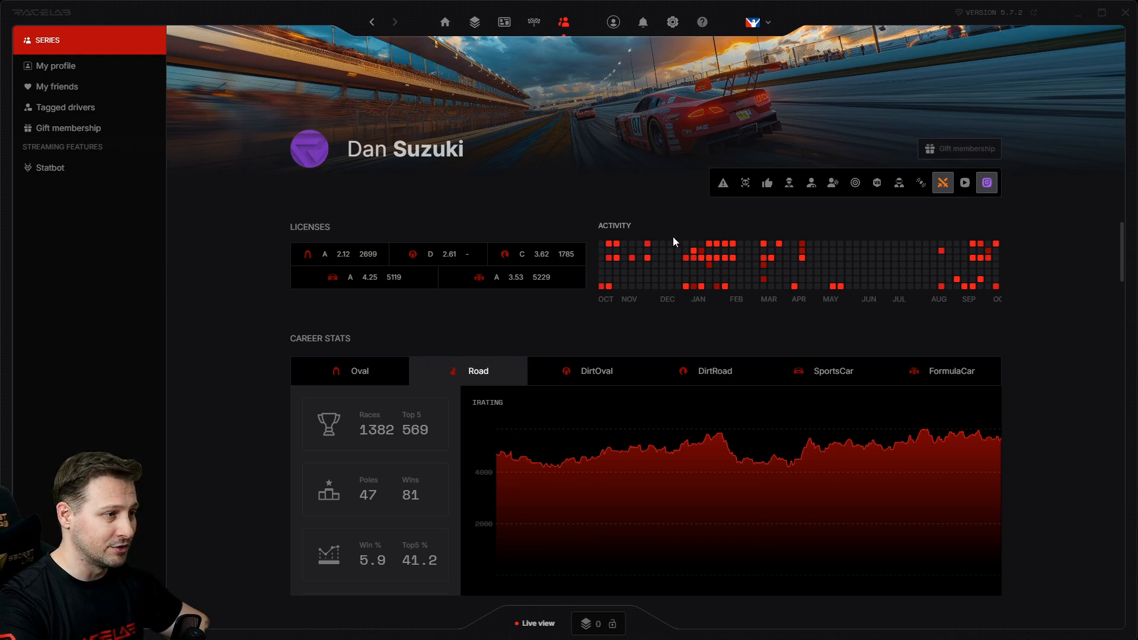
pyautogui.moveTo(1024, 531)
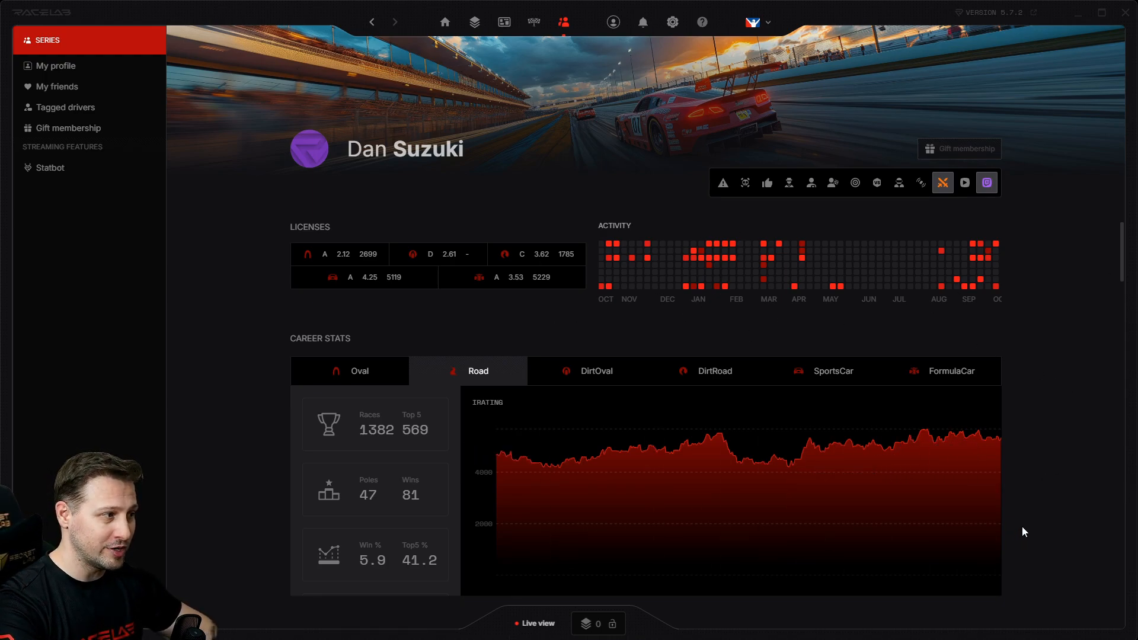
pyautogui.moveTo(877, 182)
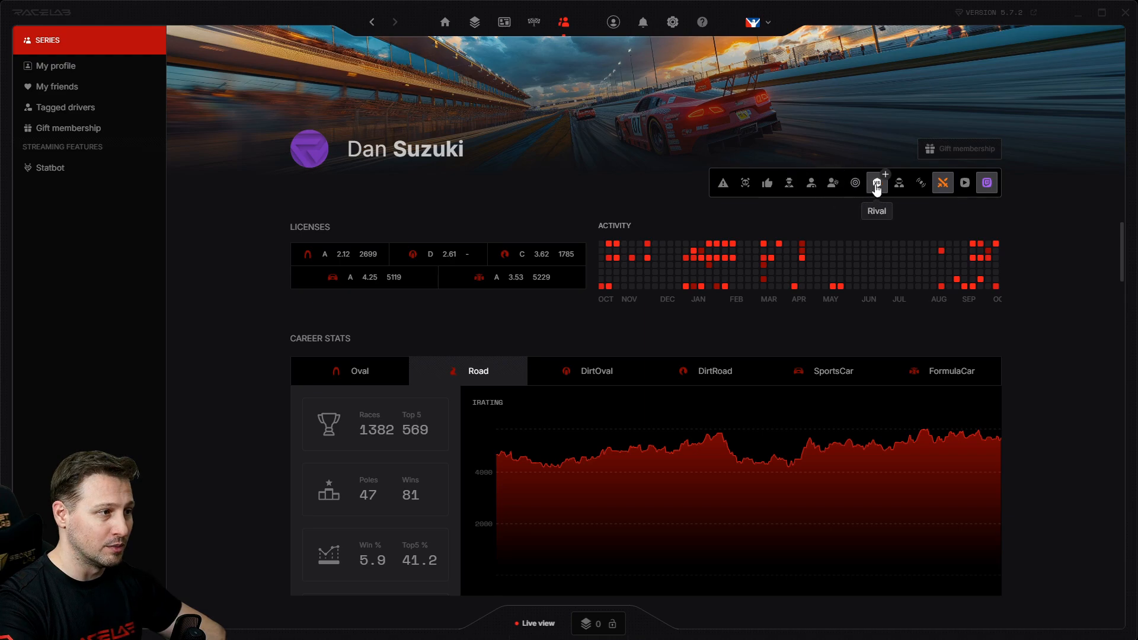
pyautogui.moveTo(855, 182)
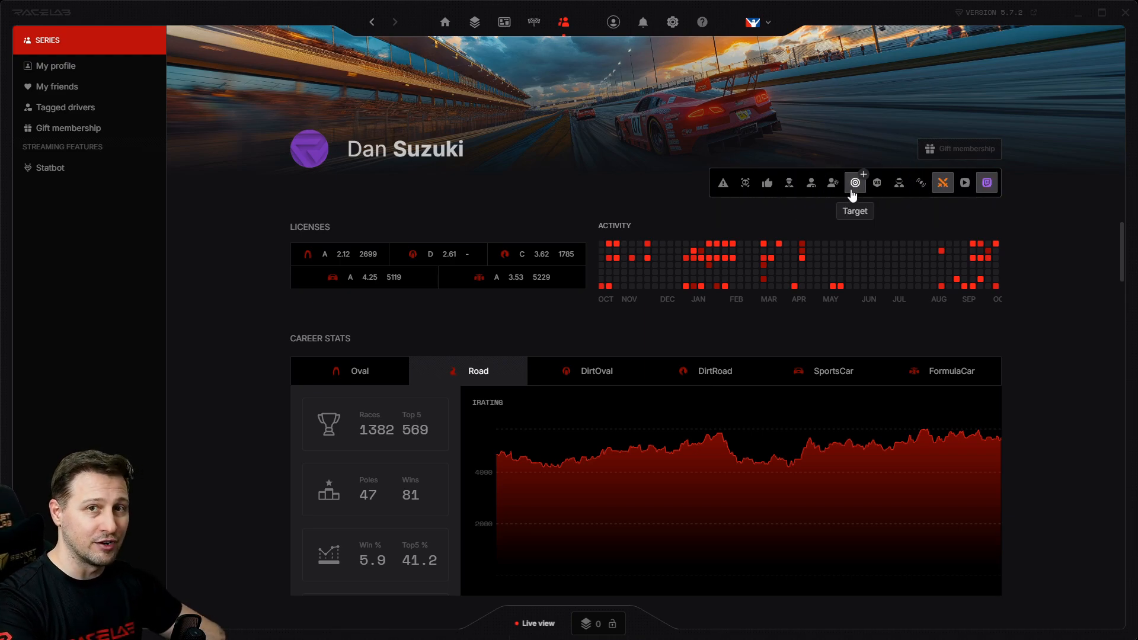
pyautogui.moveTo(723, 183)
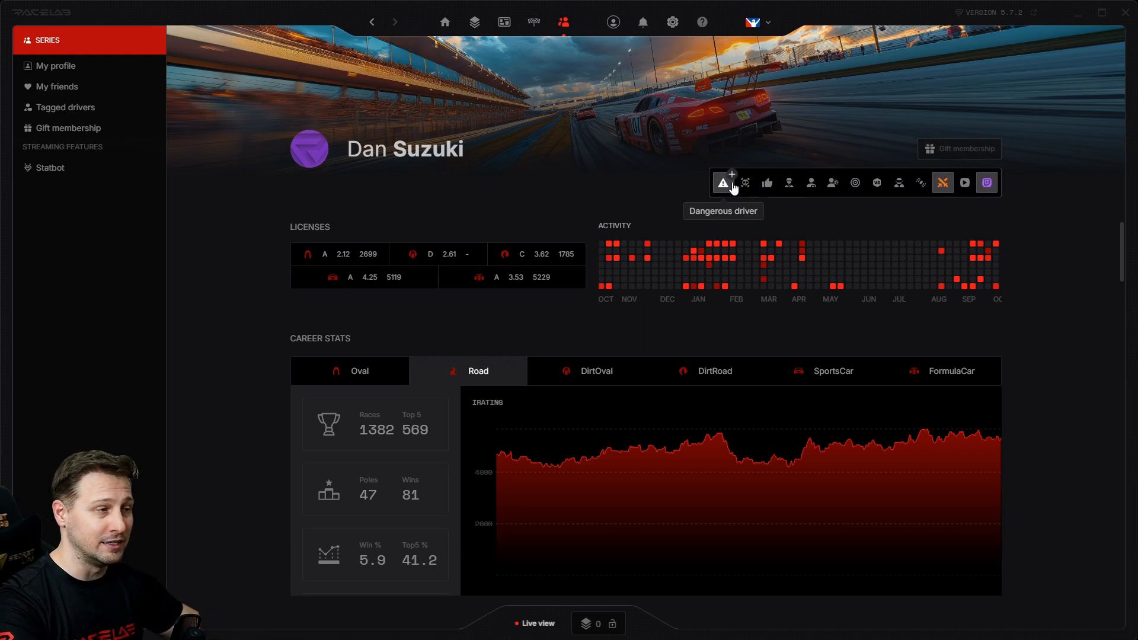
pyautogui.moveTo(1056, 270)
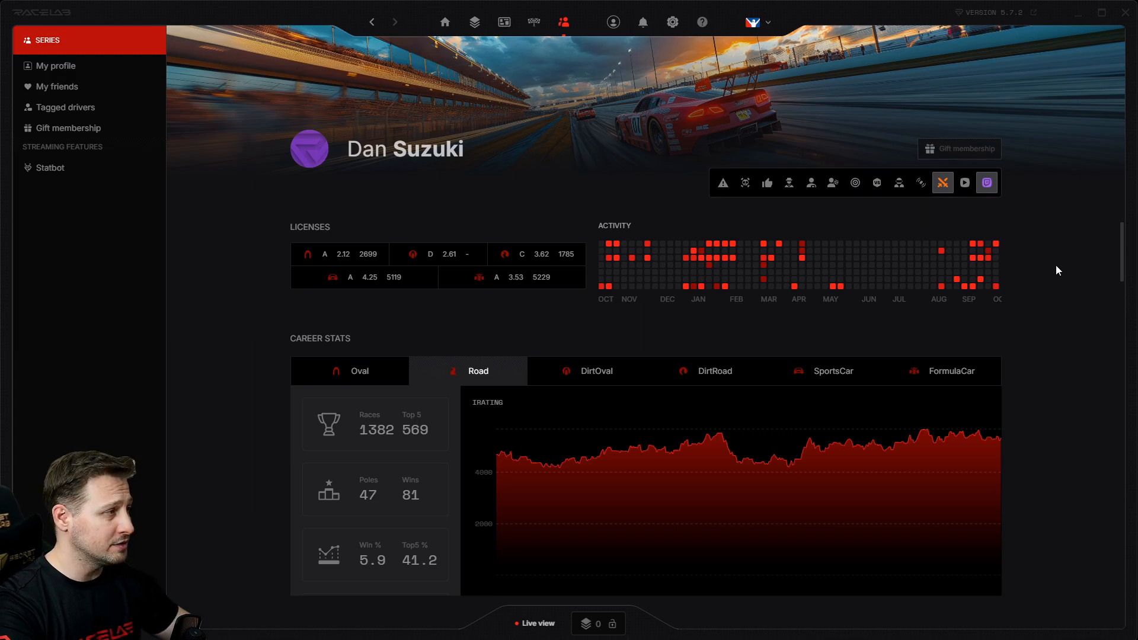
# - Return to My friends, then show the Tagged drivers list with Dan Suzuki's tags
pyautogui.click(57, 86)
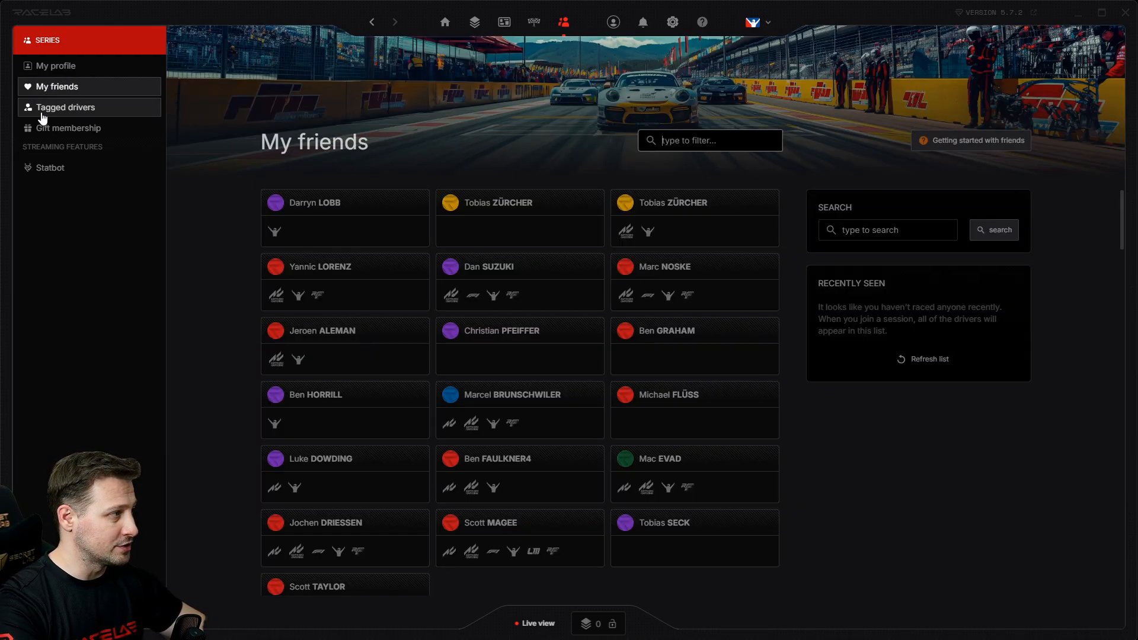
pyautogui.click(65, 106)
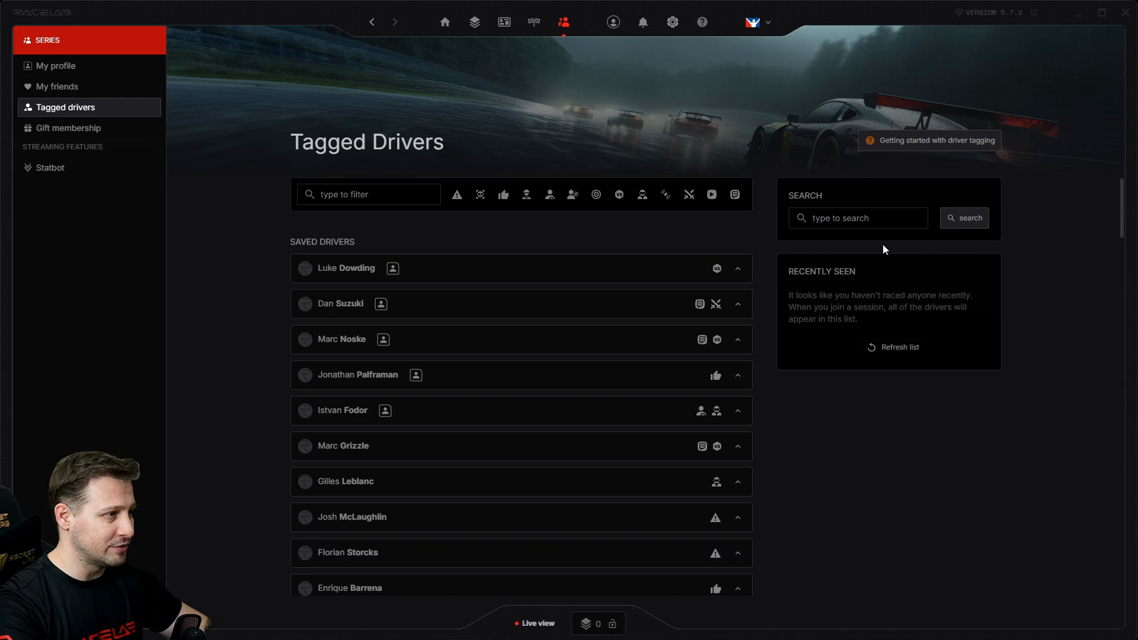
pyautogui.moveTo(303, 324)
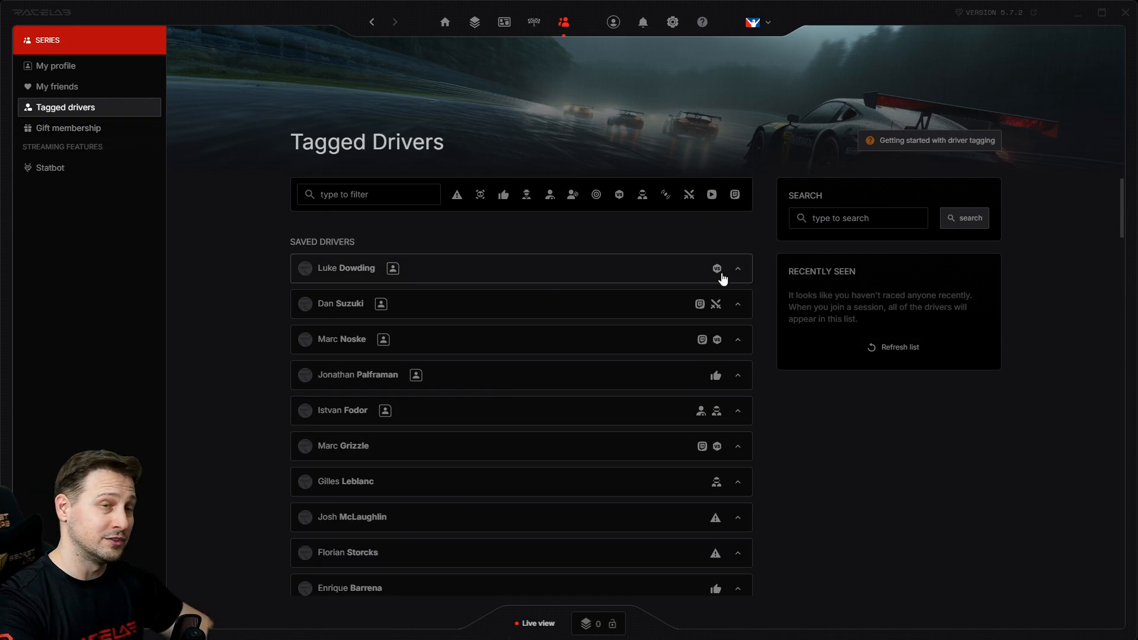
pyautogui.moveTo(471, 319)
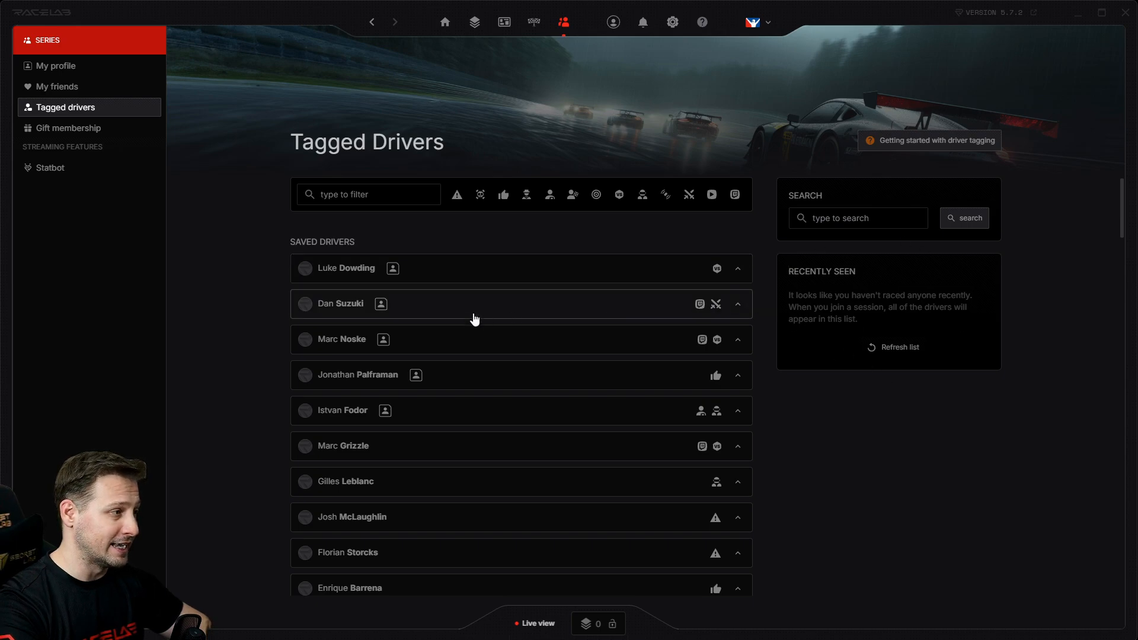
pyautogui.moveTo(68, 128)
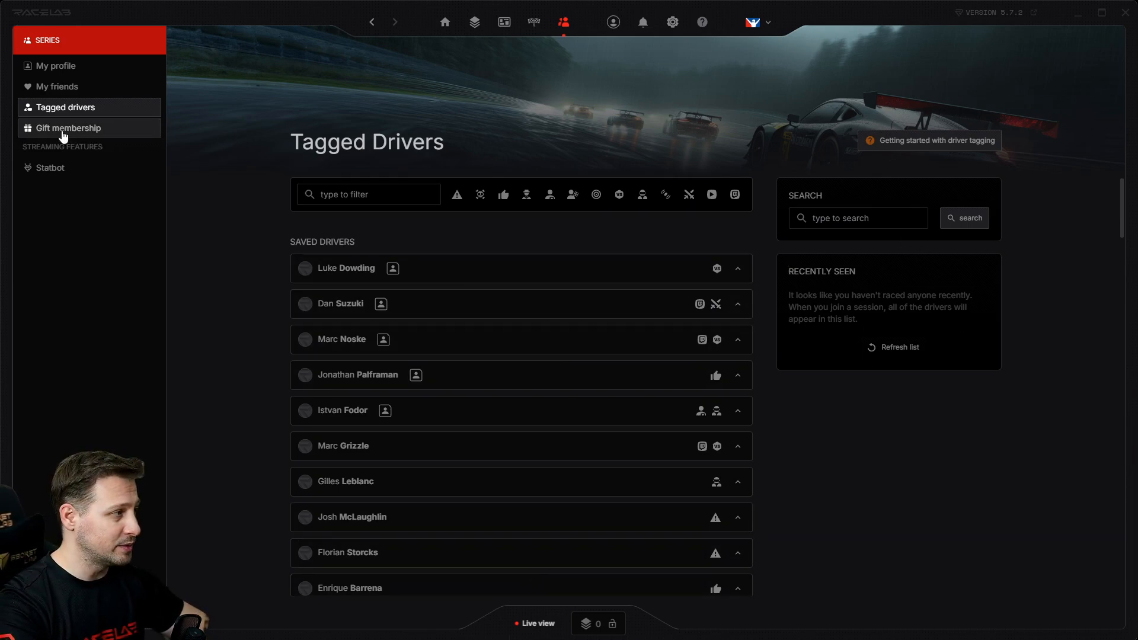
pyautogui.moveTo(98, 131)
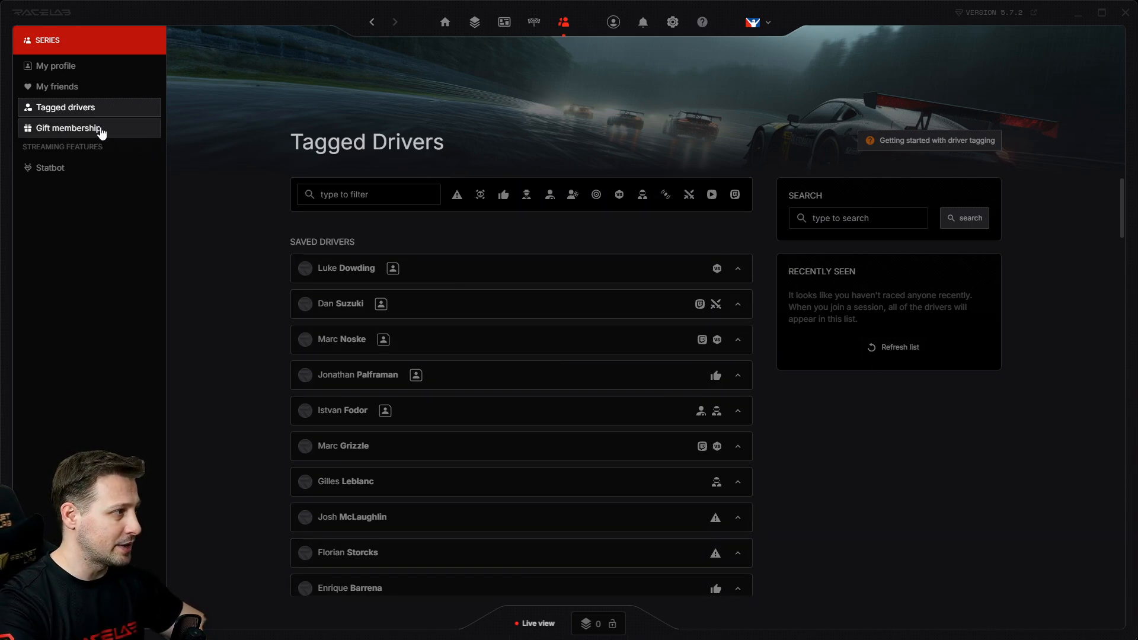
# - Visit Gift membership and Statbot pages, then view My Account details and linked iRacing account
pyautogui.click(69, 128)
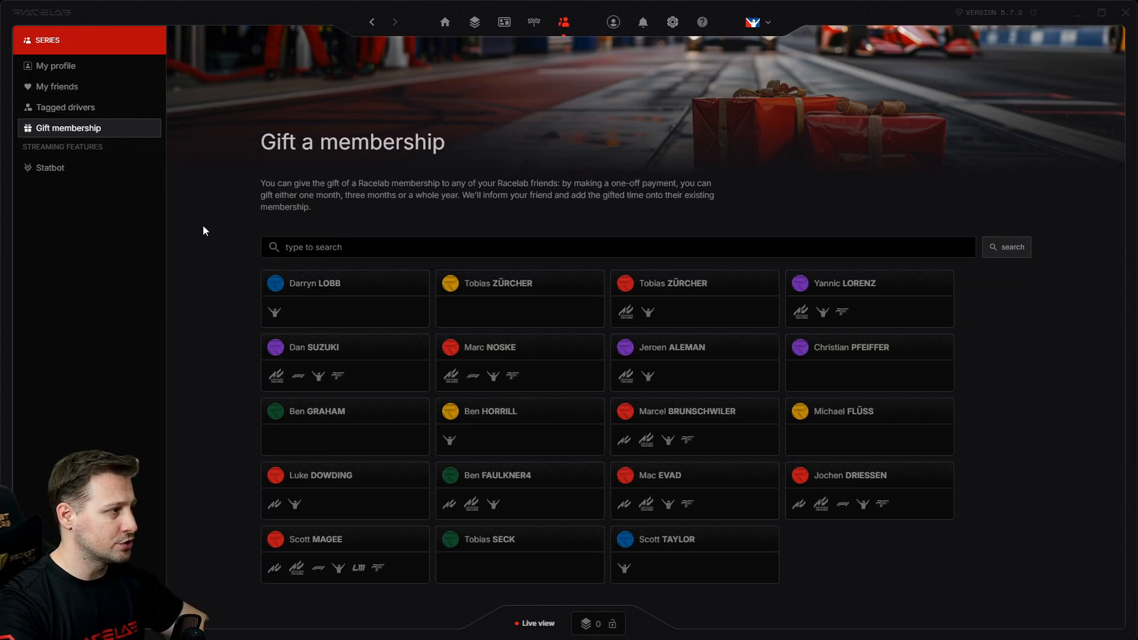
pyautogui.click(50, 167)
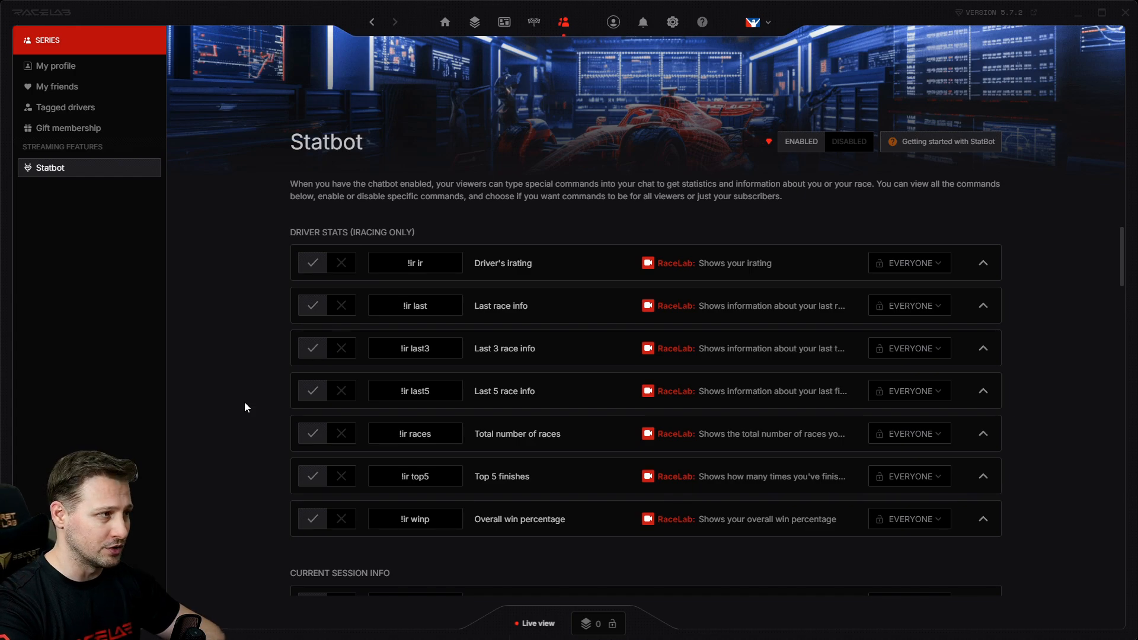
pyautogui.click(613, 21)
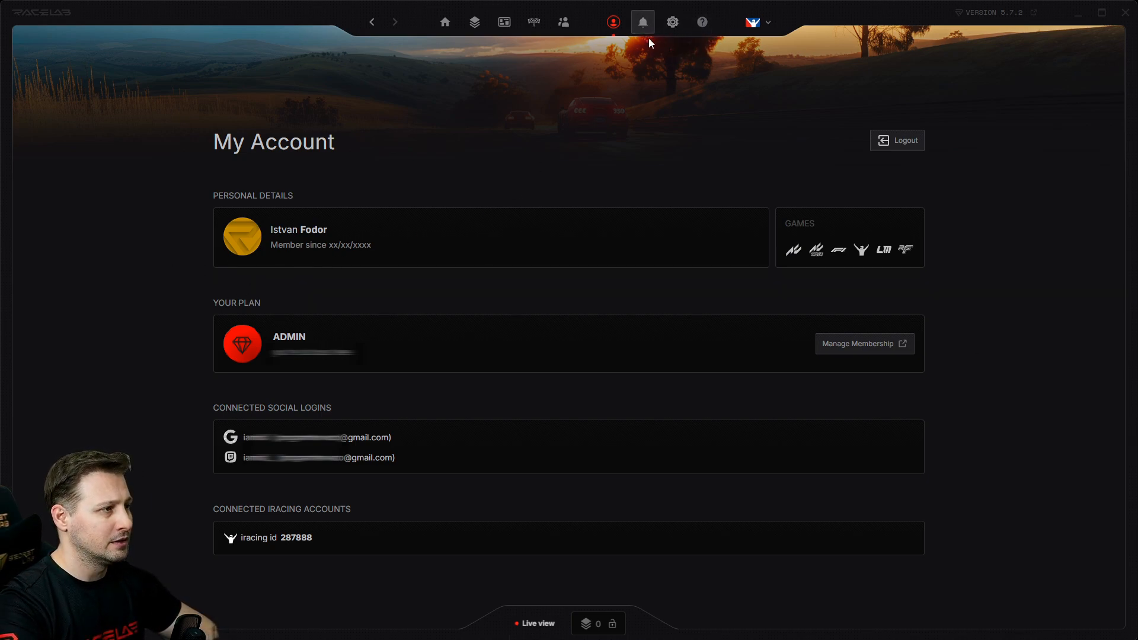
pyautogui.click(641, 21)
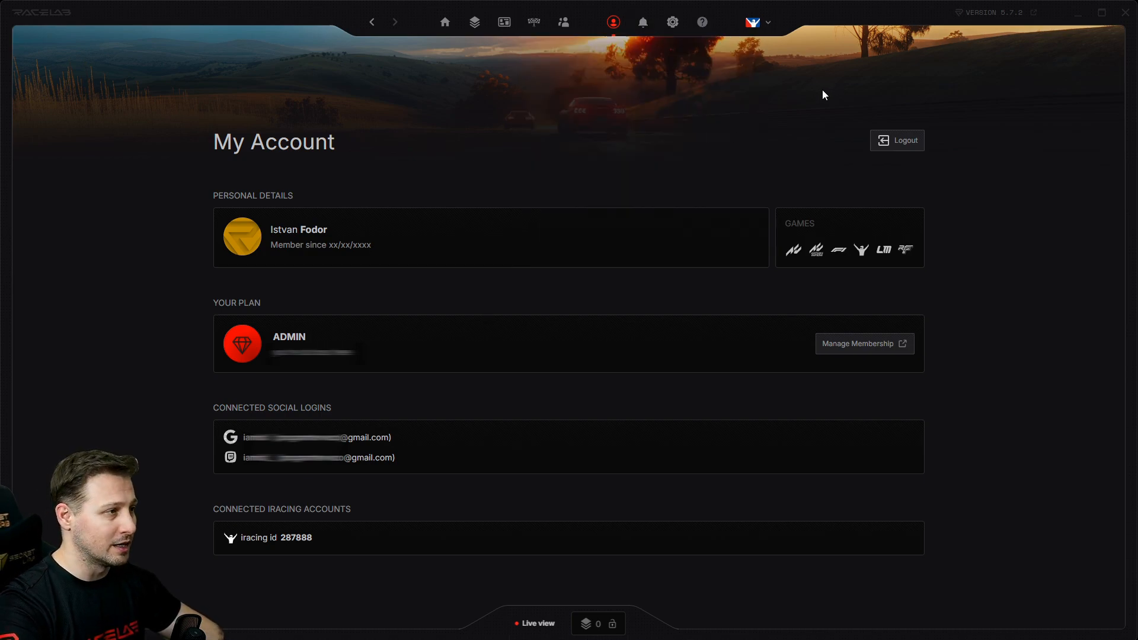
pyautogui.moveTo(671, 21)
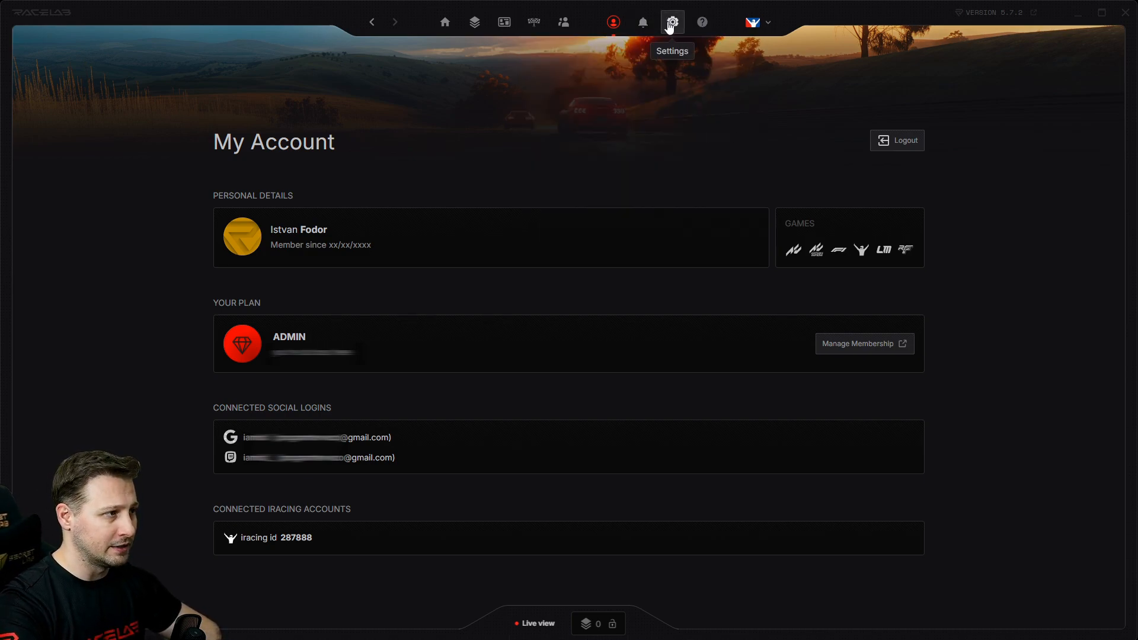
pyautogui.click(670, 21)
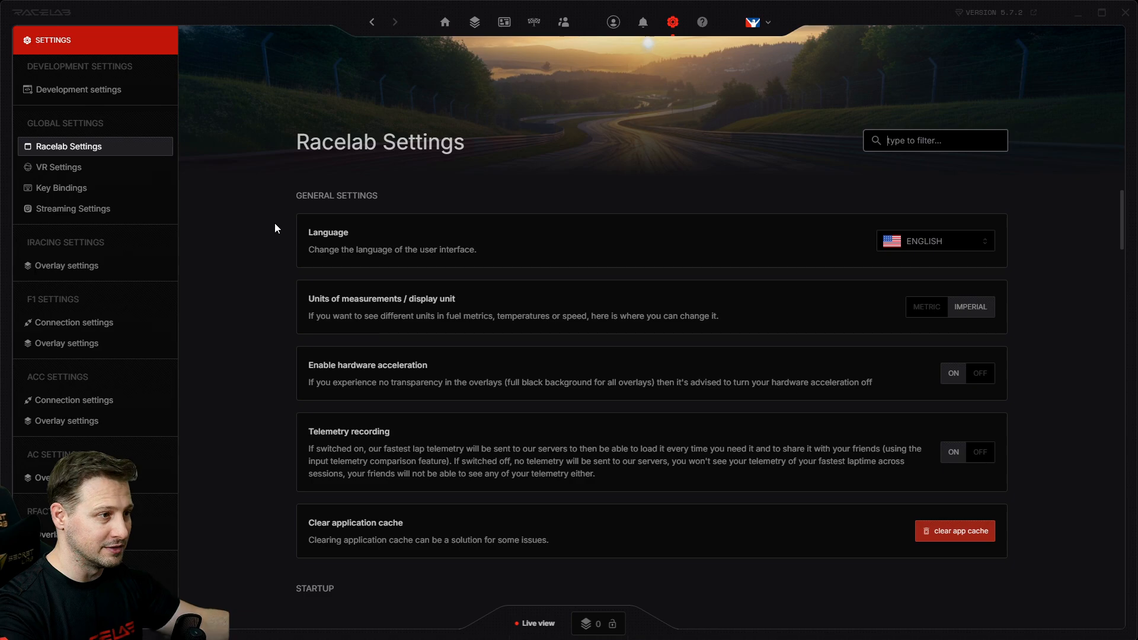
pyautogui.moveTo(328, 238)
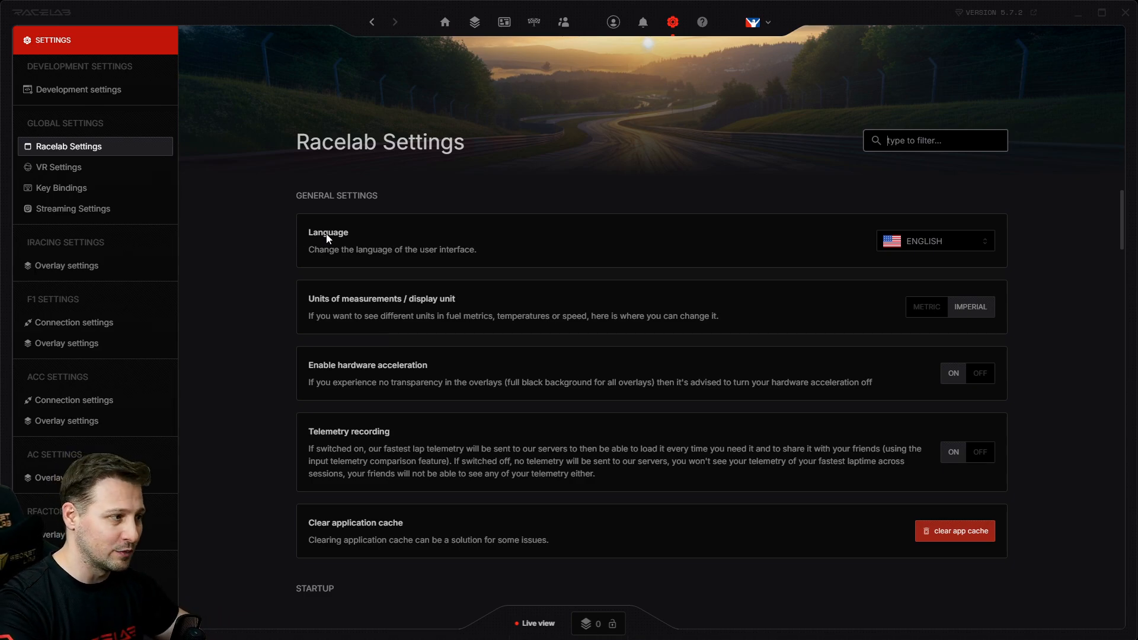
pyautogui.moveTo(486, 331)
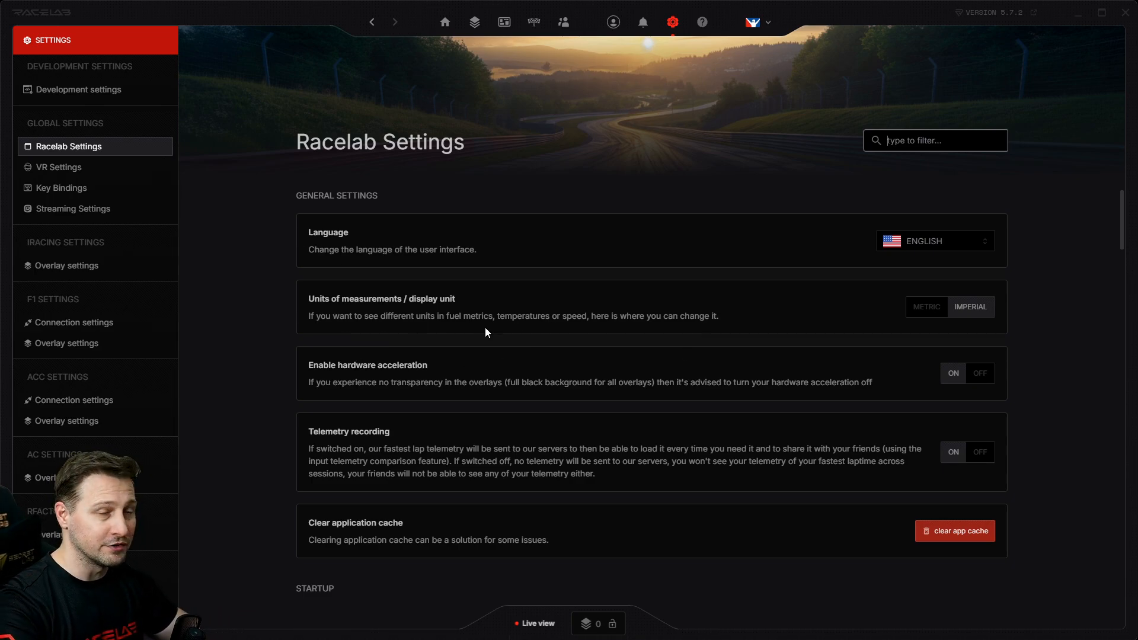
pyautogui.moveTo(1074, 328)
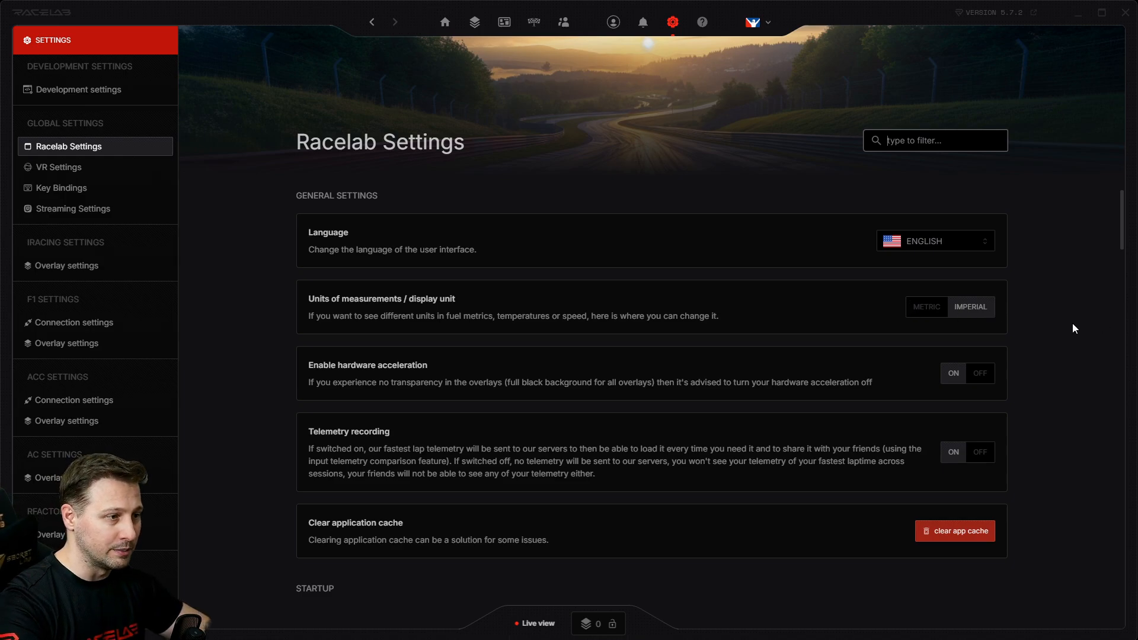
pyautogui.moveTo(708, 120)
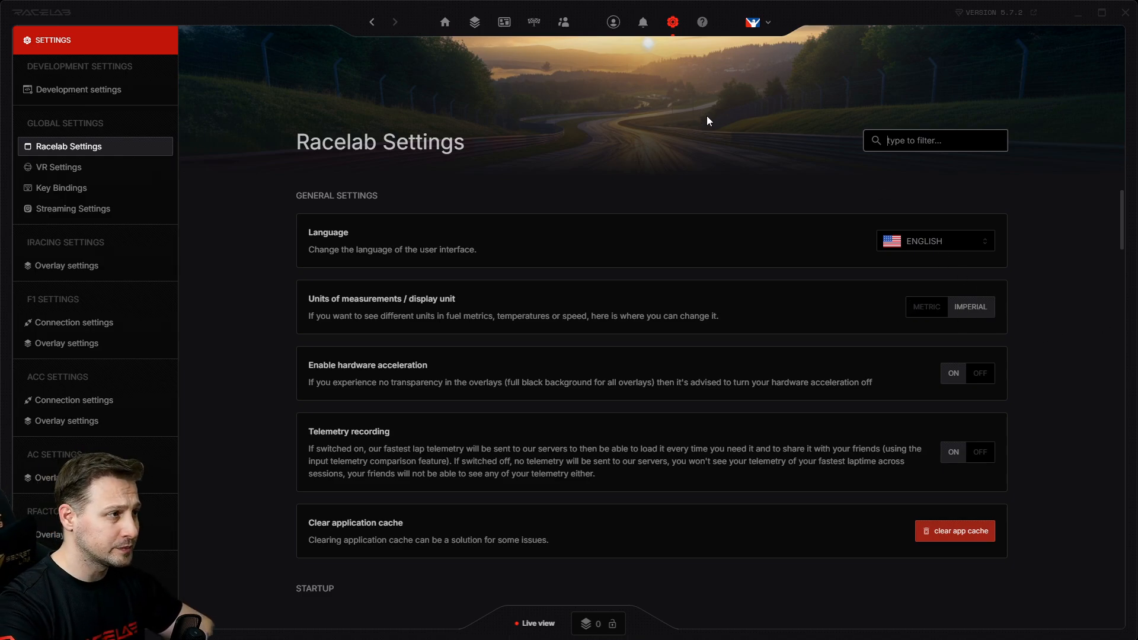
pyautogui.moveTo(700, 21)
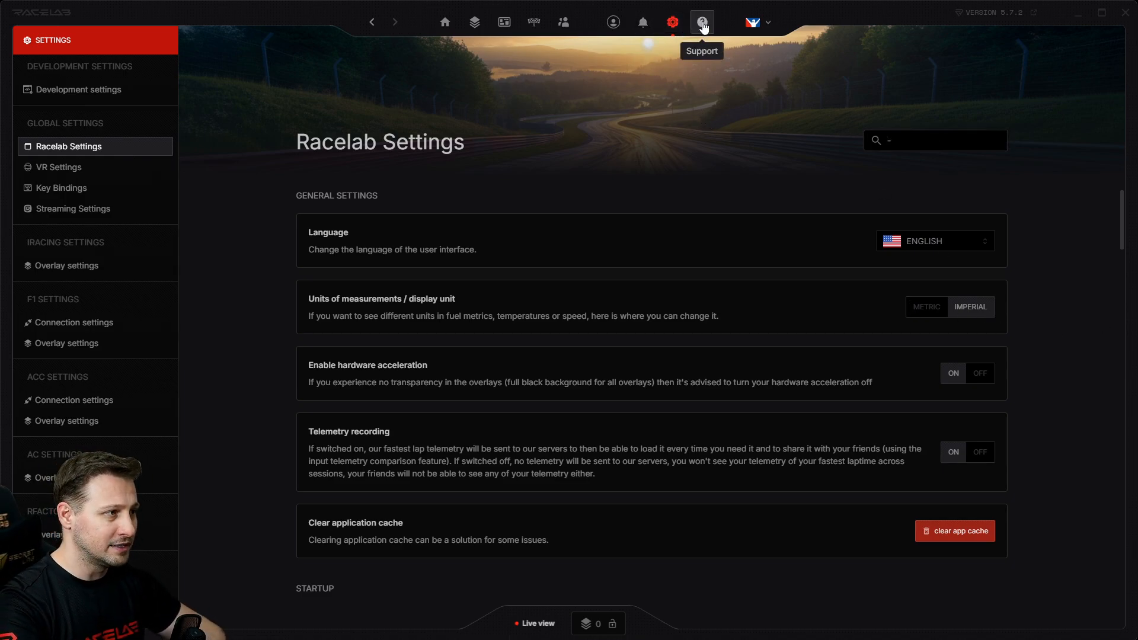
# - Browse Support's FAQ, Release notes and Contact us pages
pyautogui.click(701, 21)
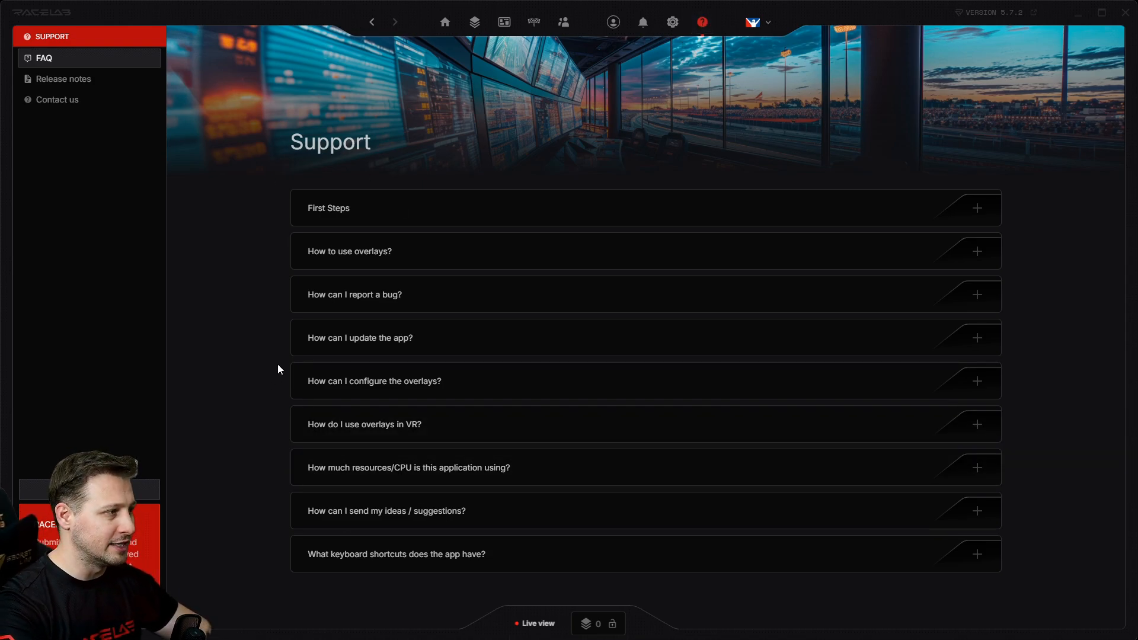
pyautogui.moveTo(272, 216)
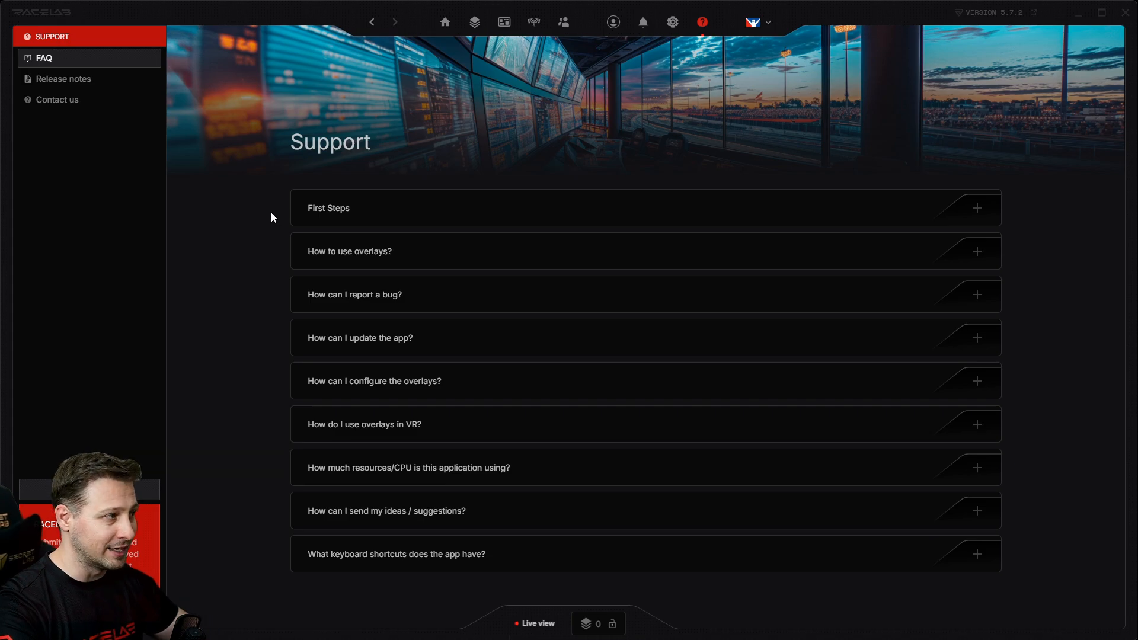
pyautogui.click(63, 78)
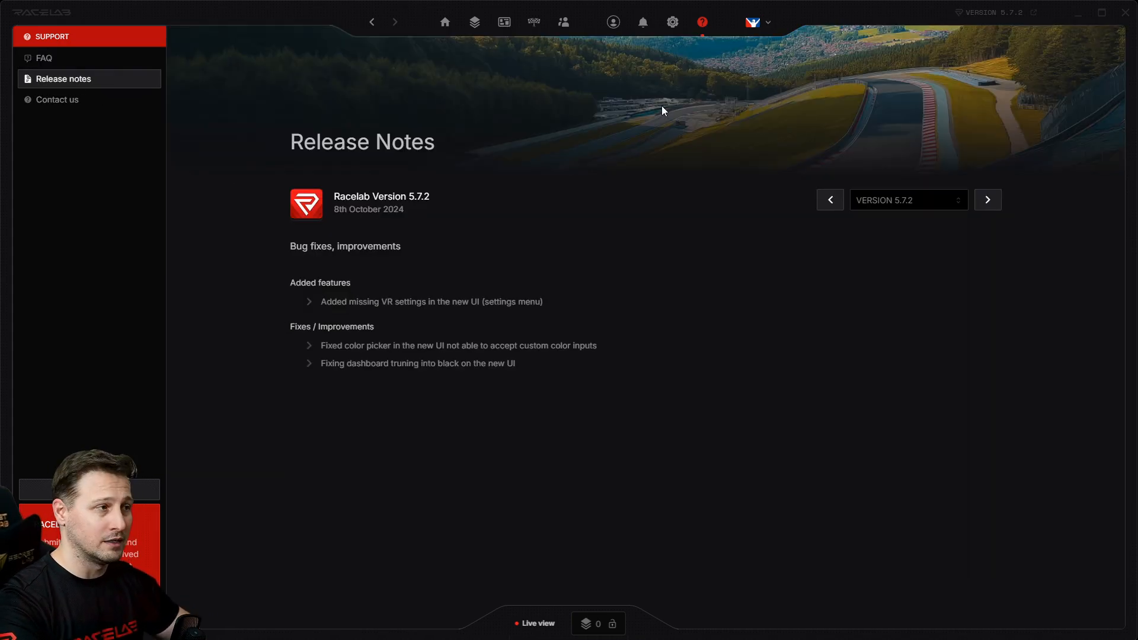
pyautogui.moveTo(254, 322)
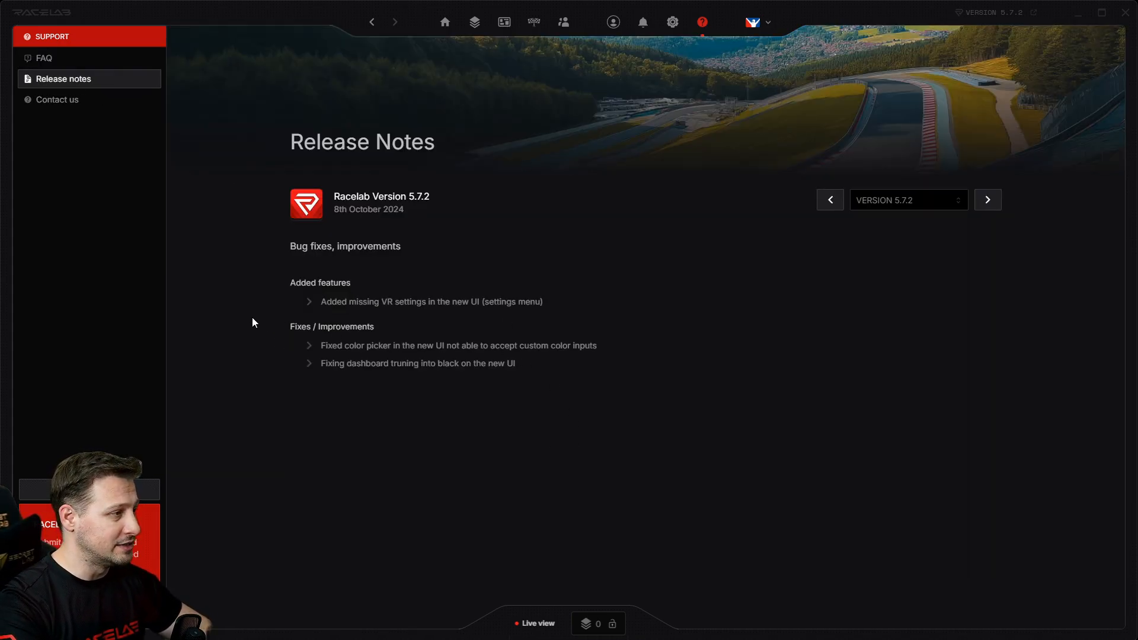
pyautogui.moveTo(370, 391)
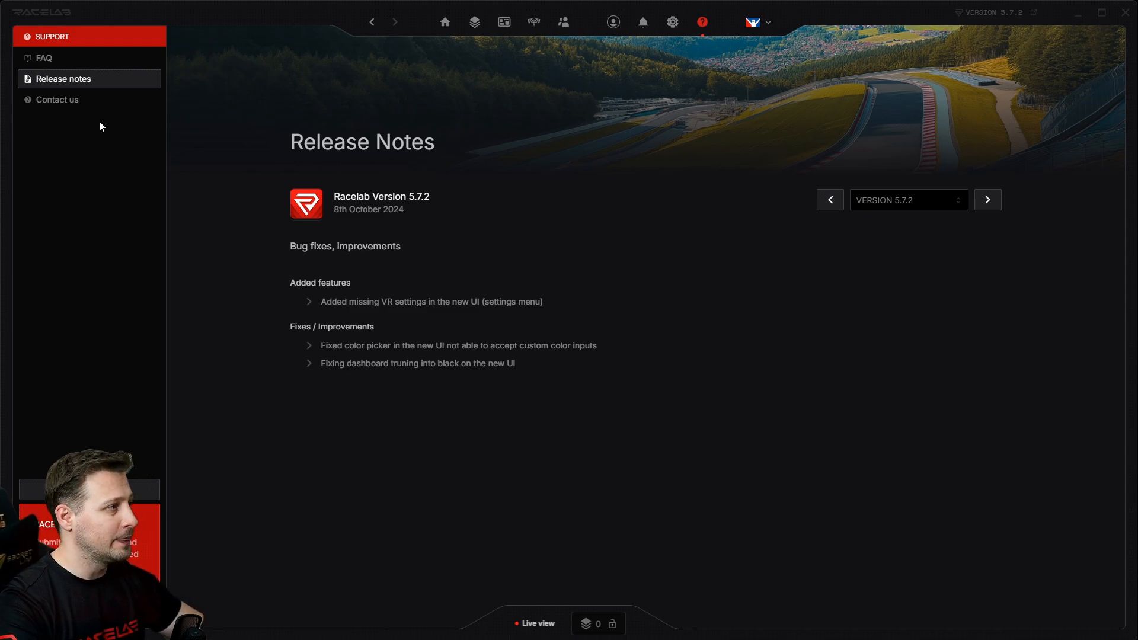
pyautogui.click(57, 99)
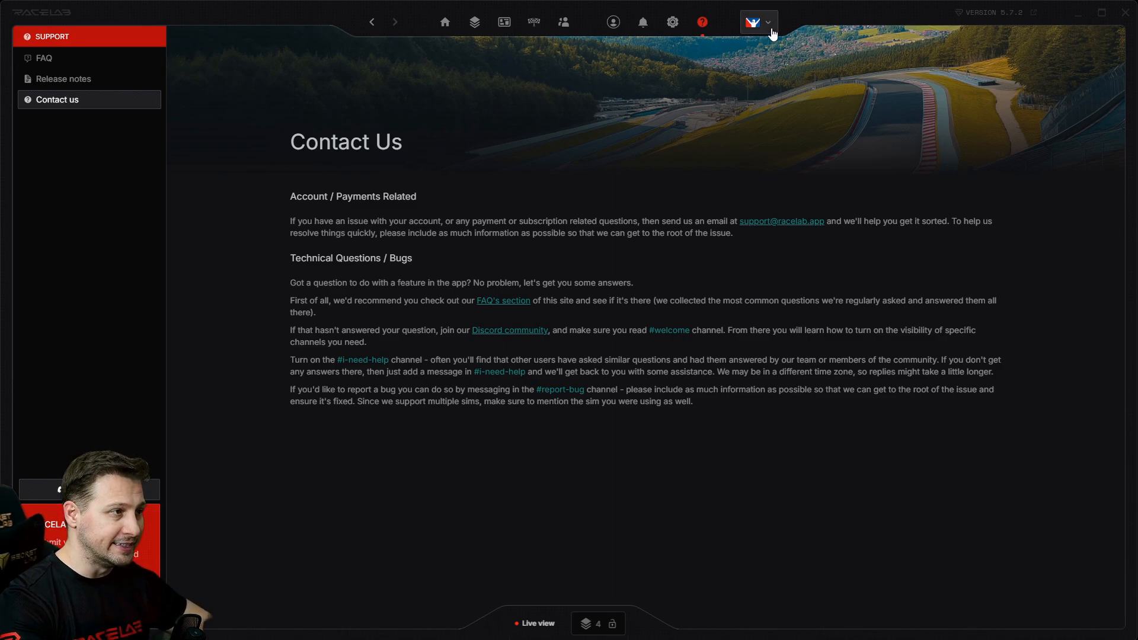
# - Switch the sim to F1, view its Layouts, then switch back to iRacing layouts
pyautogui.click(757, 21)
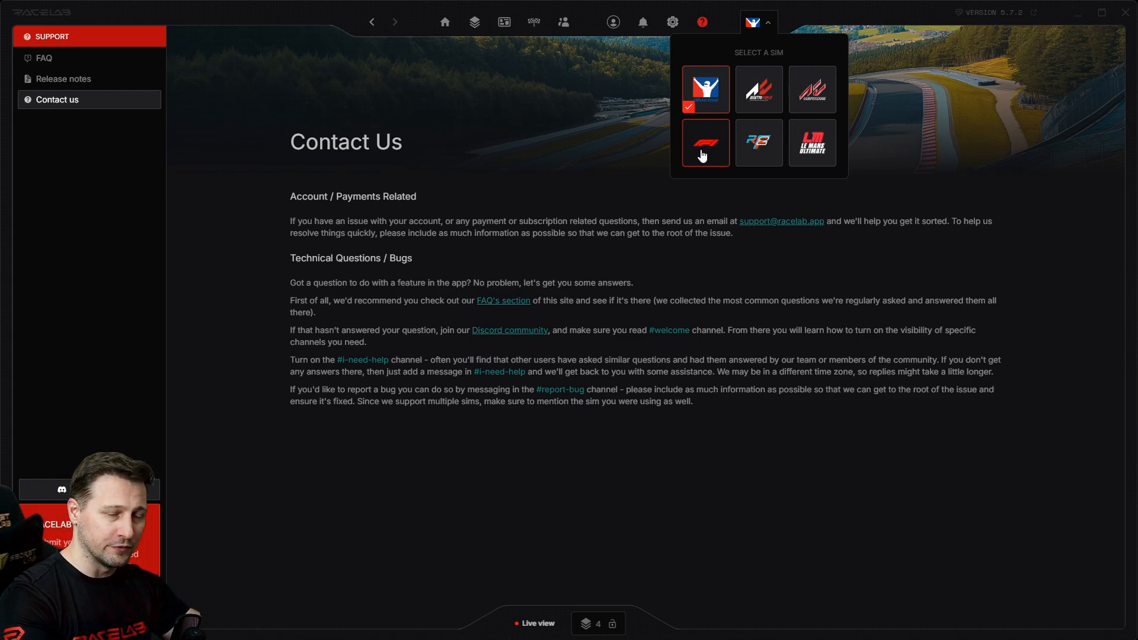
pyautogui.click(704, 142)
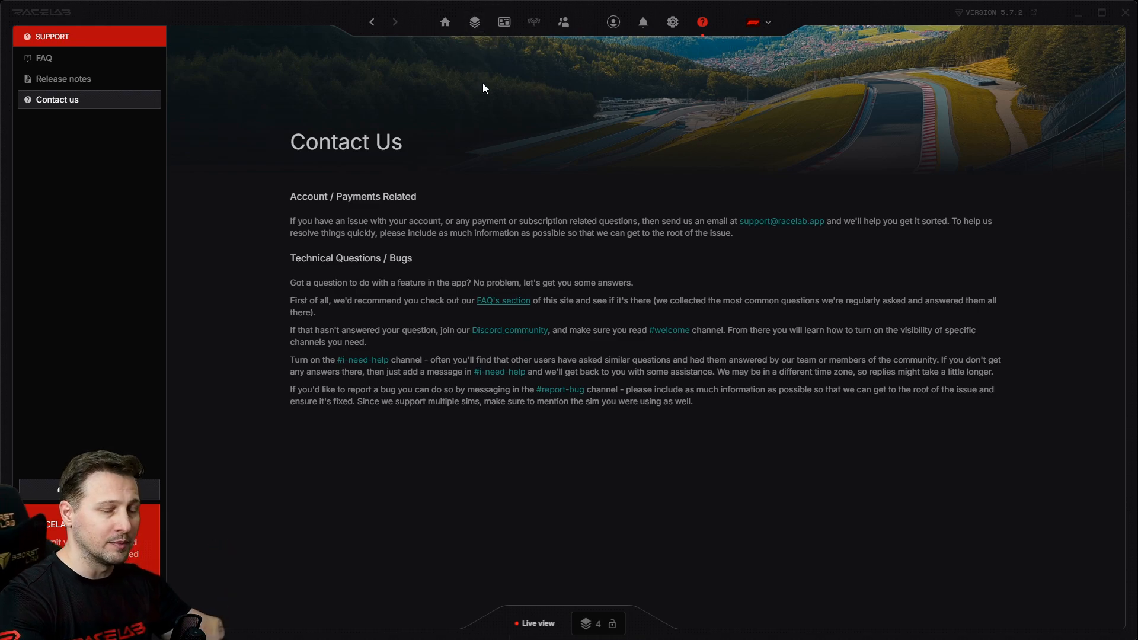
pyautogui.moveTo(502, 21)
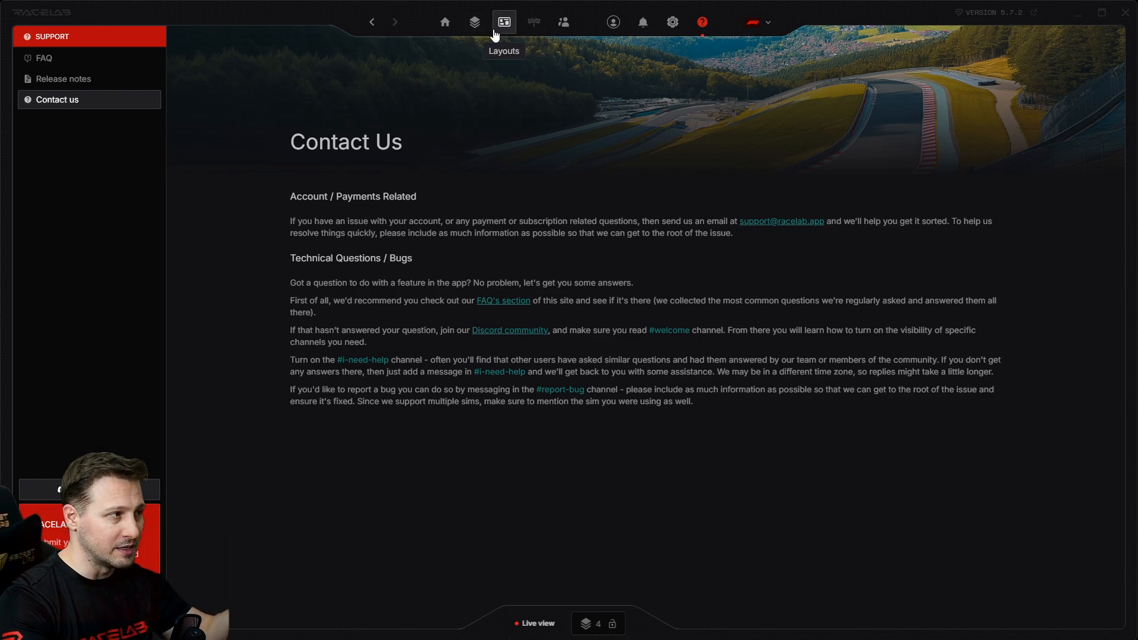
pyautogui.click(504, 21)
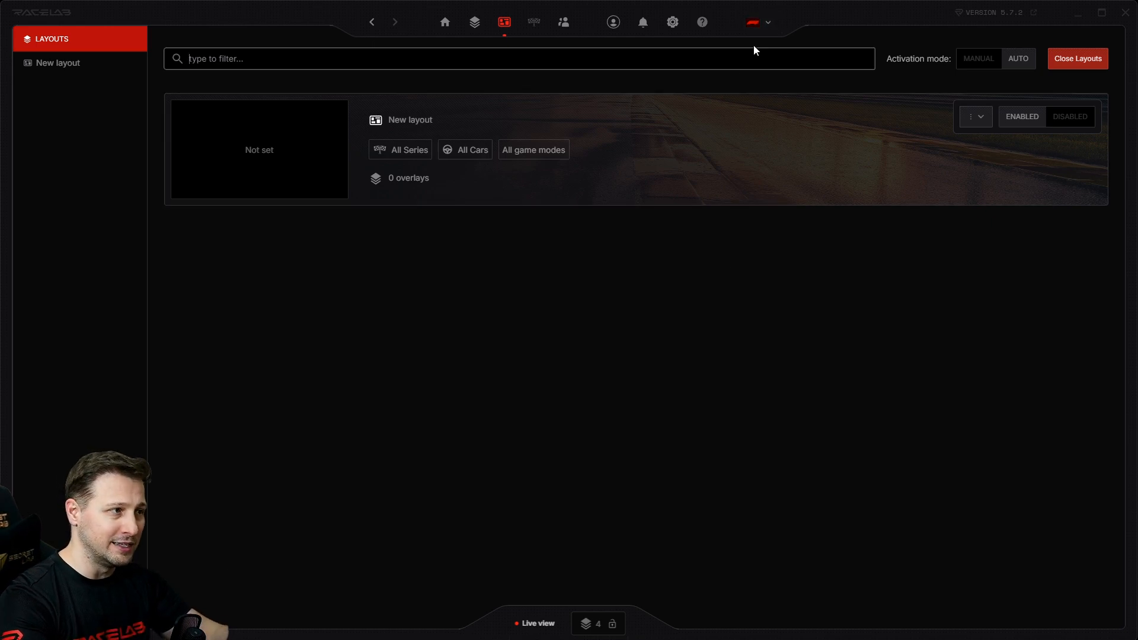
pyautogui.click(752, 21)
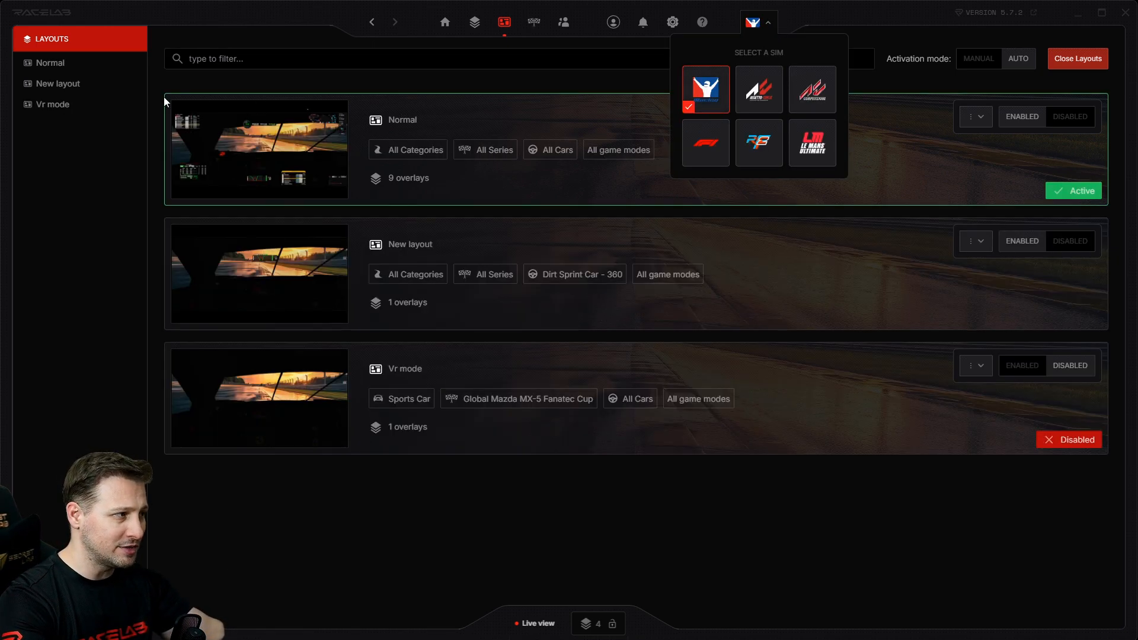
pyautogui.click(749, 497)
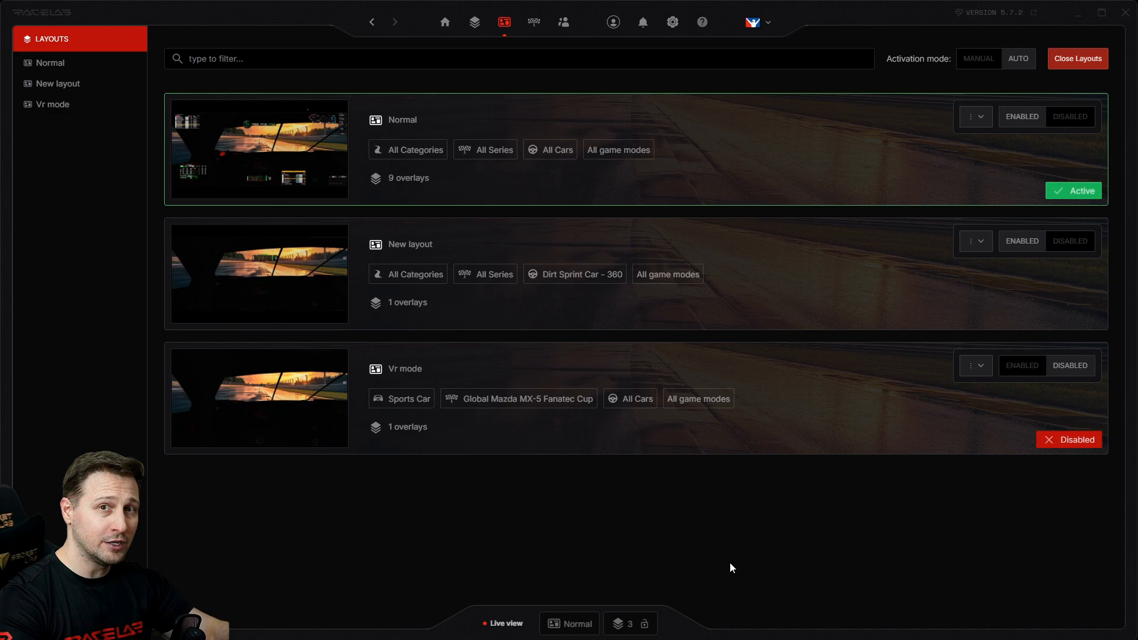
pyautogui.moveTo(505, 625)
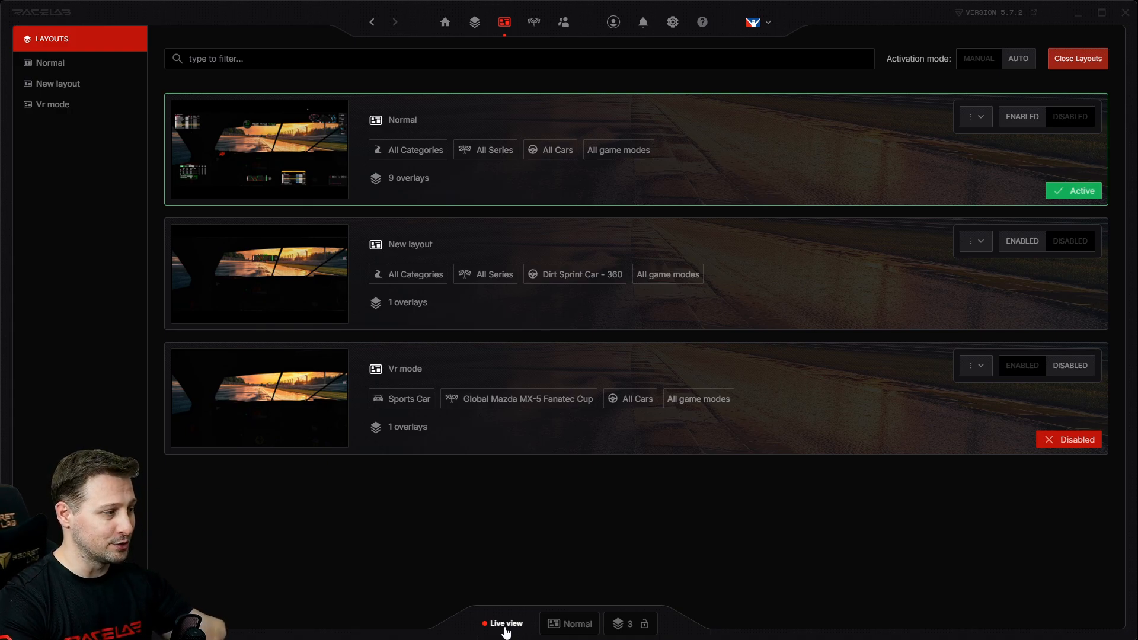
# - Show the Live view panel with Normal layout active and three open overlays
pyautogui.click(505, 623)
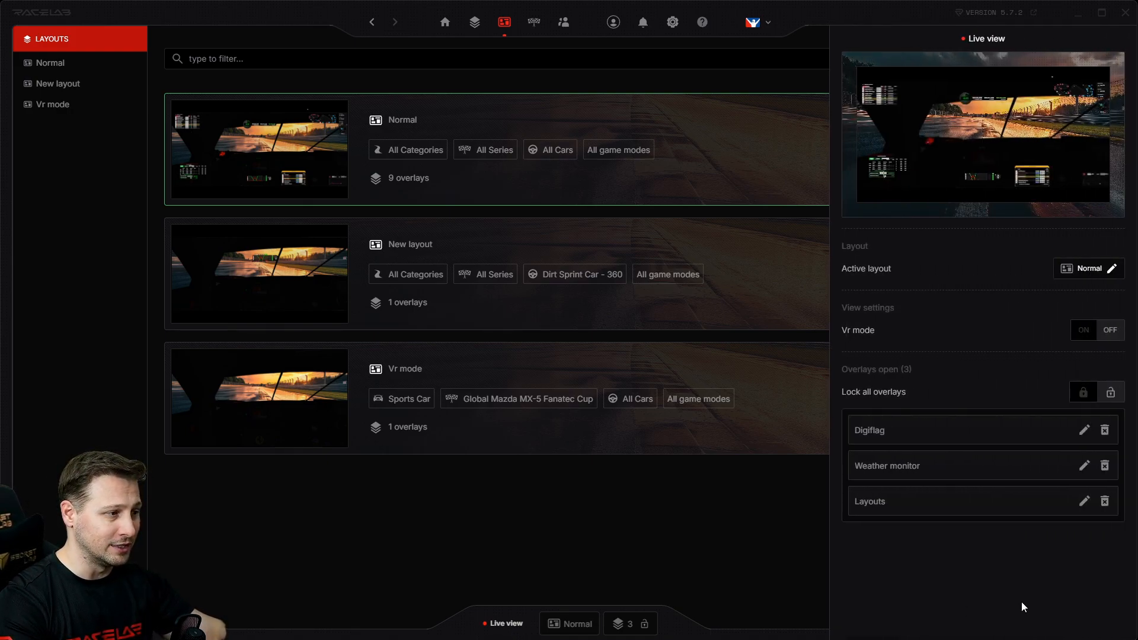
pyautogui.moveTo(877, 440)
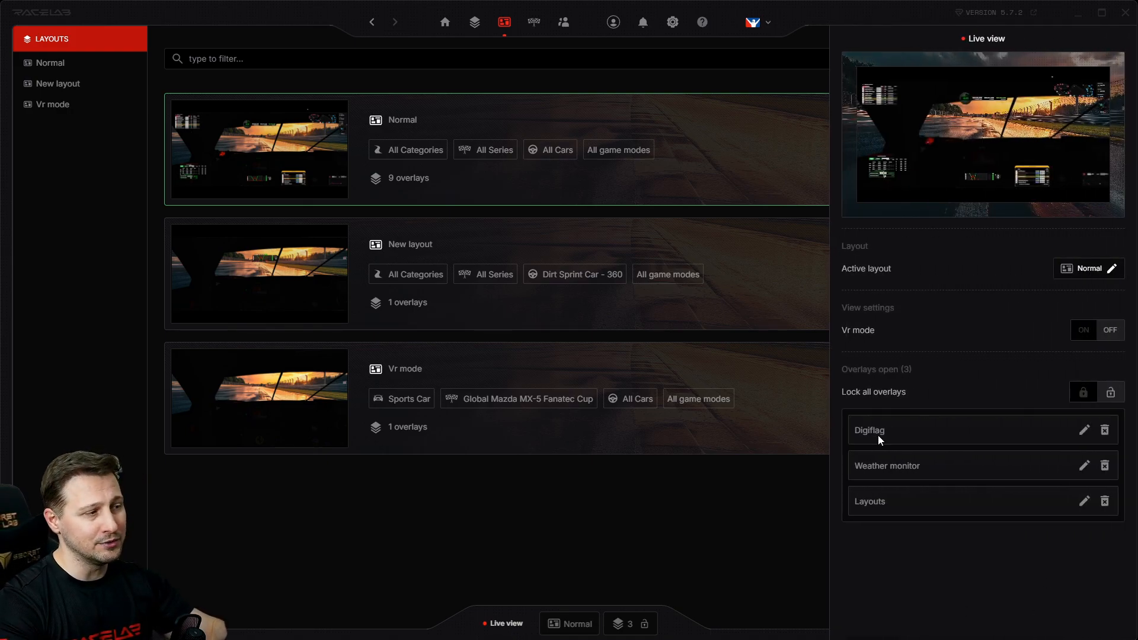
pyautogui.moveTo(947, 537)
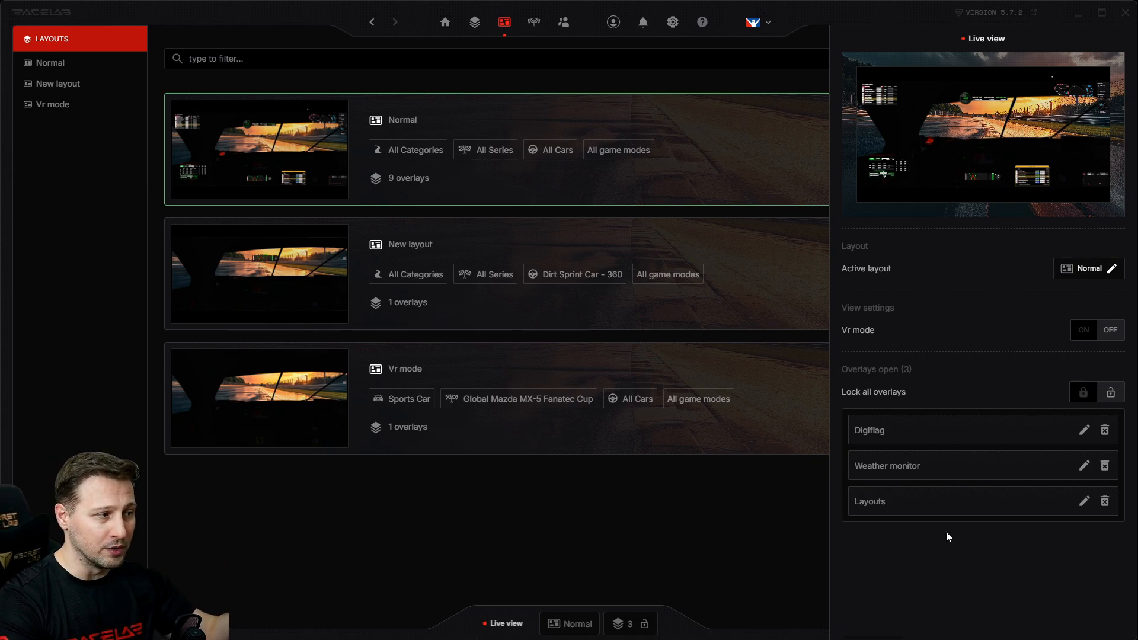
pyautogui.moveTo(993, 160)
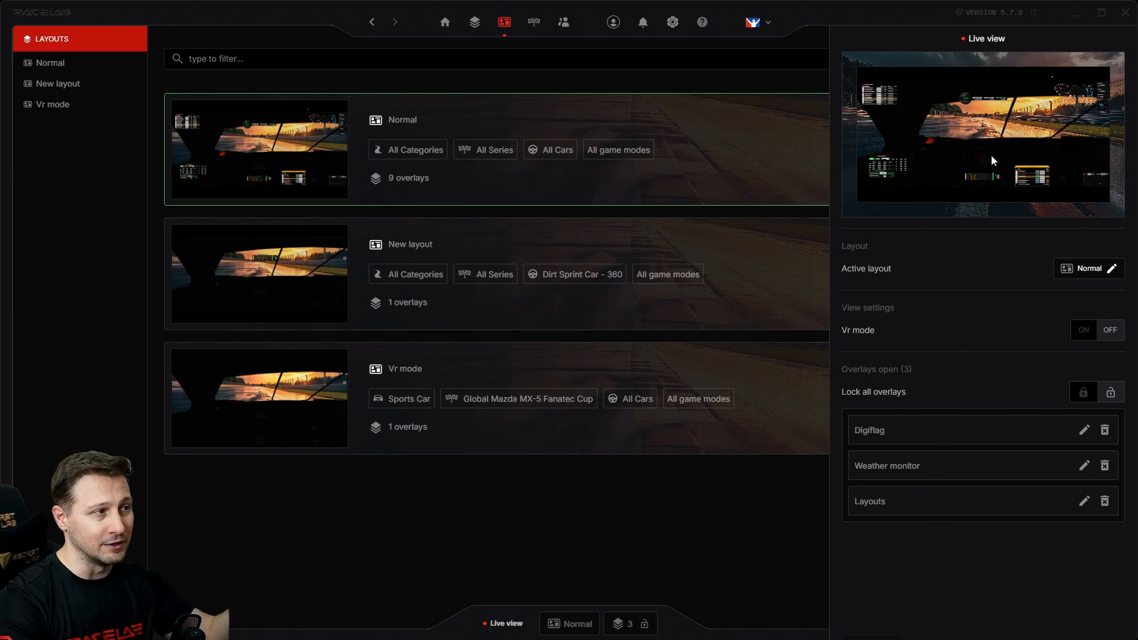
pyautogui.moveTo(1030, 405)
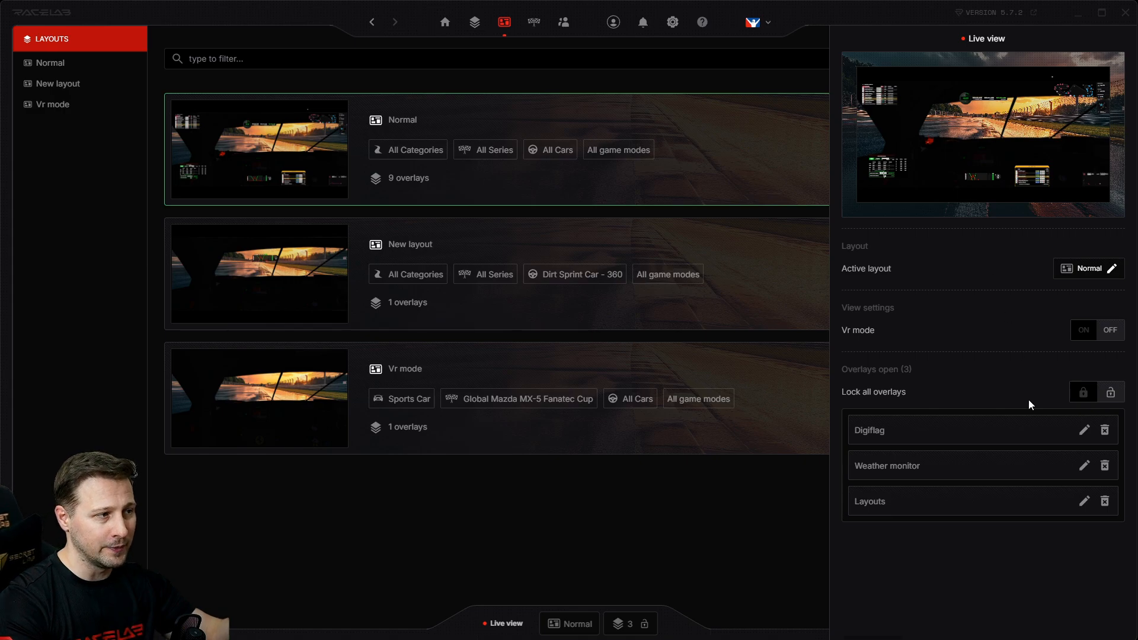
pyautogui.moveTo(1078, 474)
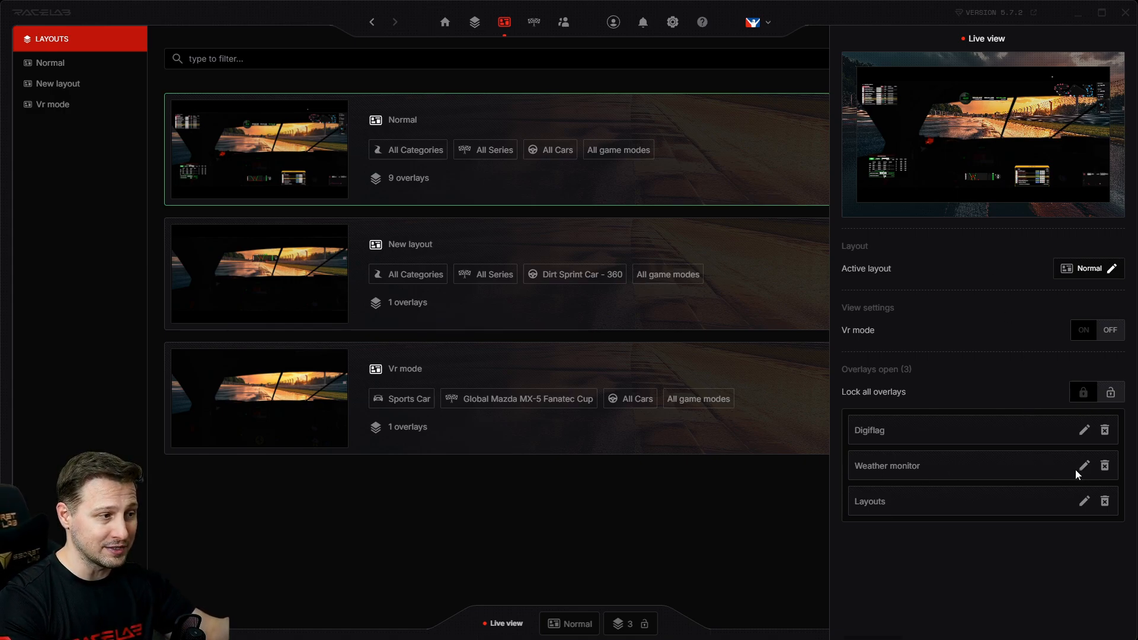
pyautogui.moveTo(1083, 467)
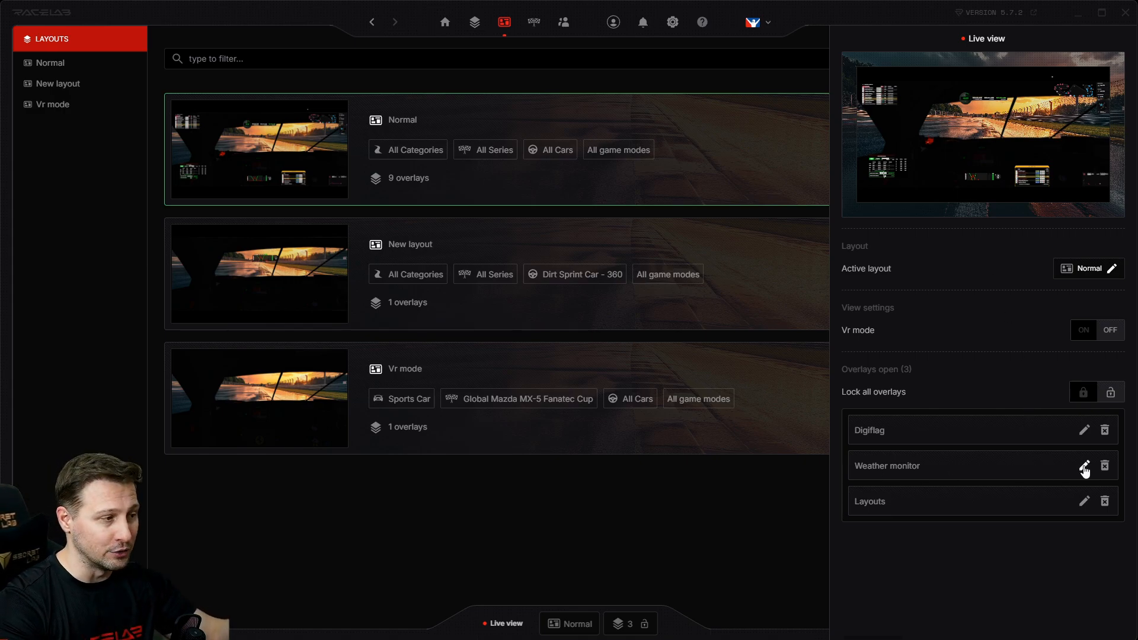
# - Edit the Weather monitor overlay's settings, then close all open overlays
pyautogui.click(1084, 464)
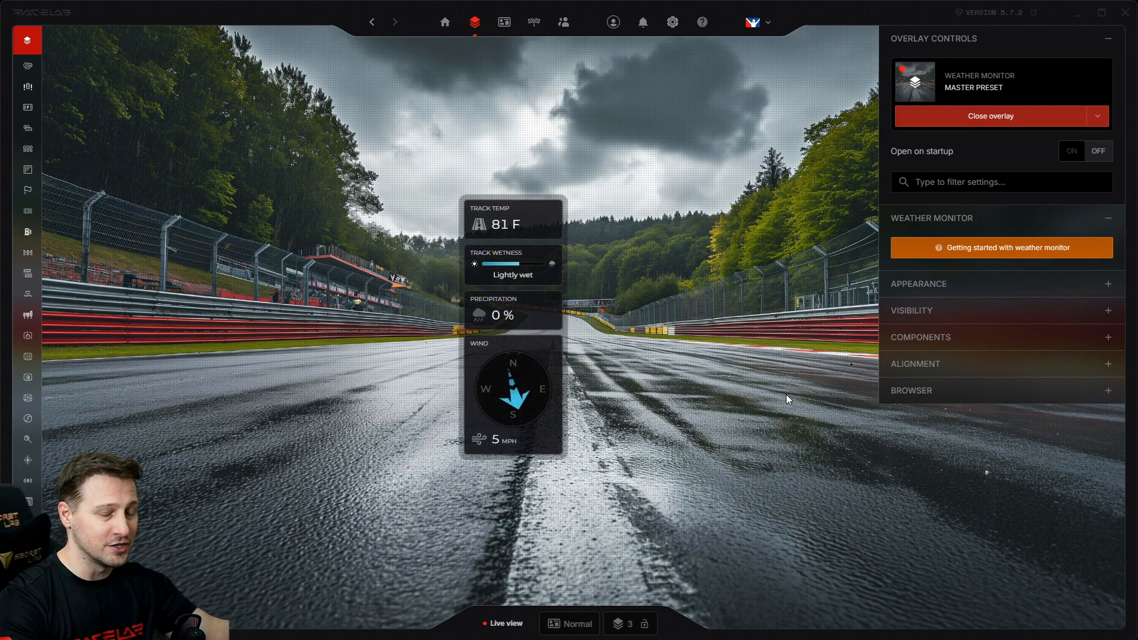
pyautogui.moveTo(679, 407)
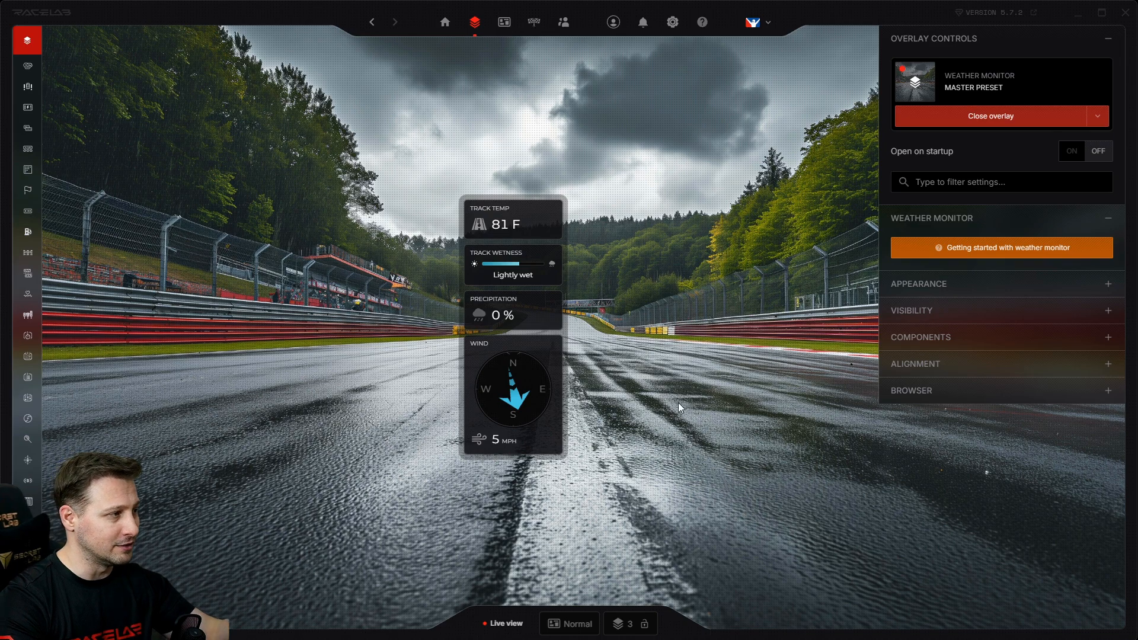
pyautogui.moveTo(665, 388)
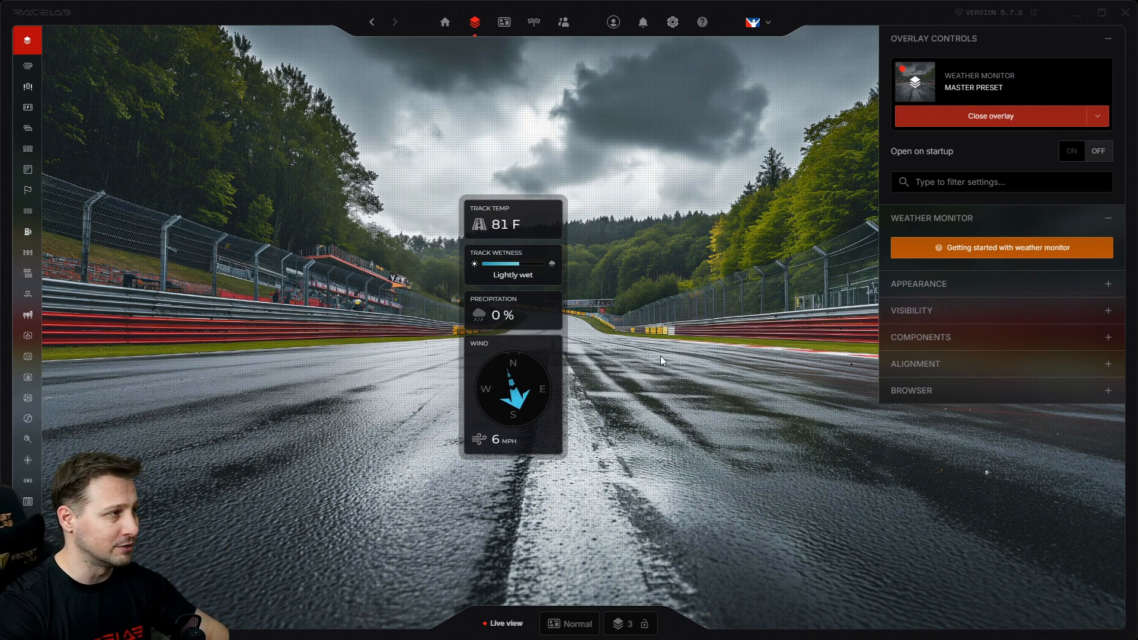
pyautogui.moveTo(586, 584)
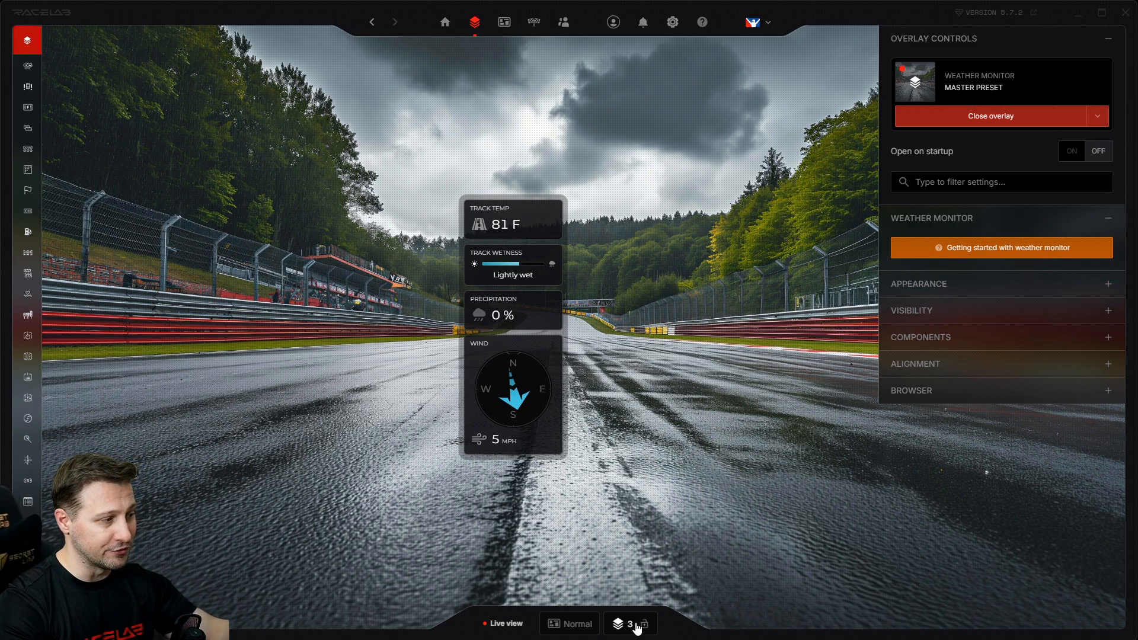
pyautogui.click(990, 116)
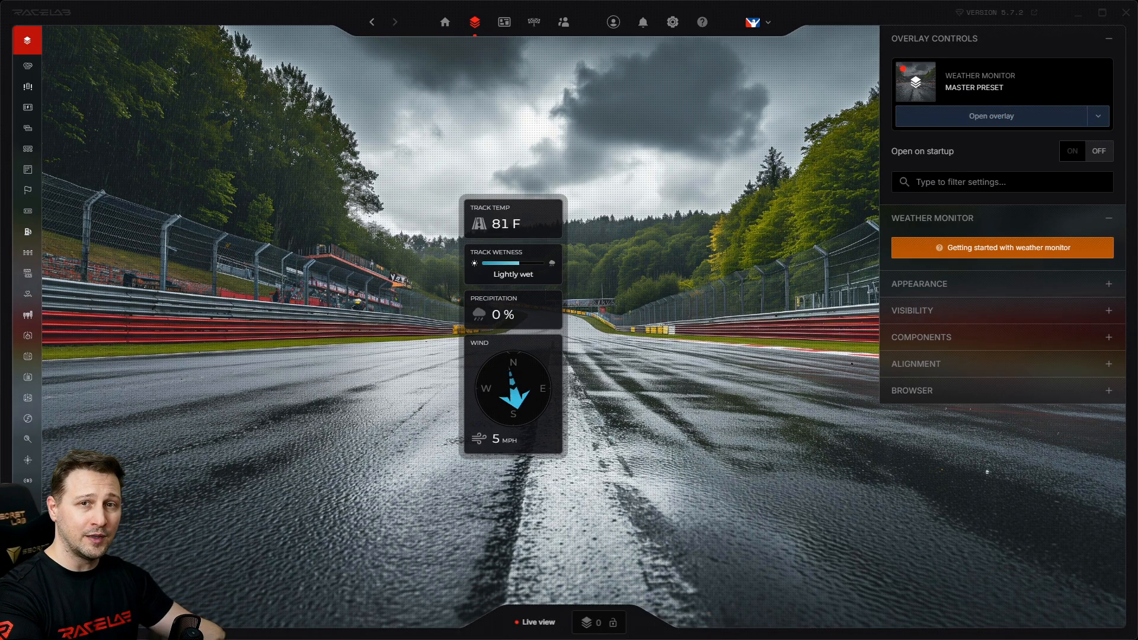